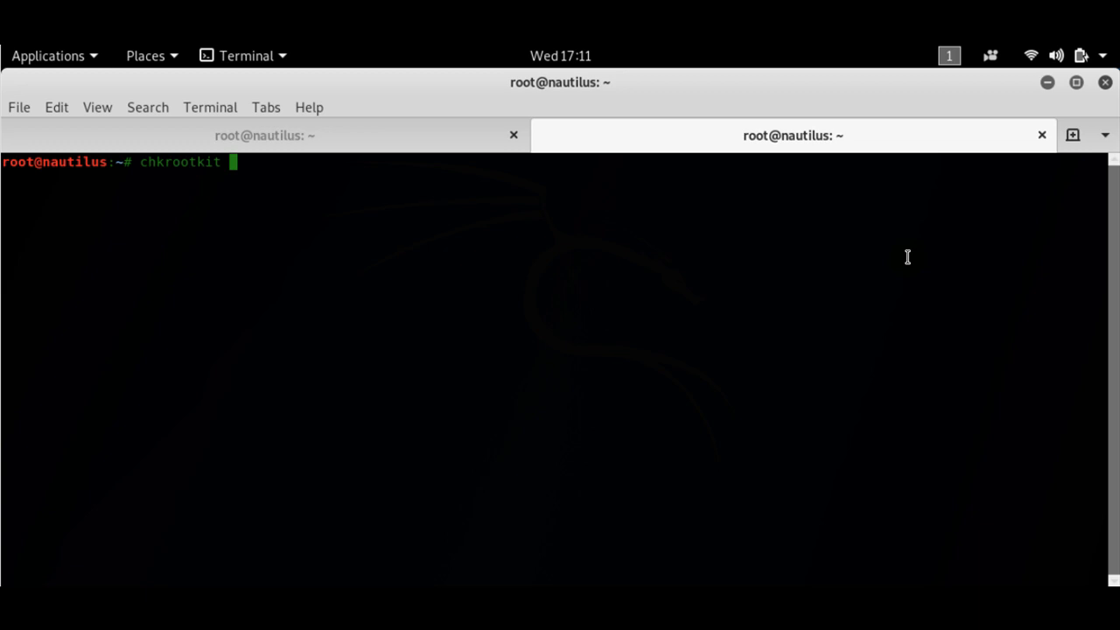
mouse_move(310, 409)
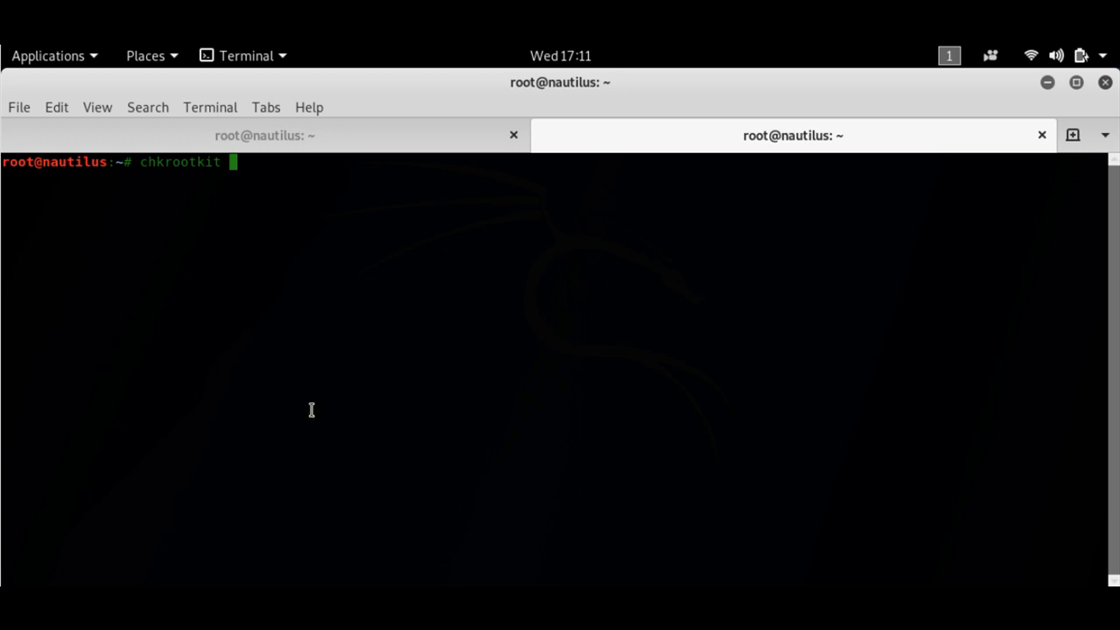
mouse_move(565, 366)
type(" -")
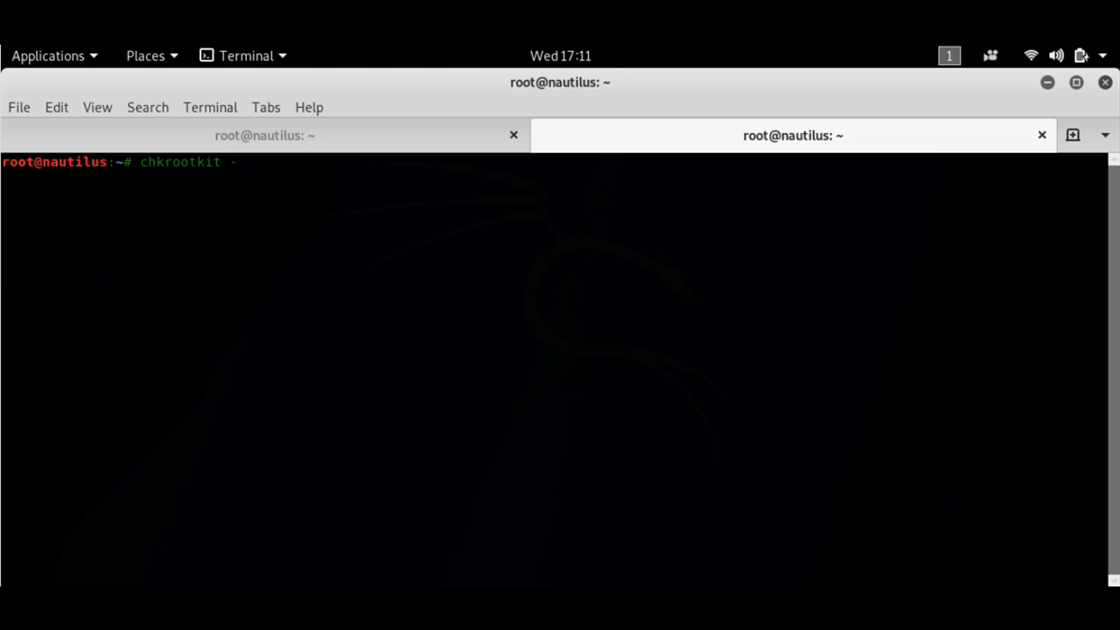
Step: Enter the command 'chkrootkit --help' at the root prompt without running it
type("help")
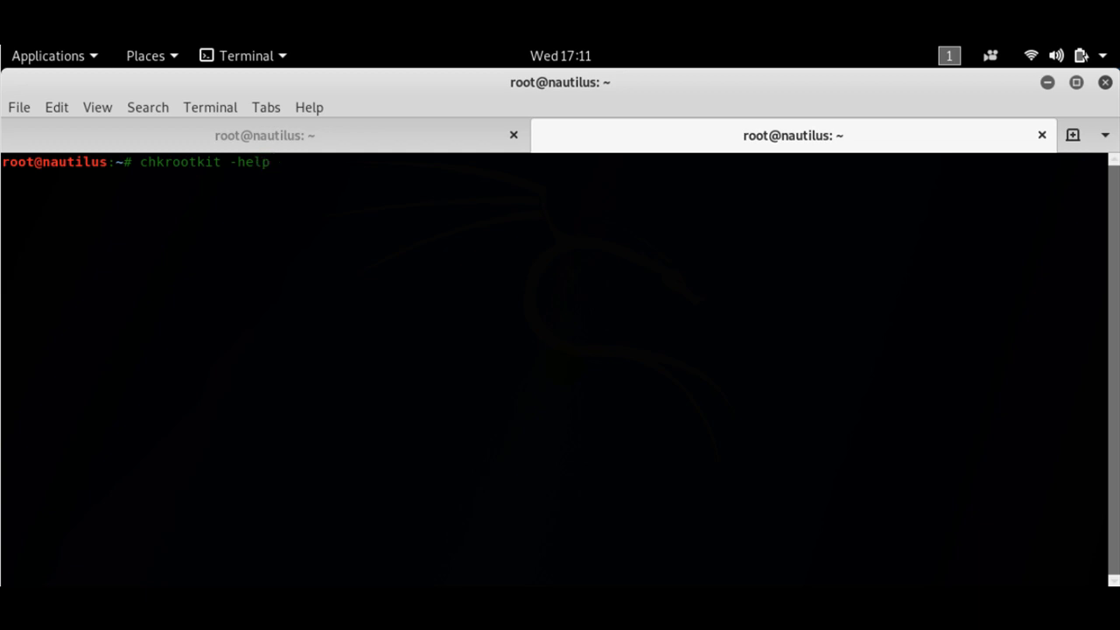
type("-")
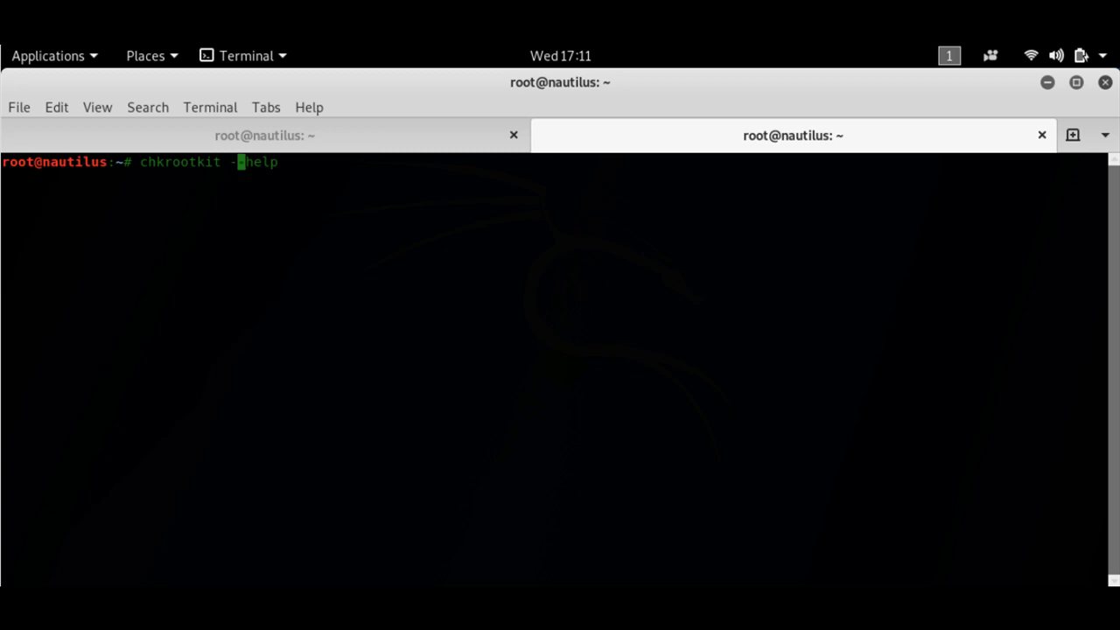
type("-")
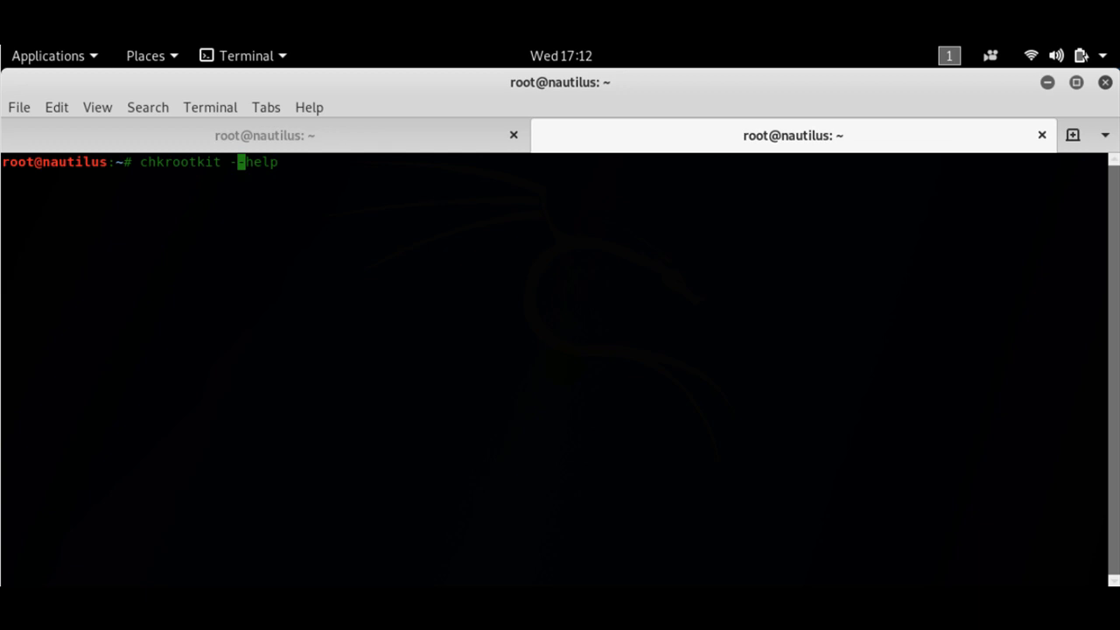
Step: Run chkrootkit --help to print its usage and available options
key("Return")
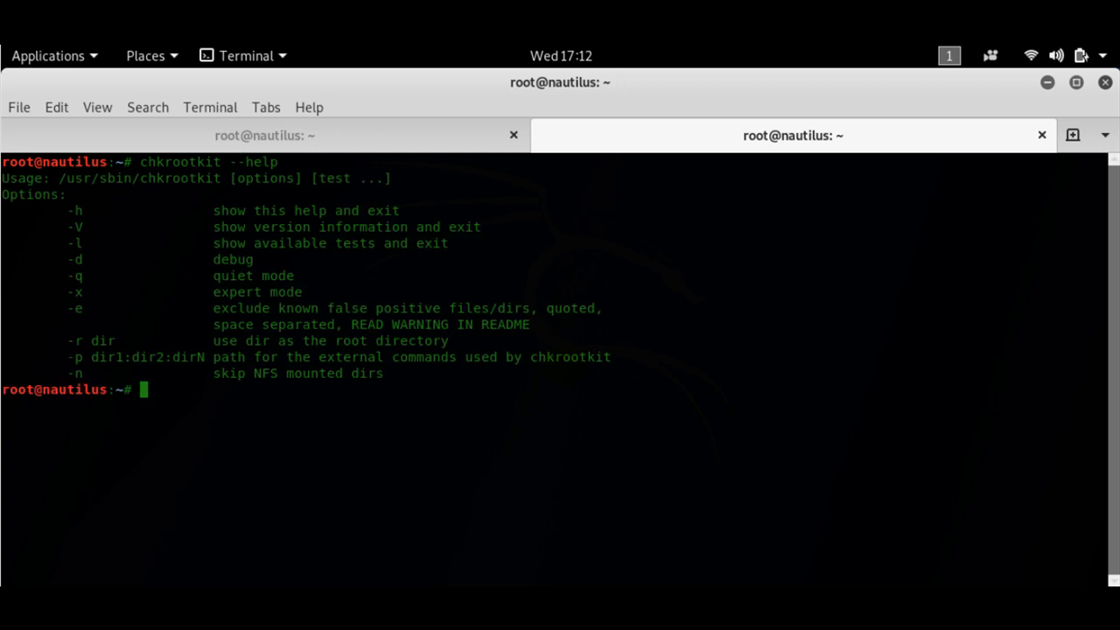
mouse_move(660, 374)
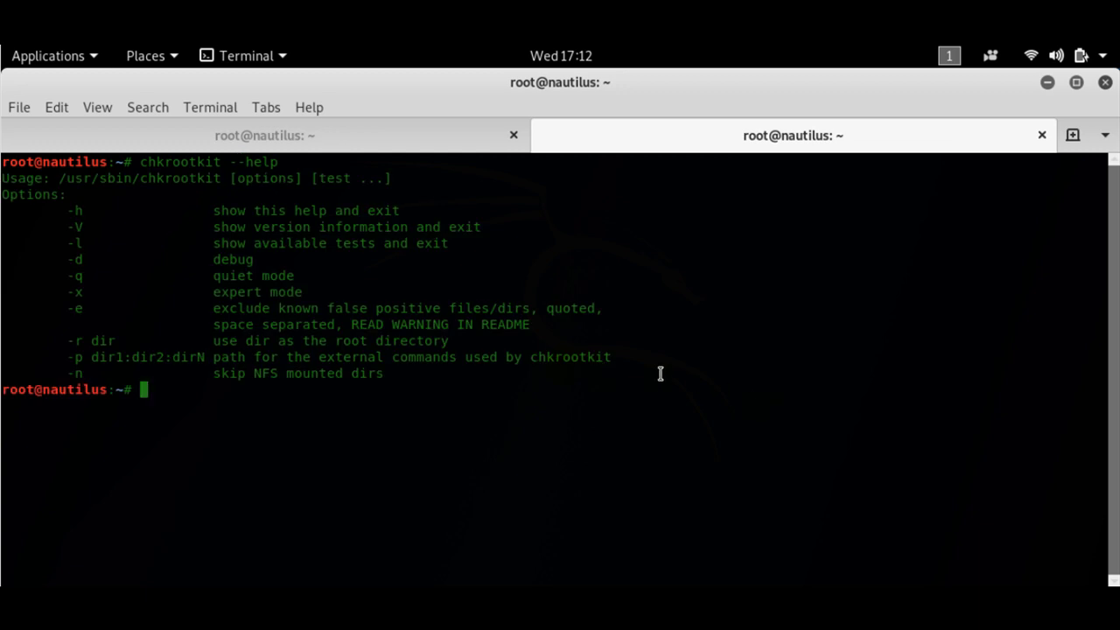
mouse_move(206, 197)
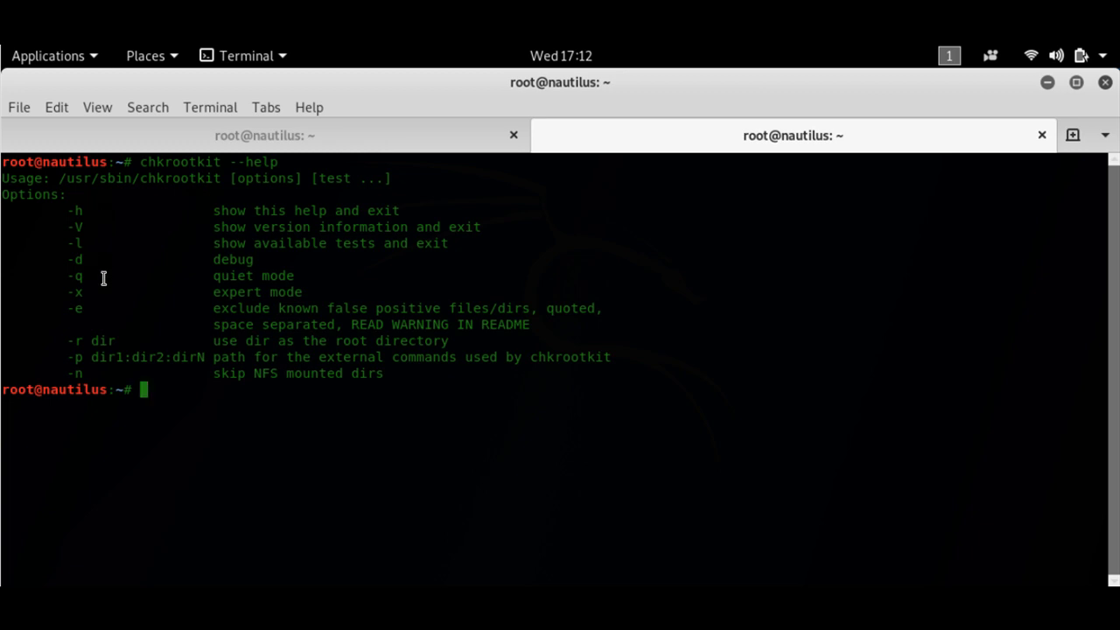
mouse_move(239, 398)
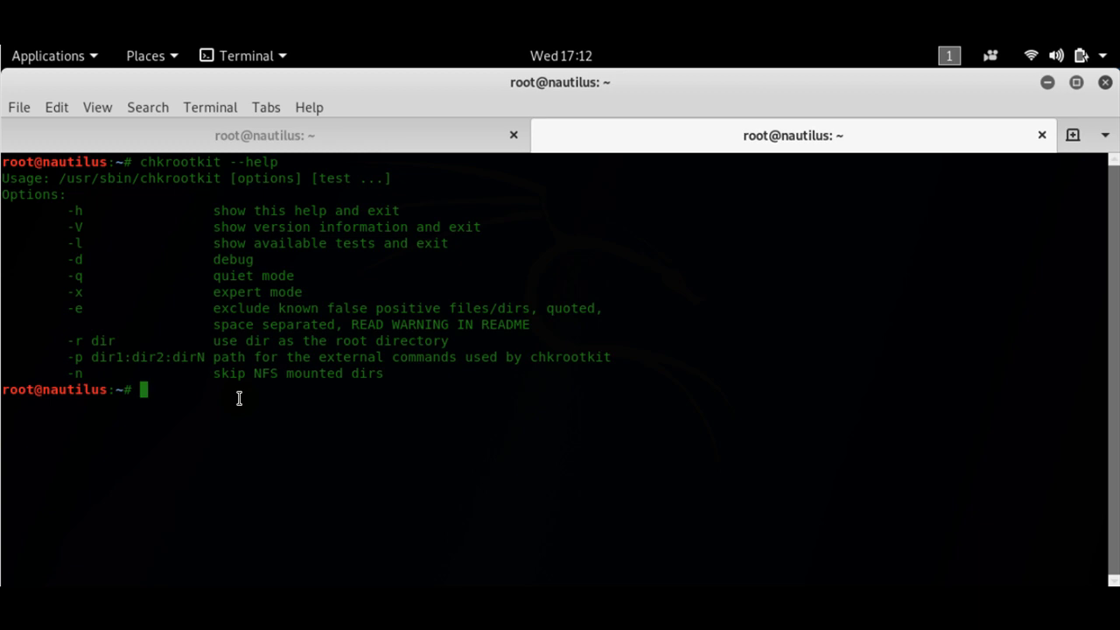
Step: Run 'chkrootkit -n', correcting the extra dash, and follow the scan output
type("chkrootkit --")
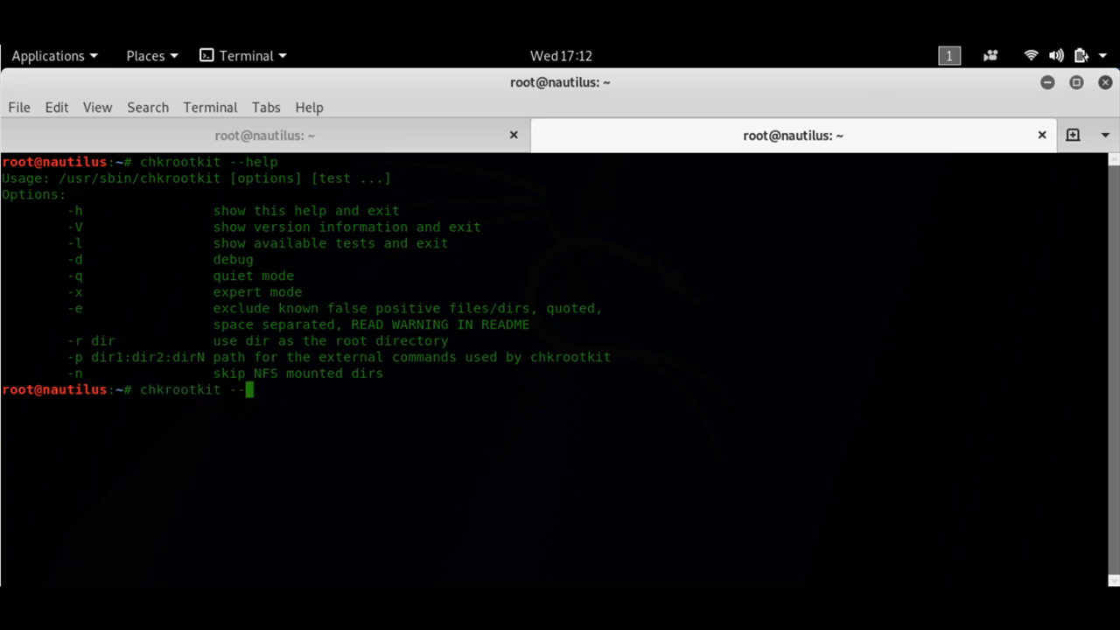
key("BackSpace")
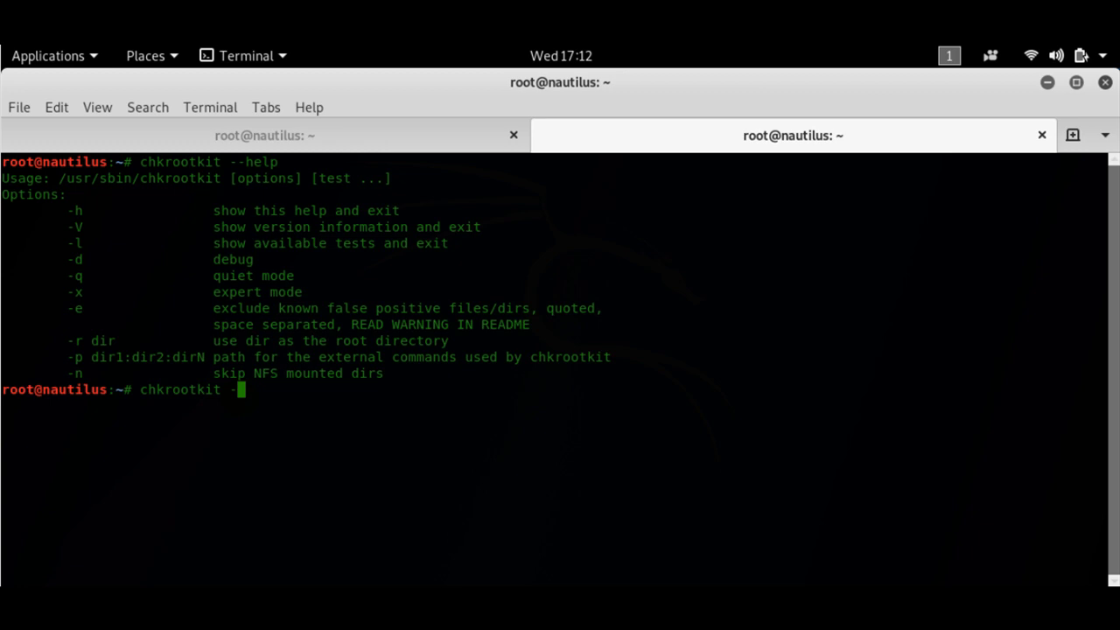
type("n")
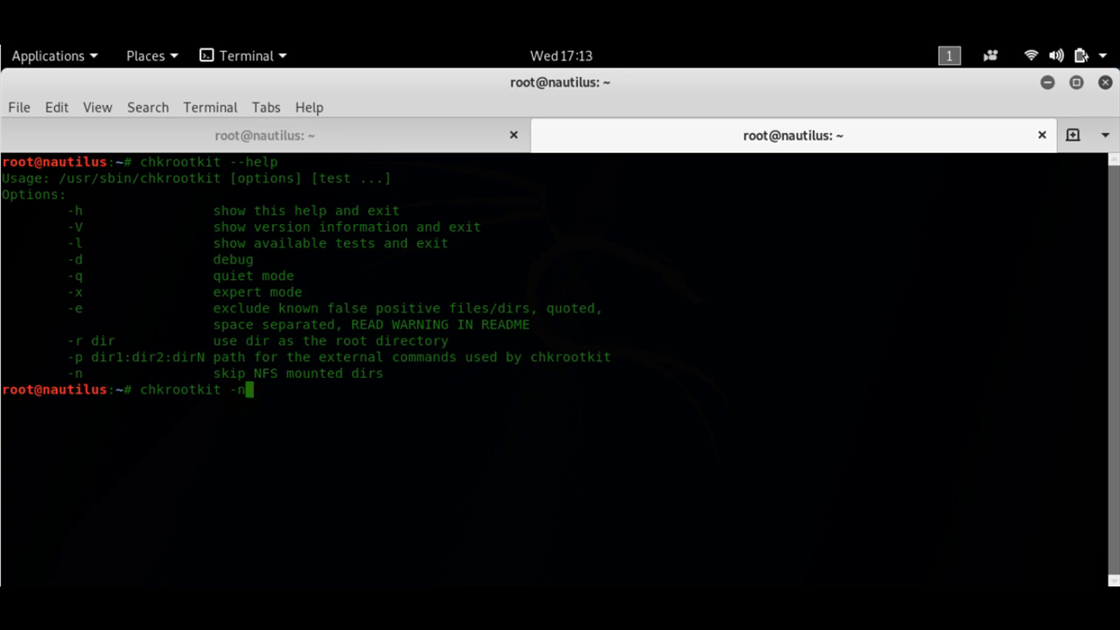
key("Return")
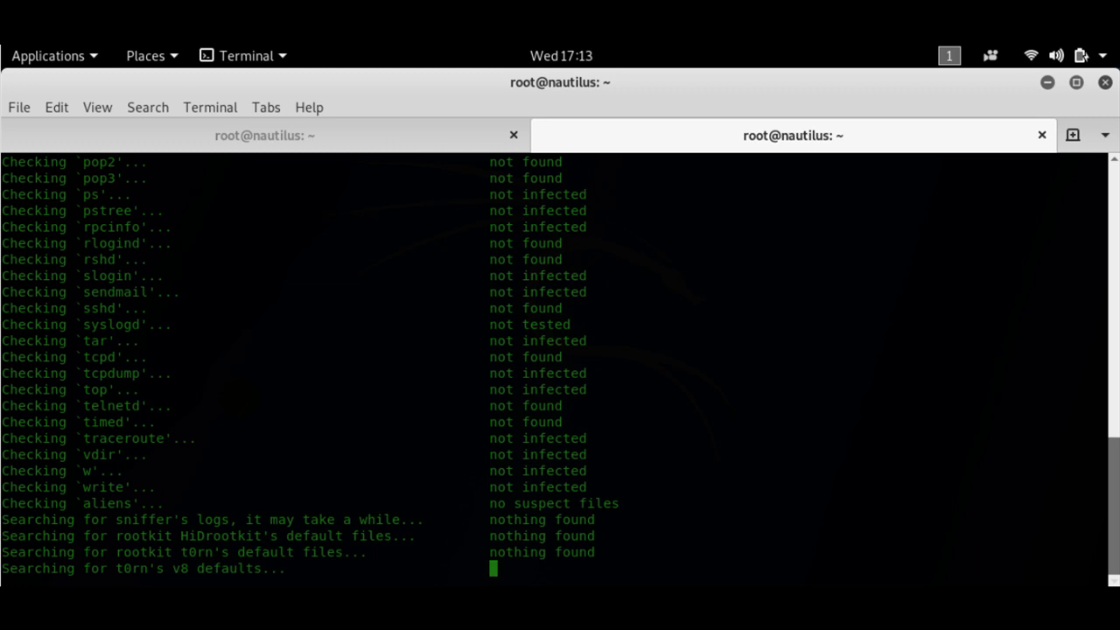
mouse_move(240, 398)
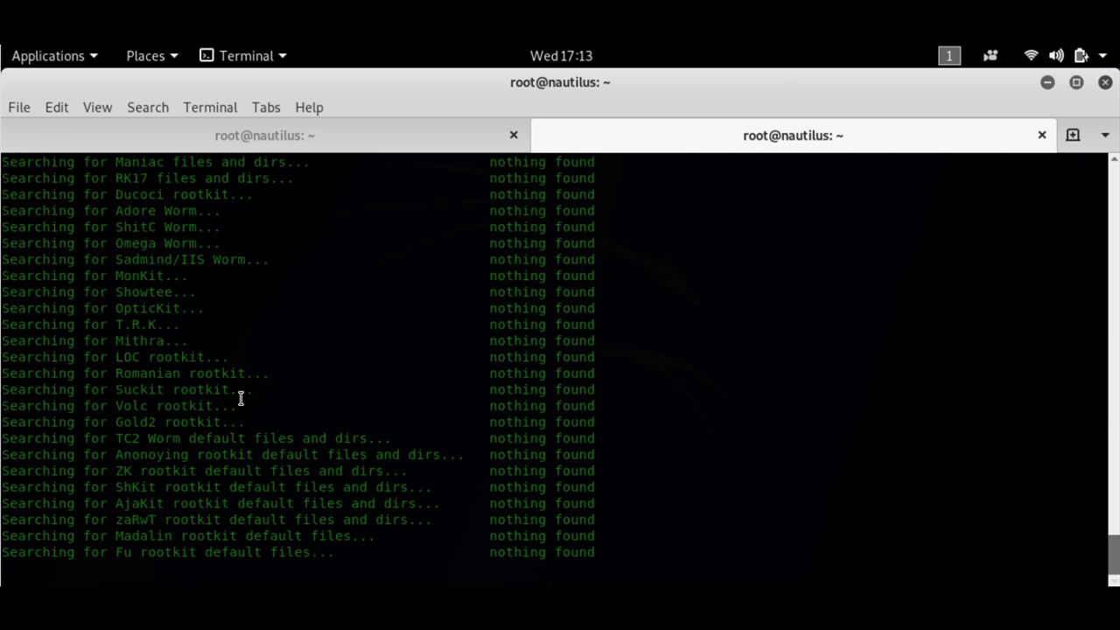
scroll("down", 3)
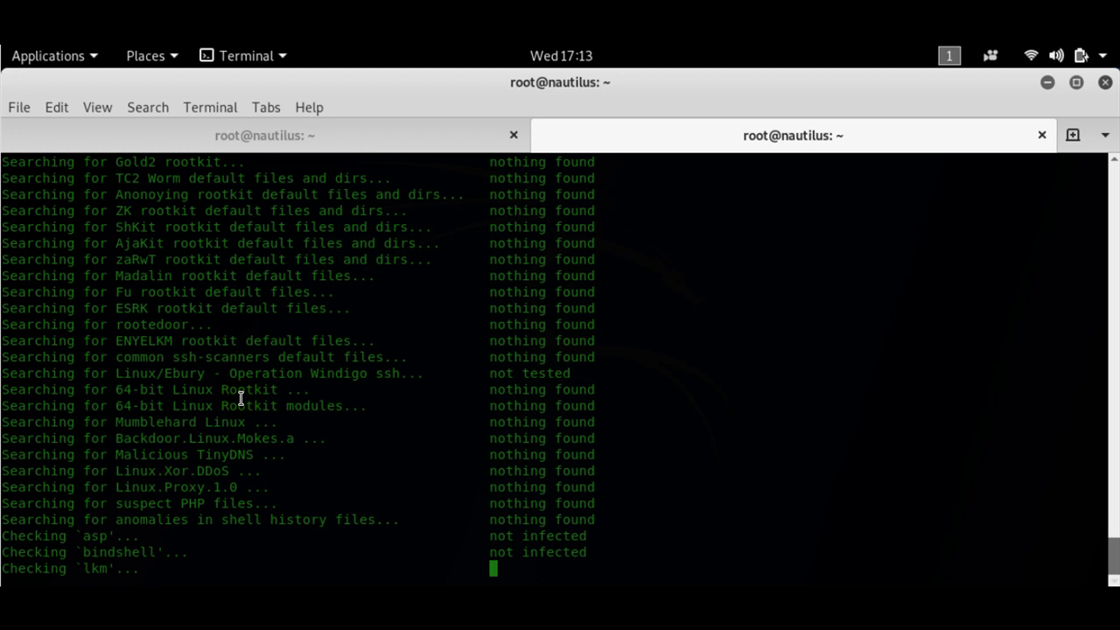
mouse_move(619, 377)
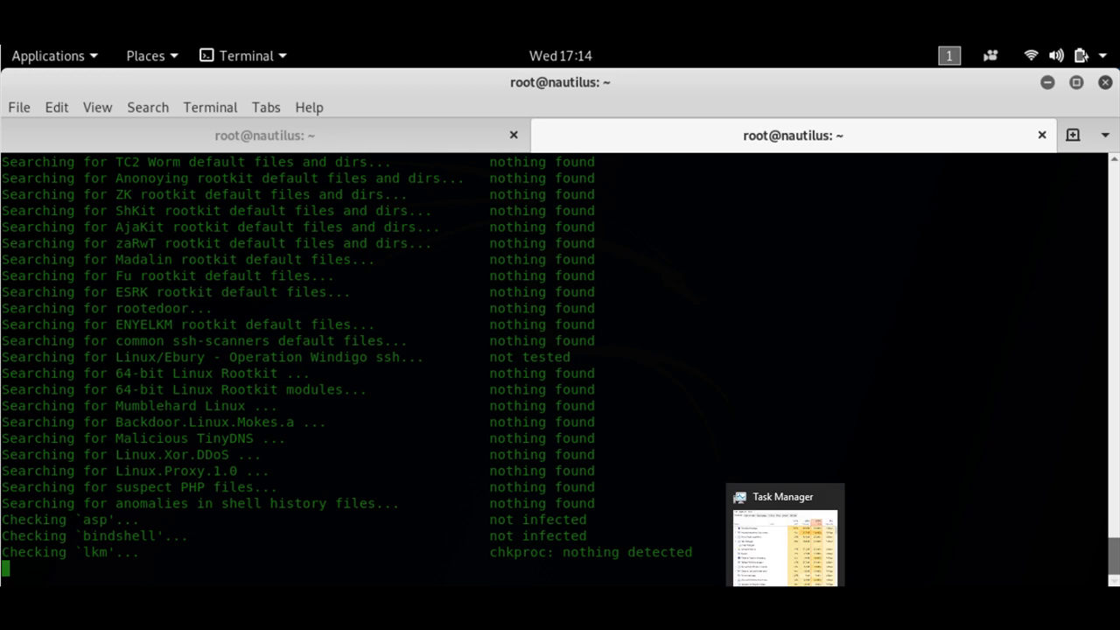
mouse_move(907, 504)
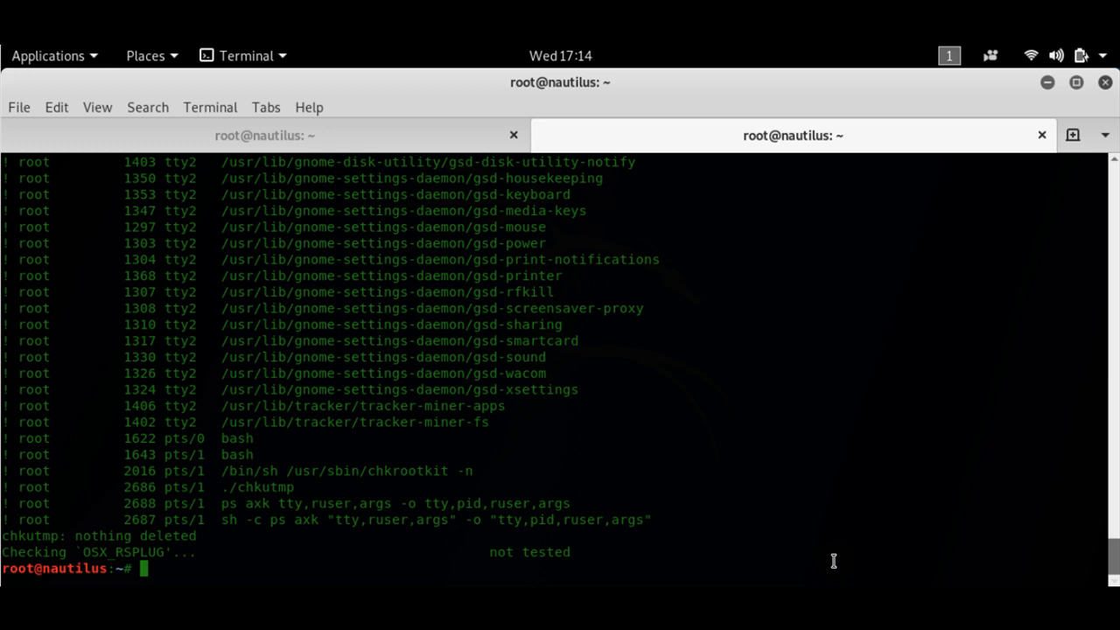
Step: Clear the screen and run 'apt-get install rkhunter', already at version 1.4.6-5
type("cle")
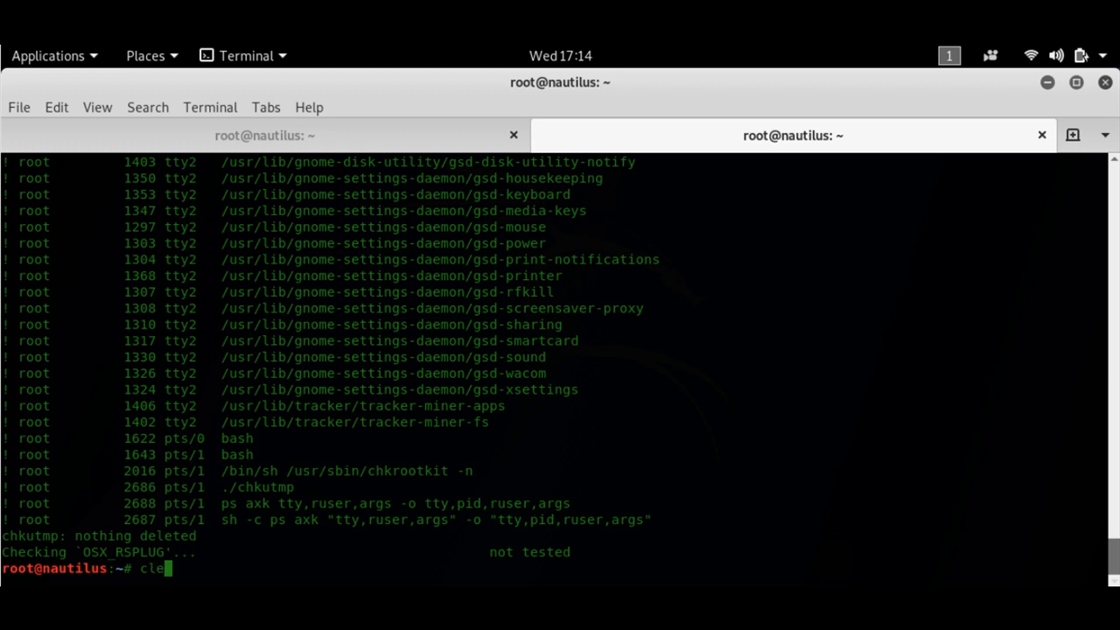
key("Return")
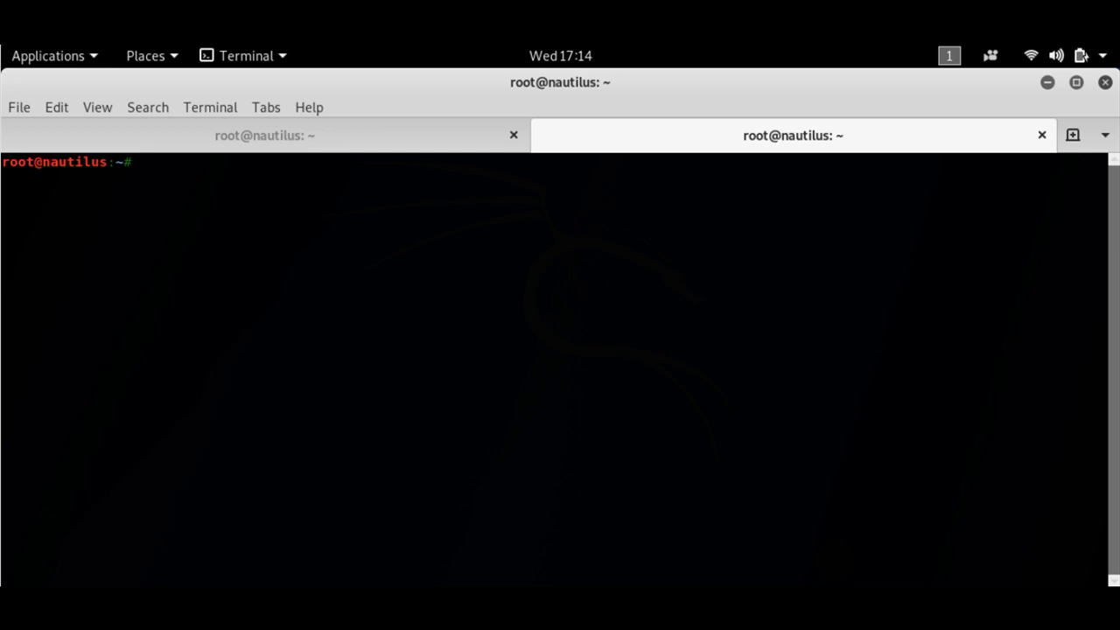
type("apt")
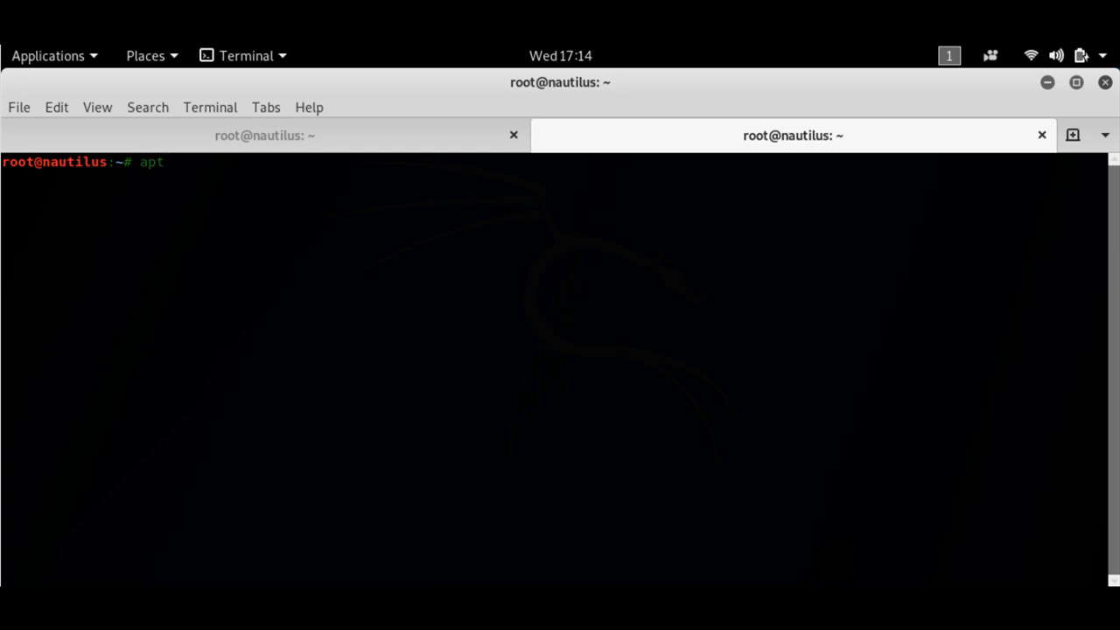
type("-get inst")
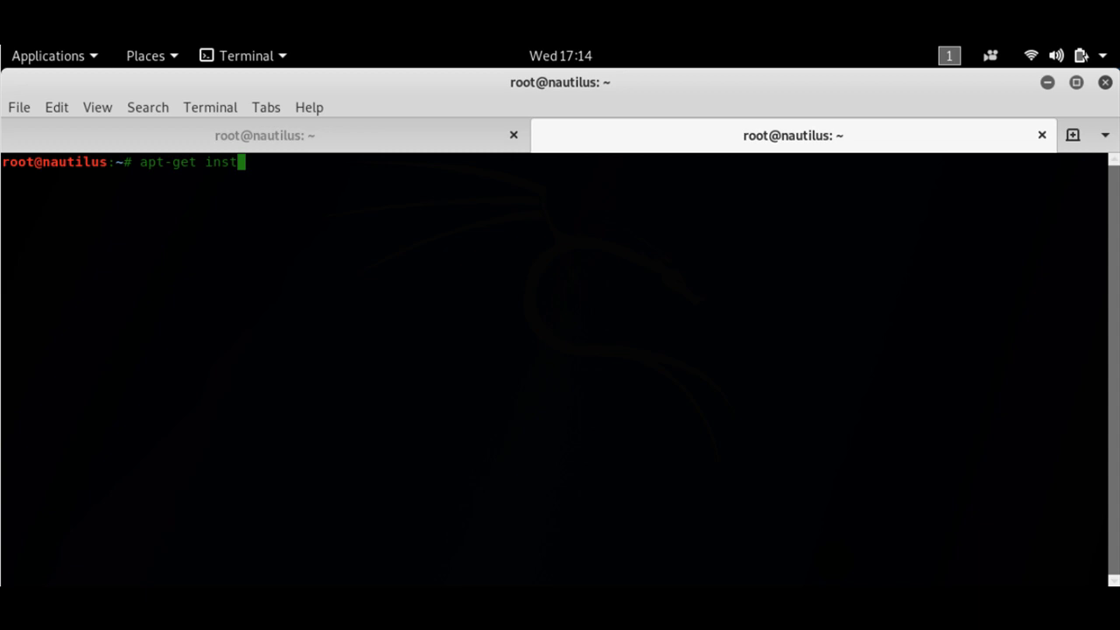
type("all k")
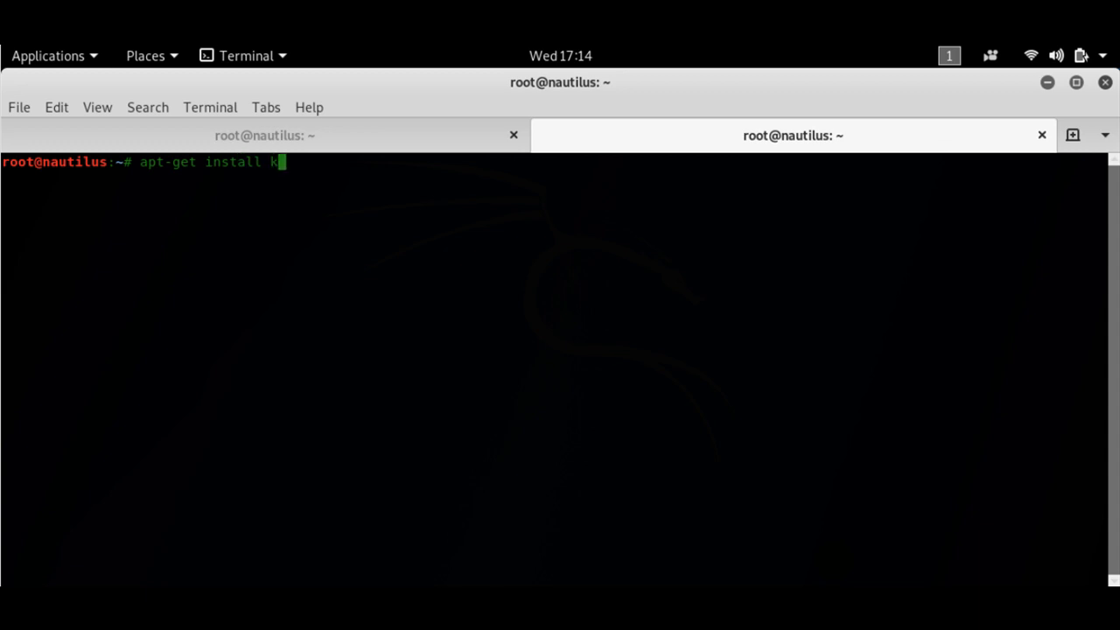
type("khu")
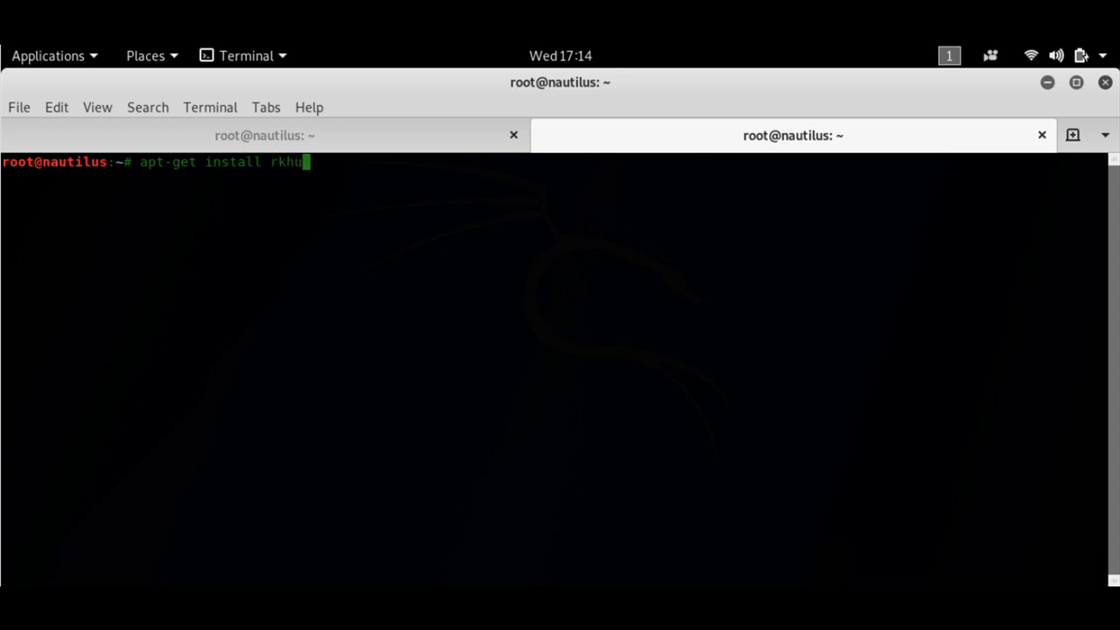
key("Return")
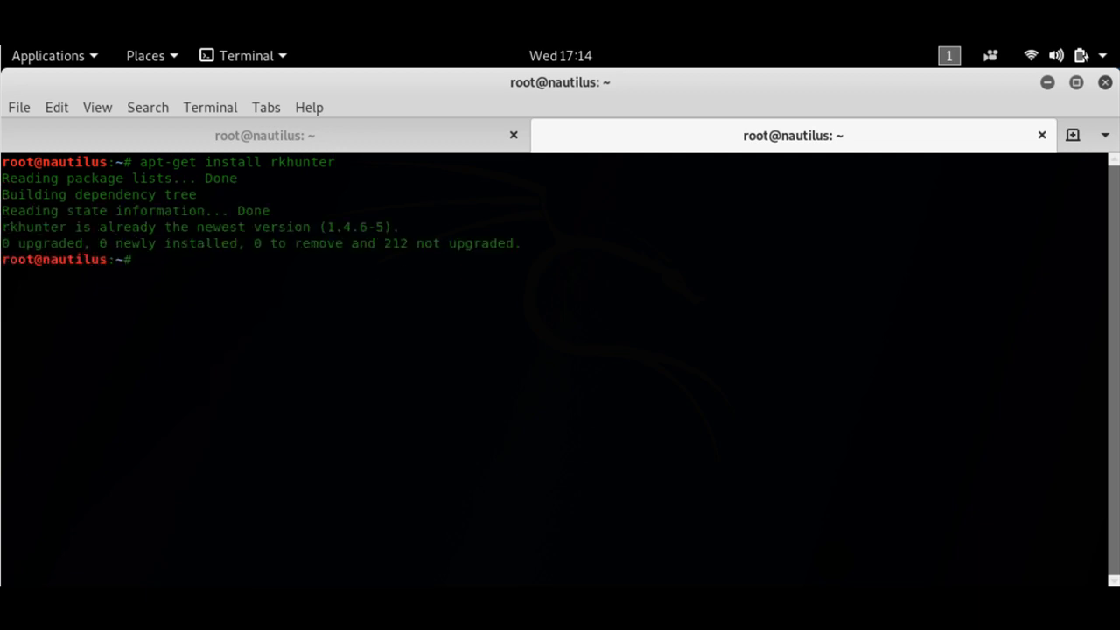
Step: Run 'rkhunter' with no arguments to list its usage options
type("apt-get install rkhunter")
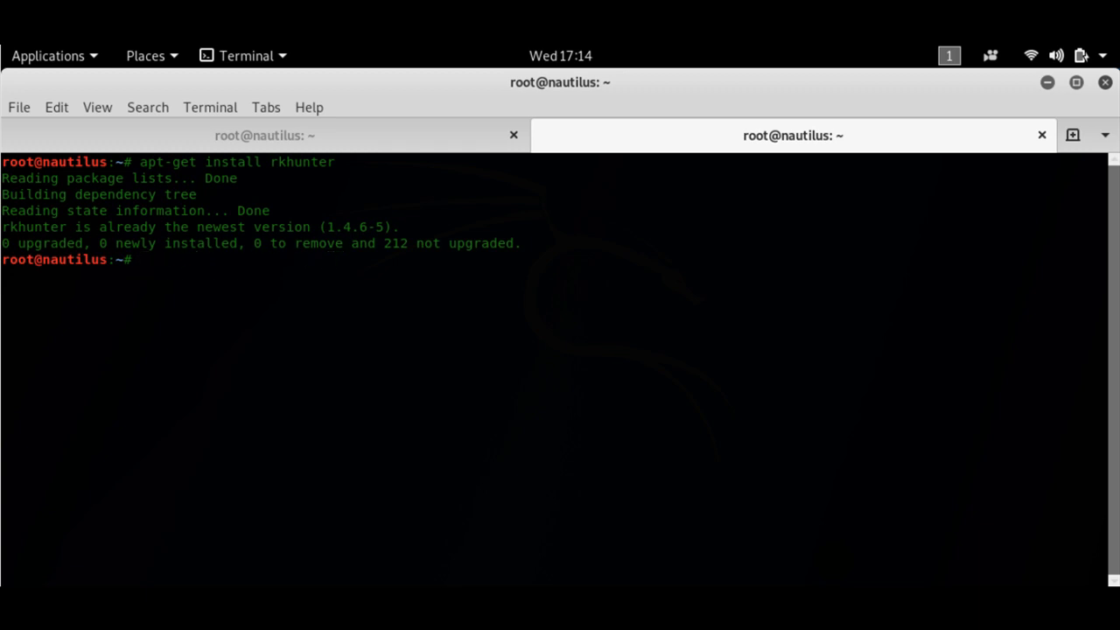
type("r")
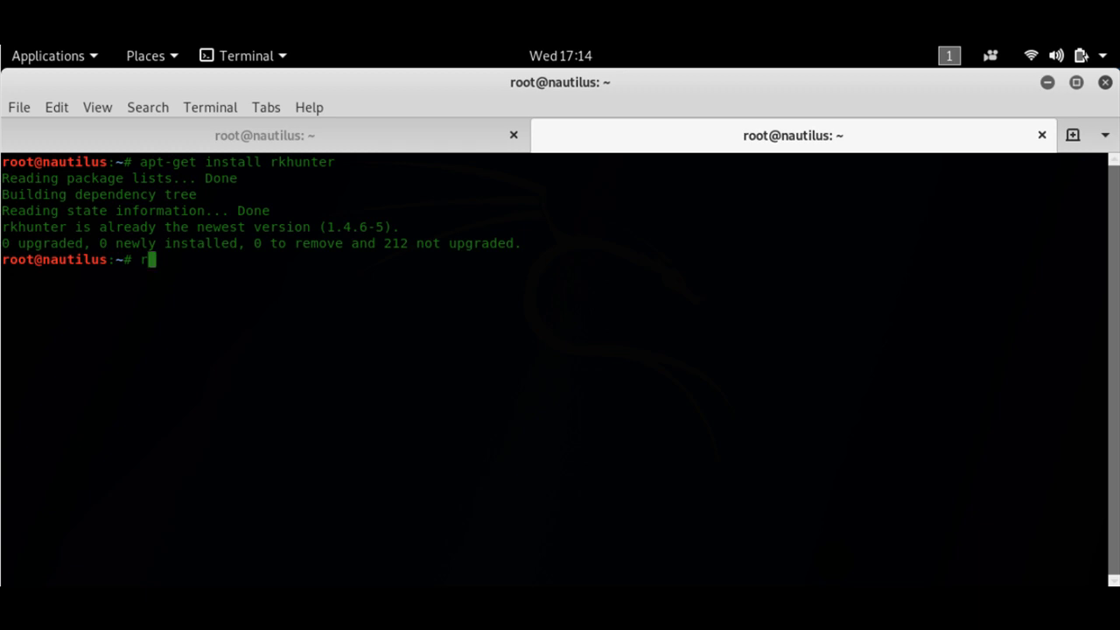
type("khunter")
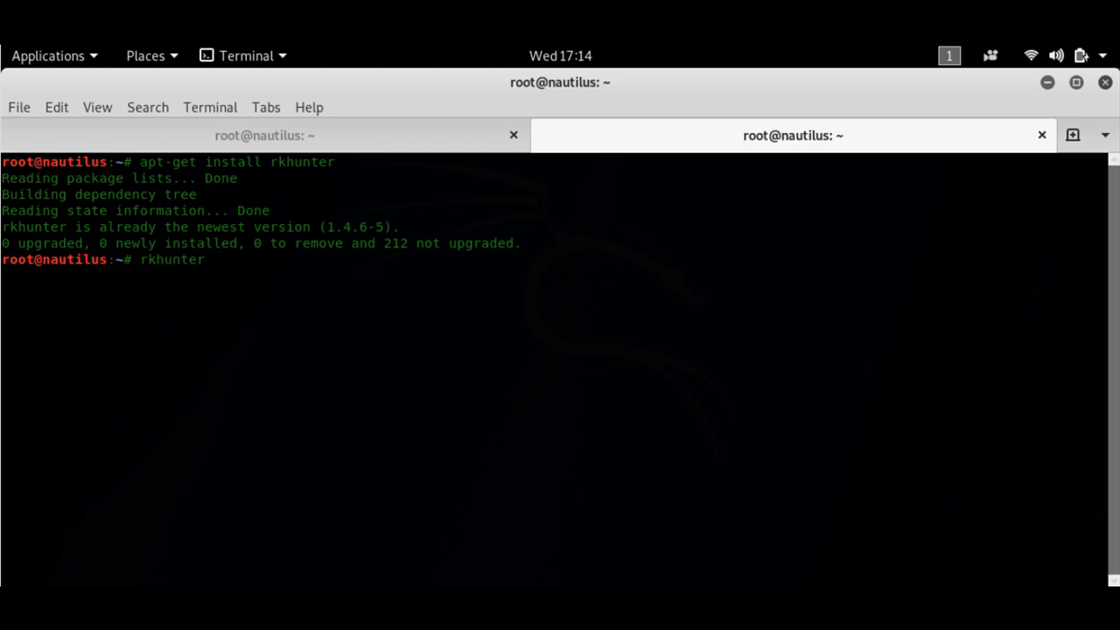
key("Return")
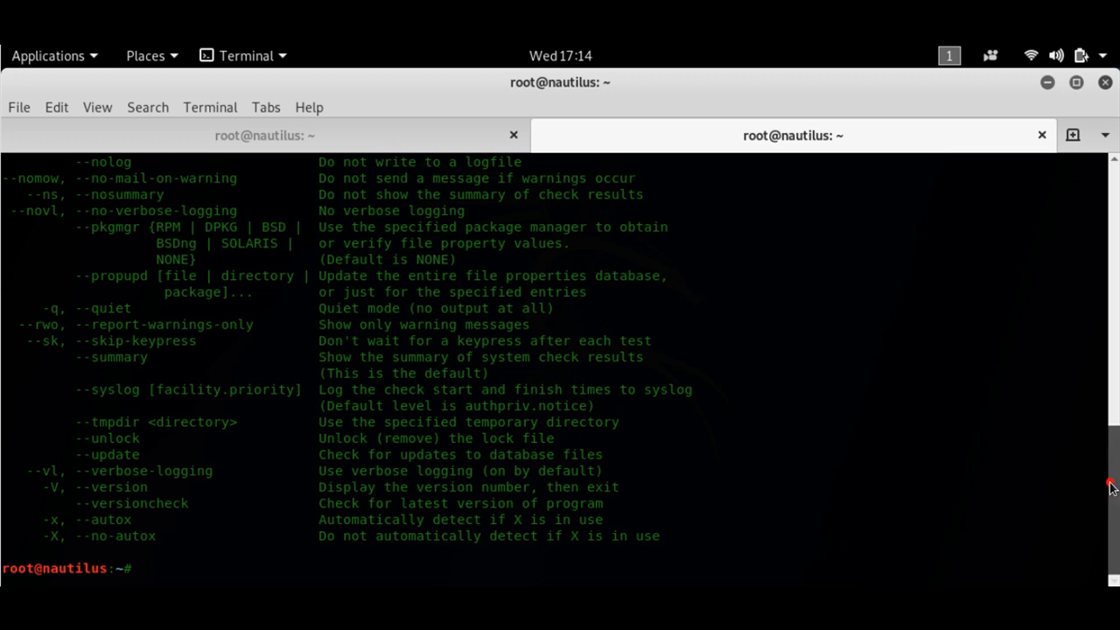
scroll("up", 3)
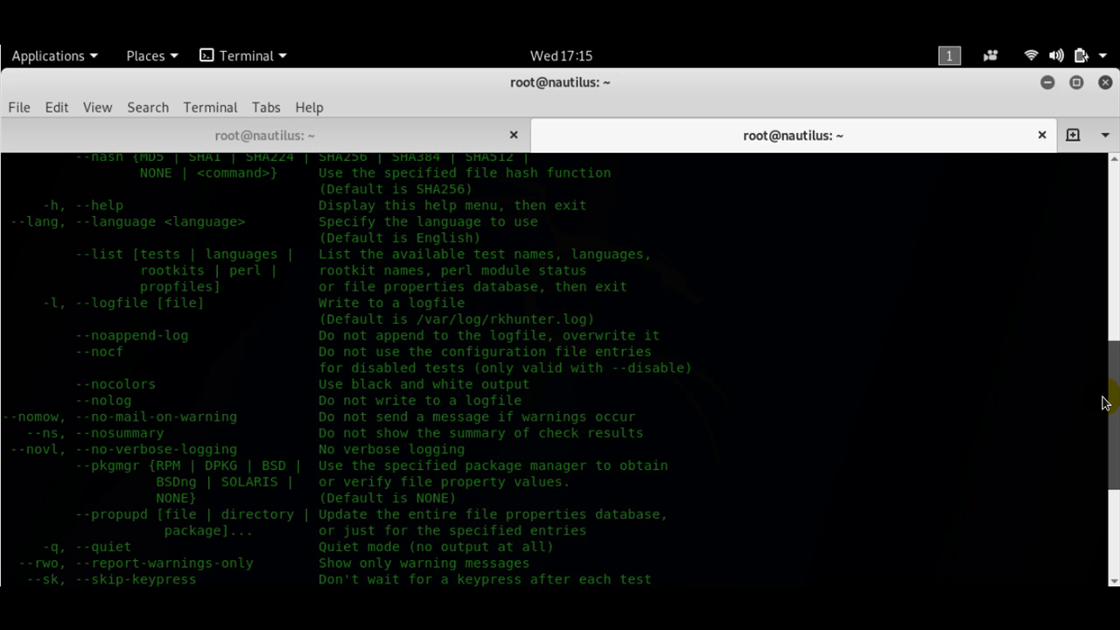
scroll("up", 3)
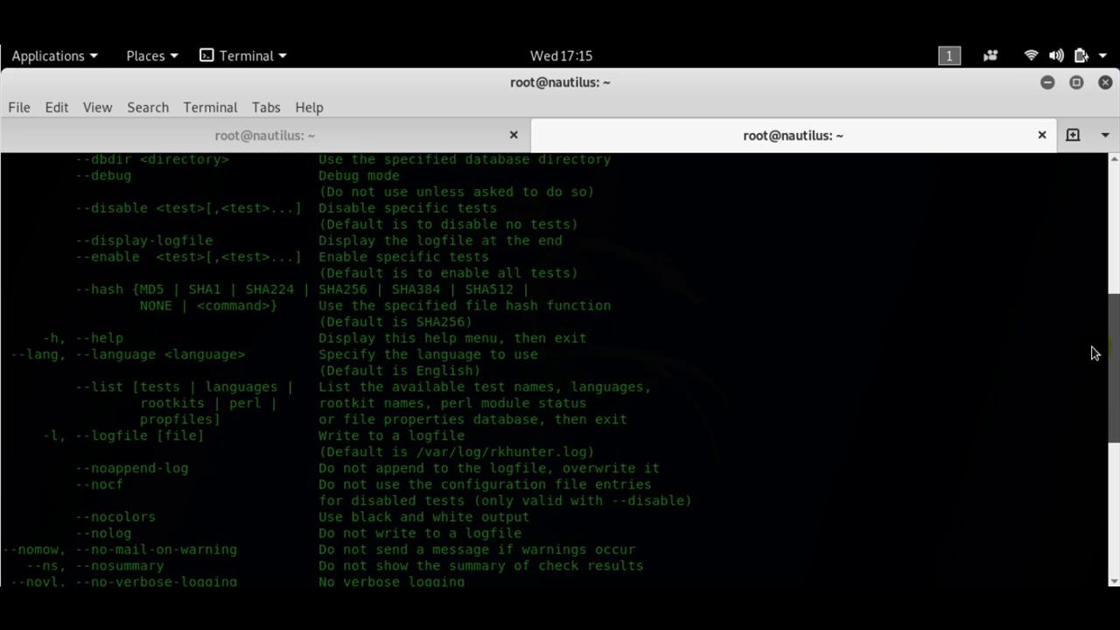
scroll("up", 3)
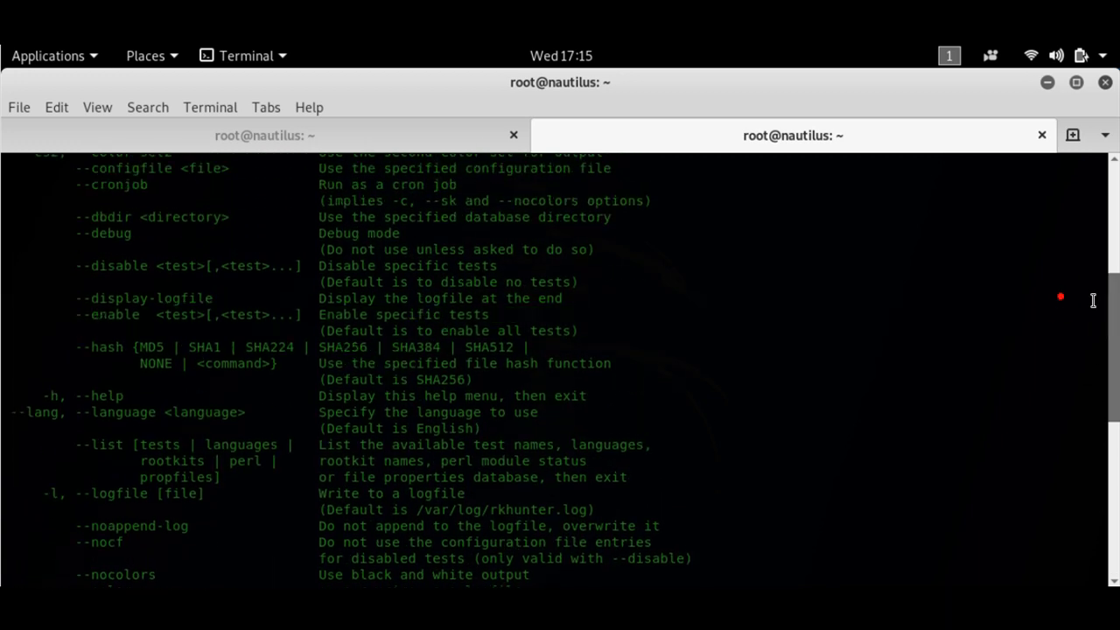
scroll("up", 3)
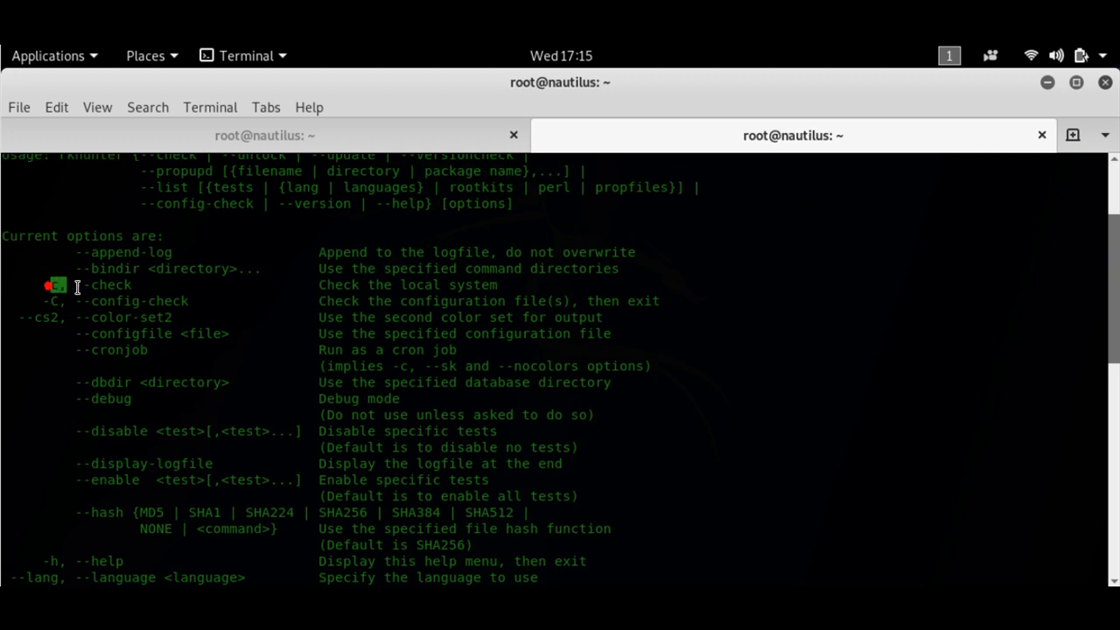
double_click(97, 284)
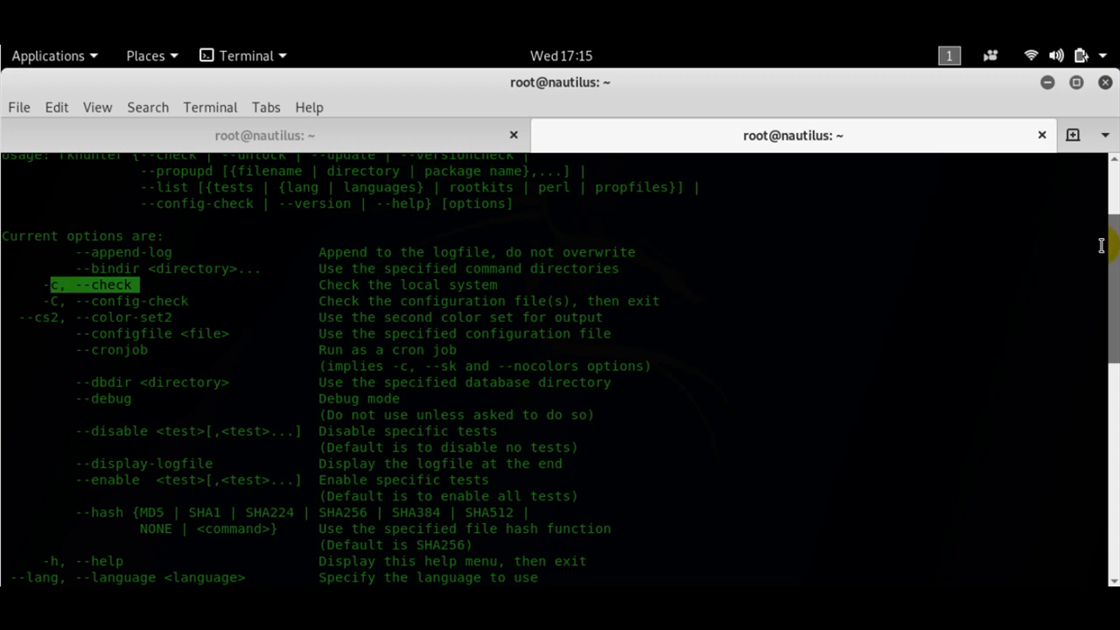
scroll("down", 3)
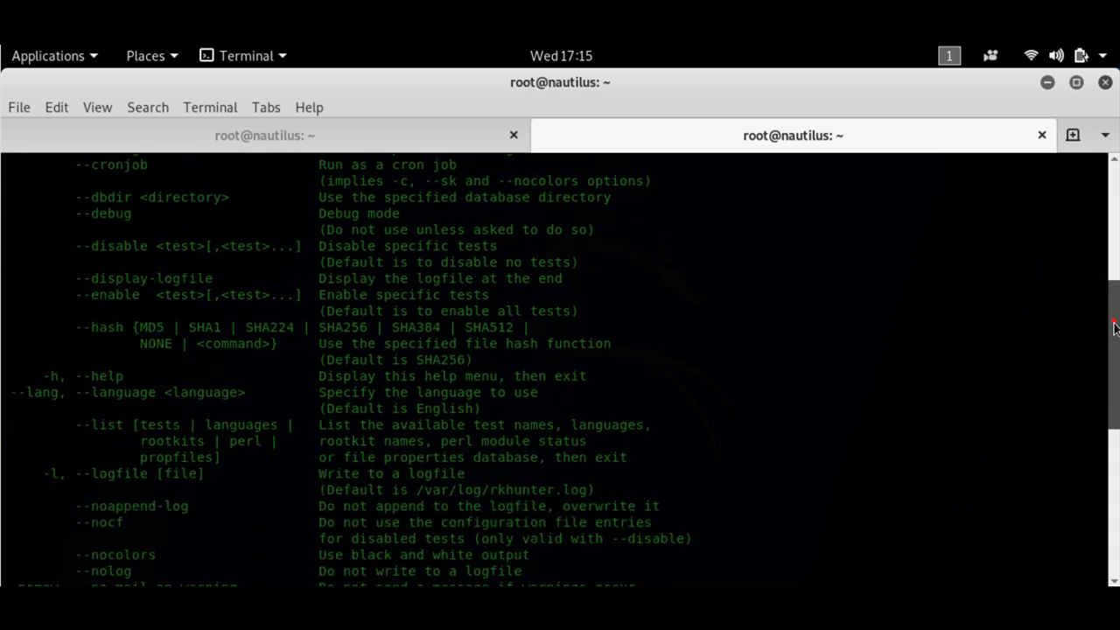
scroll("down", 3)
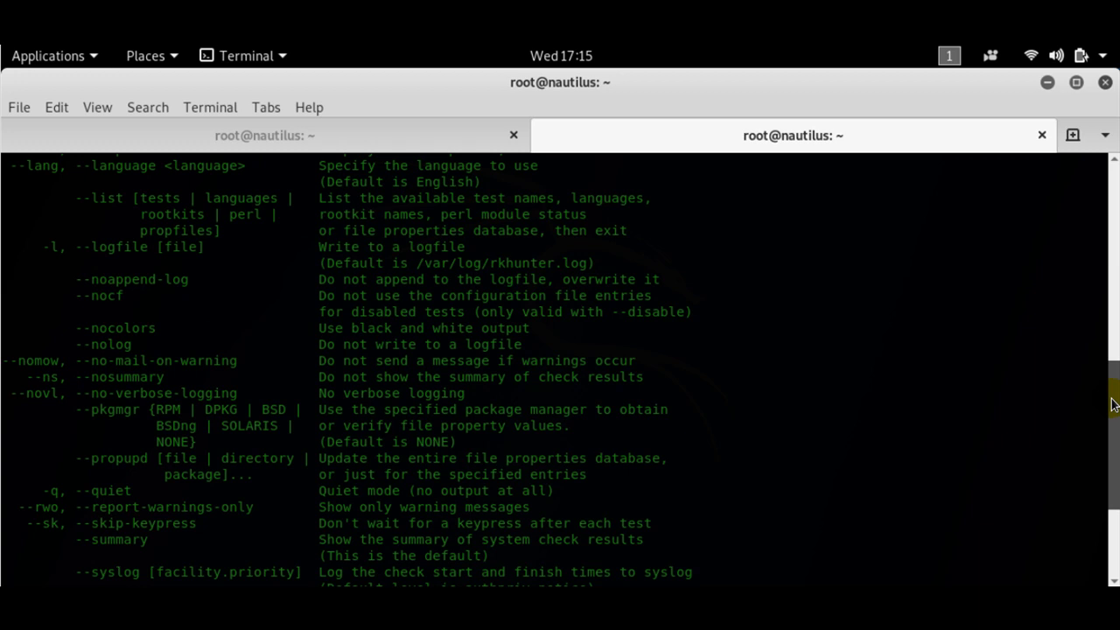
scroll("down", 3)
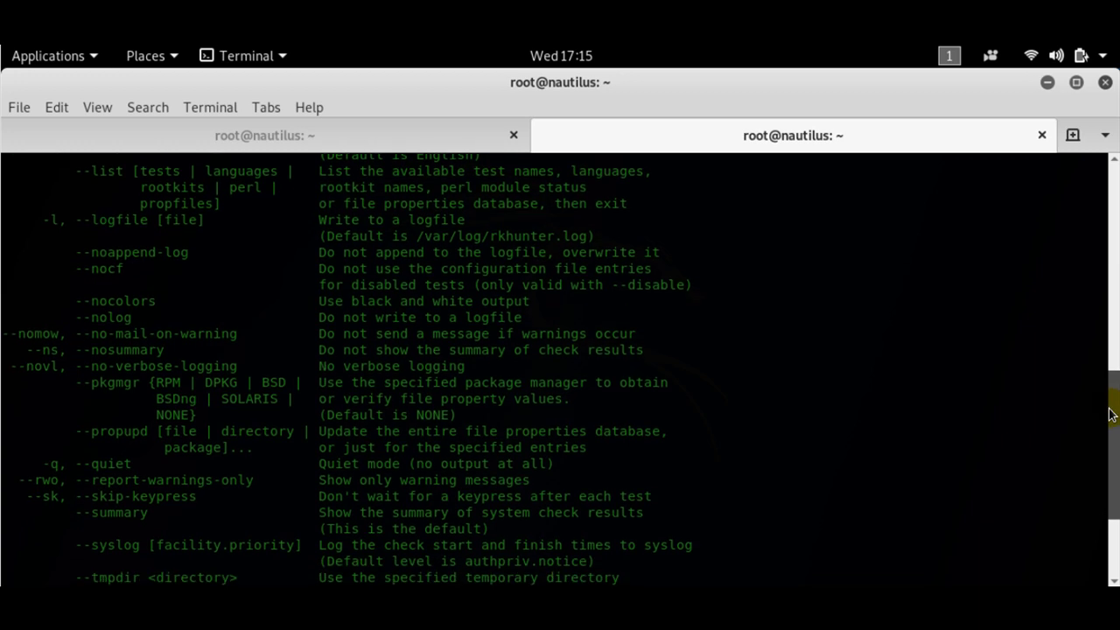
scroll("down", 3)
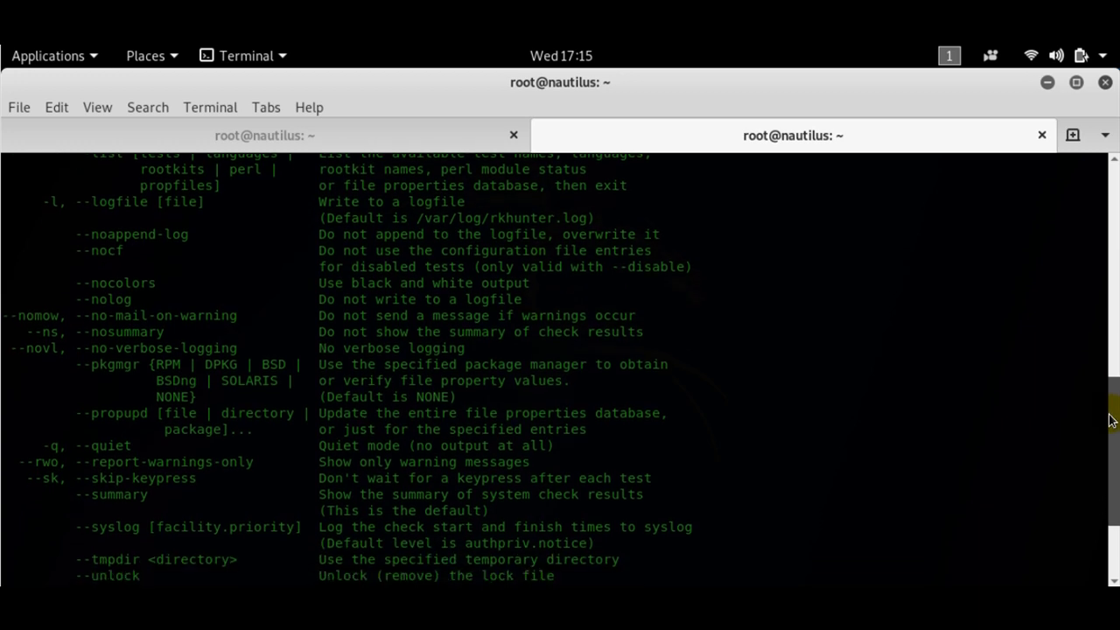
scroll("down", 3)
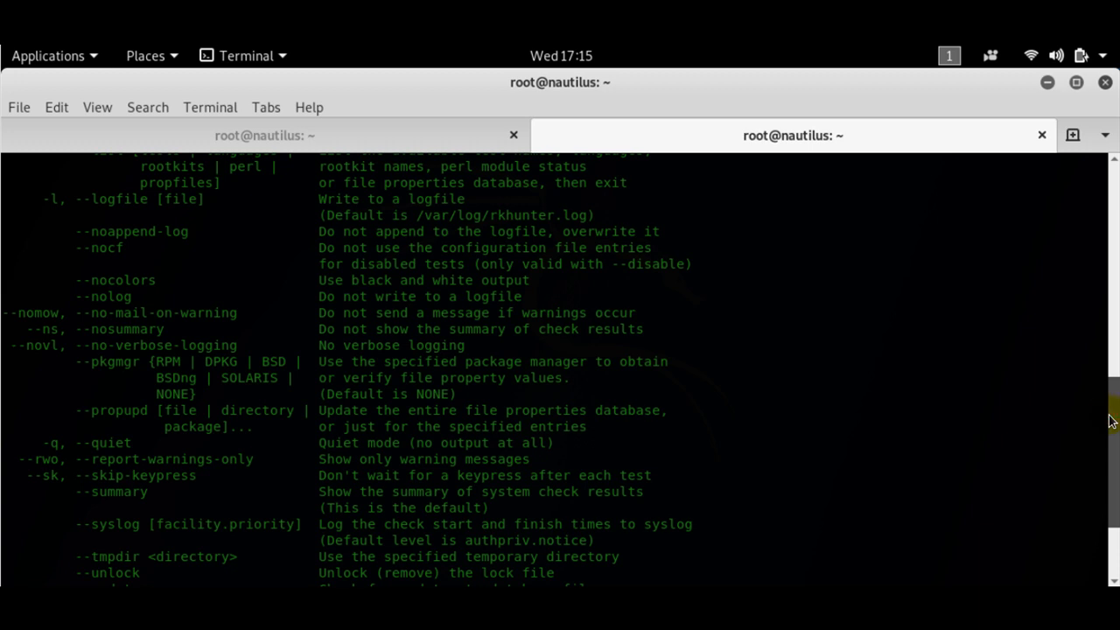
scroll("down", 3)
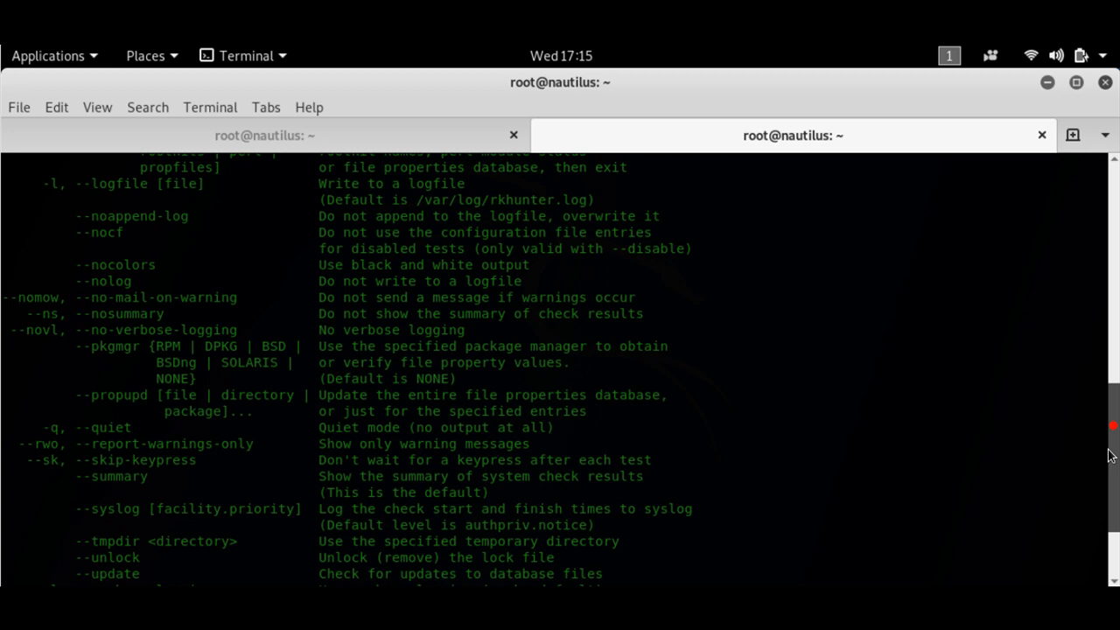
scroll("down", 3)
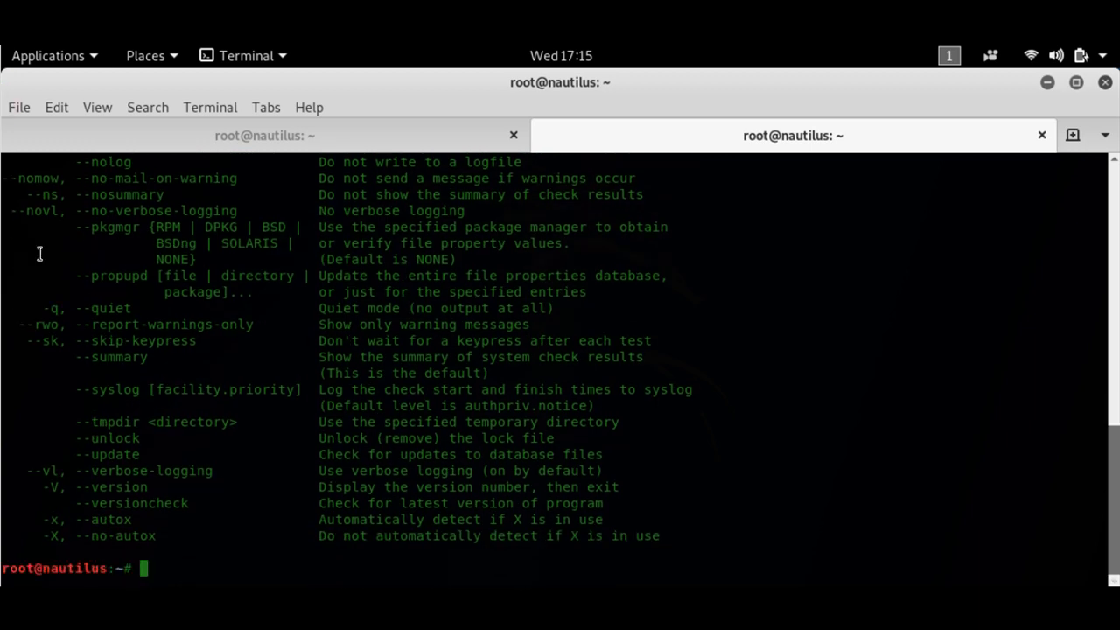
double_click(106, 454)
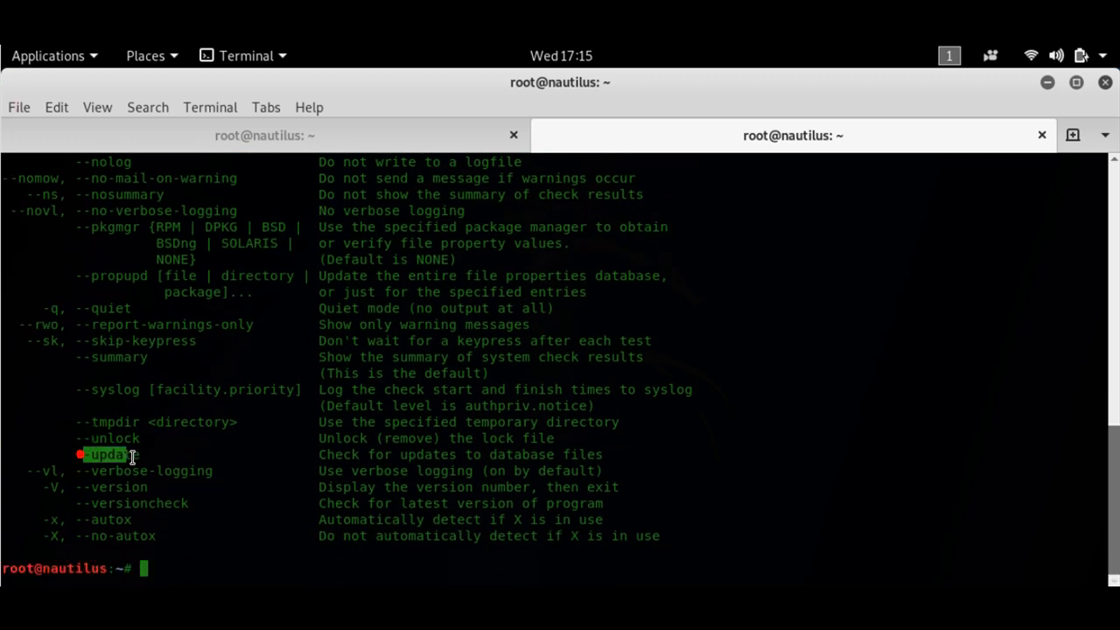
mouse_move(196, 531)
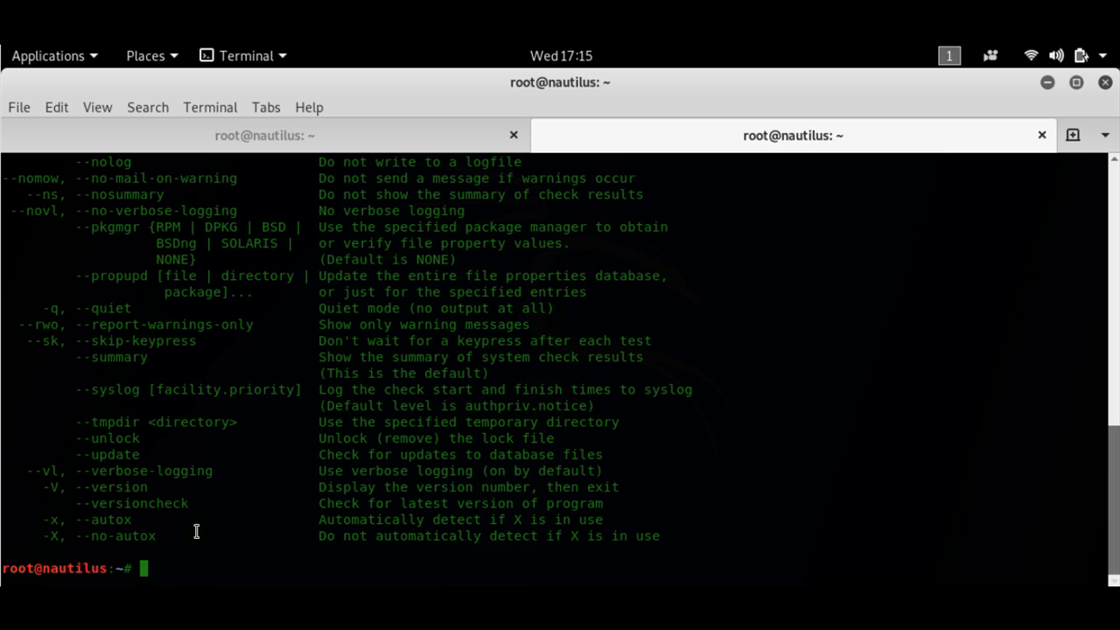
Step: Start the 'rkhunter -c' check, which reports Rootkit Hunter version 1.4.6
type("rkhunter -c")
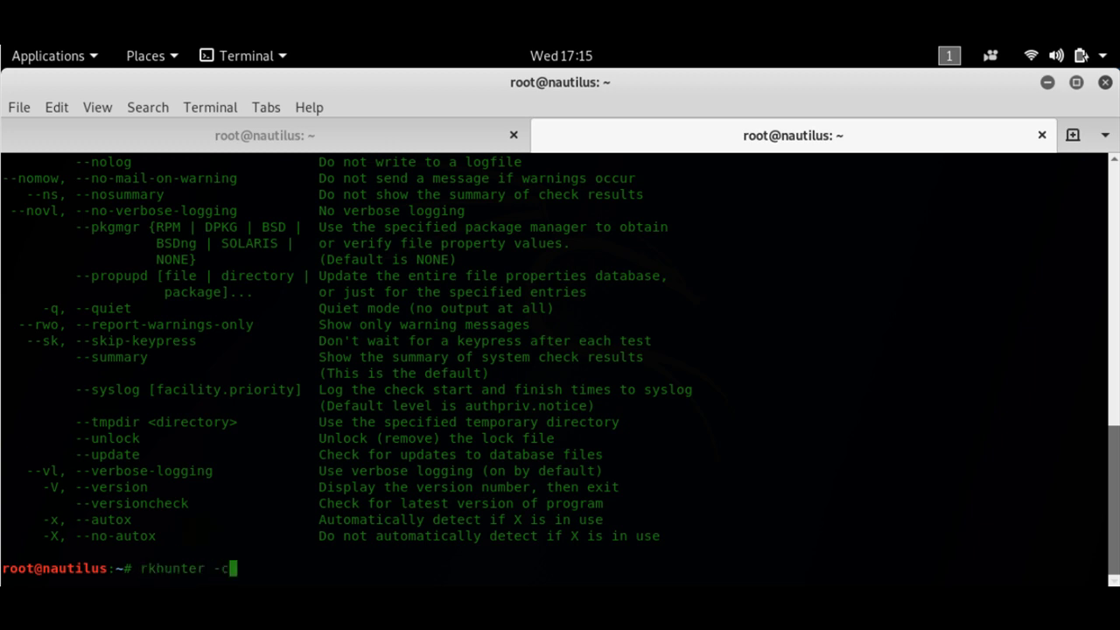
key("Return")
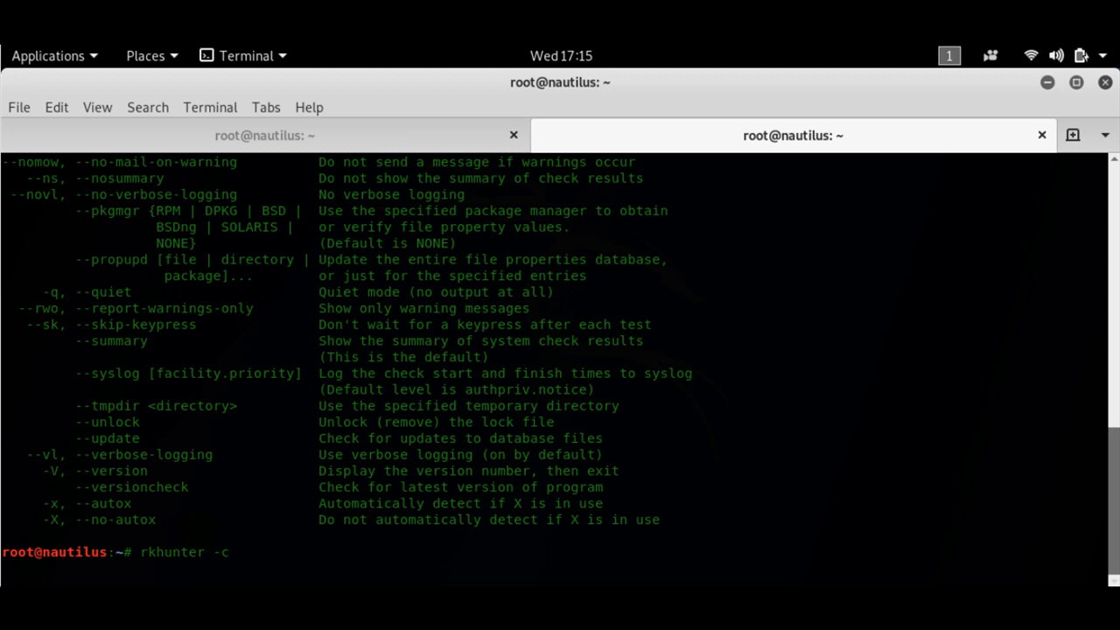
key("Return")
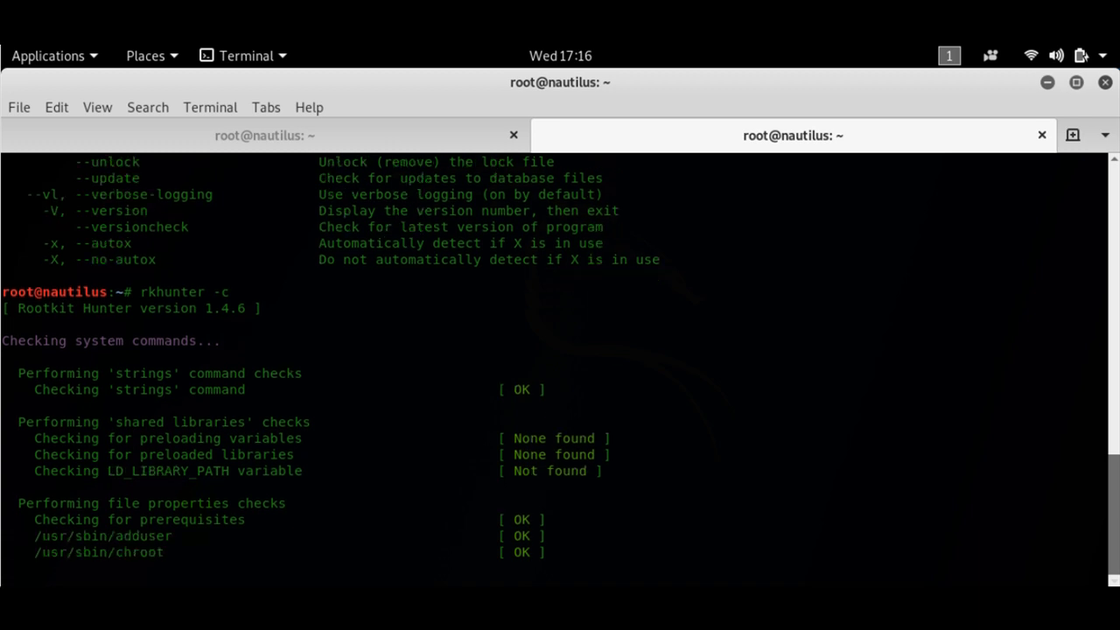
Step: Follow the /usr/bin binary checks until /usr/bin/lwp-request gets a Warning
scroll("down", 3)
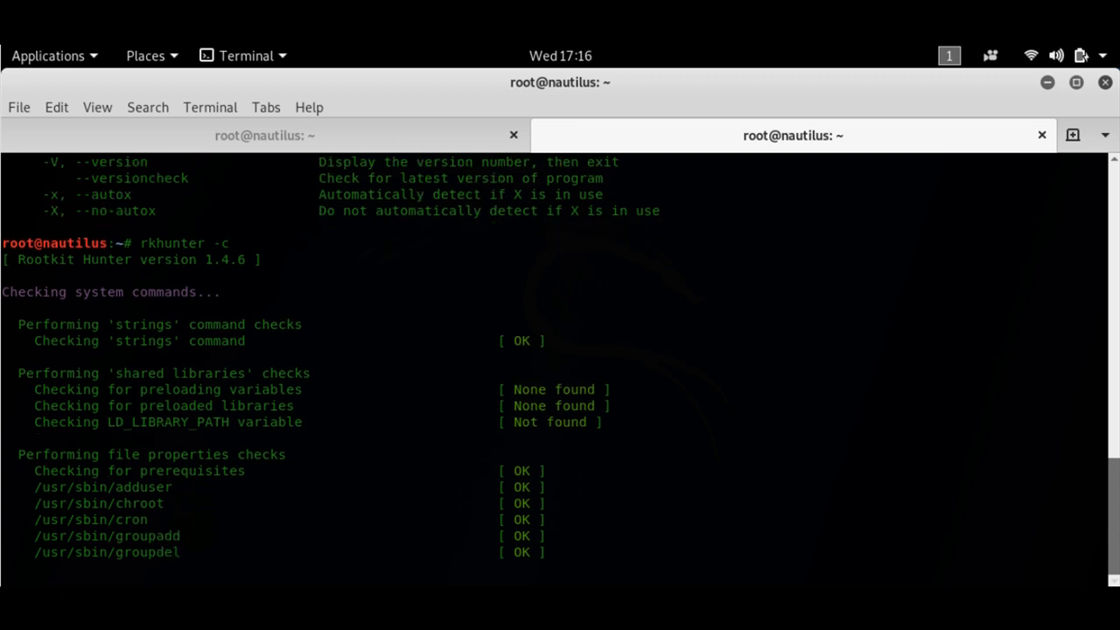
scroll("down", 3)
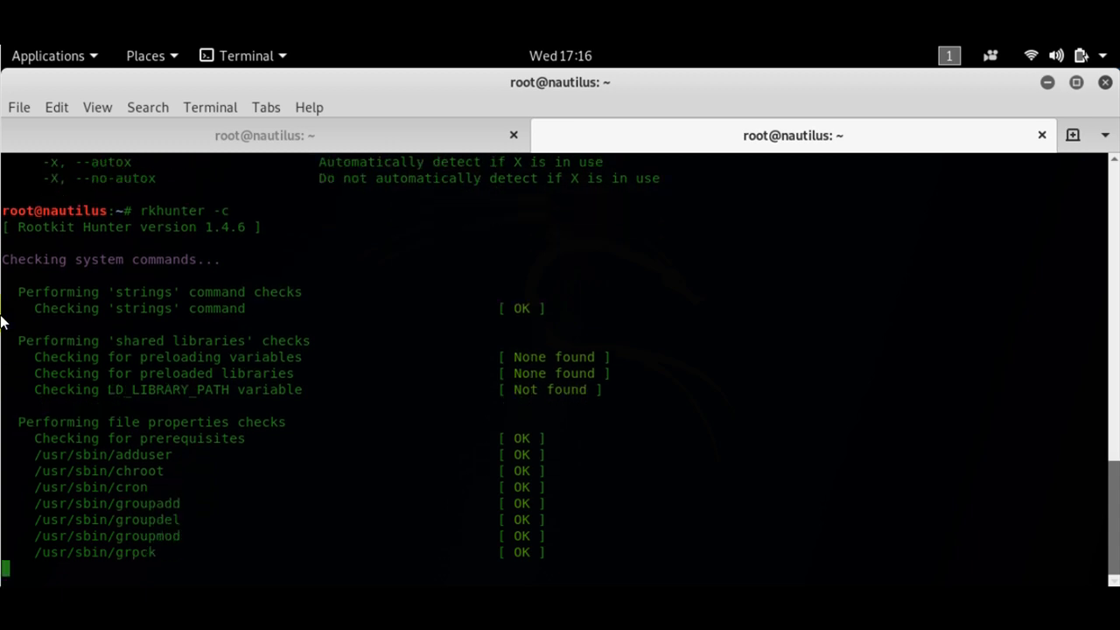
scroll("down", 3)
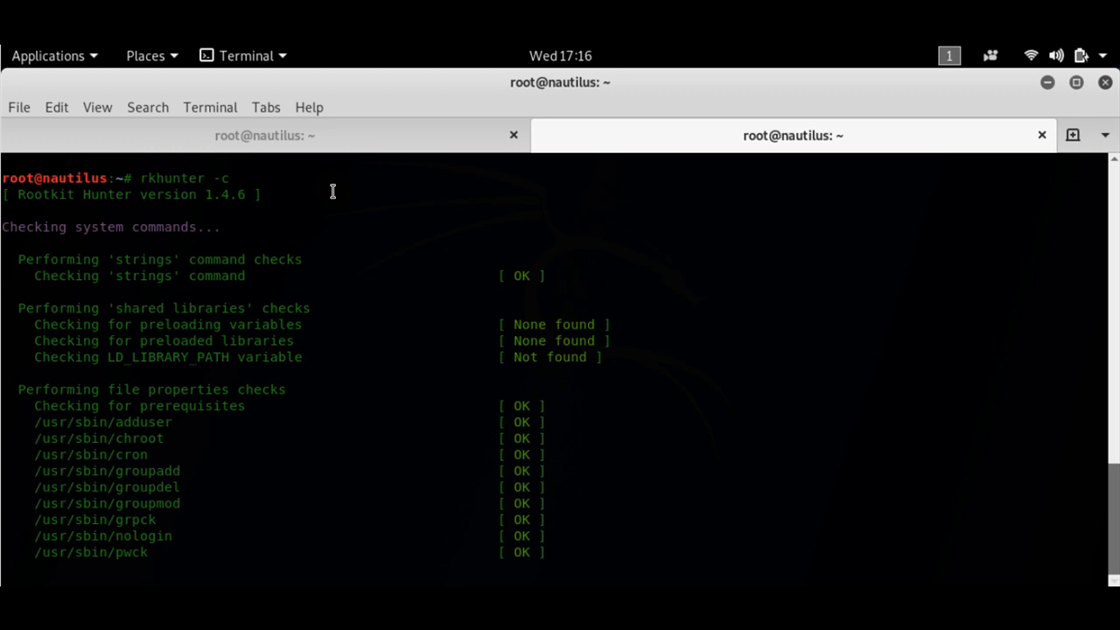
scroll("down", 3)
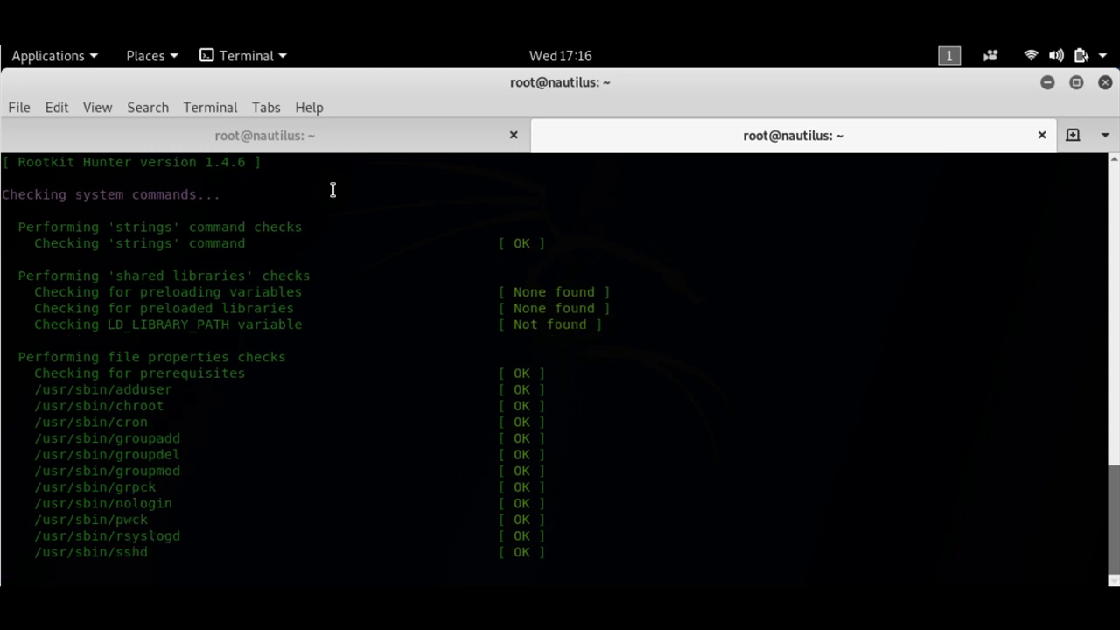
scroll("down", 3)
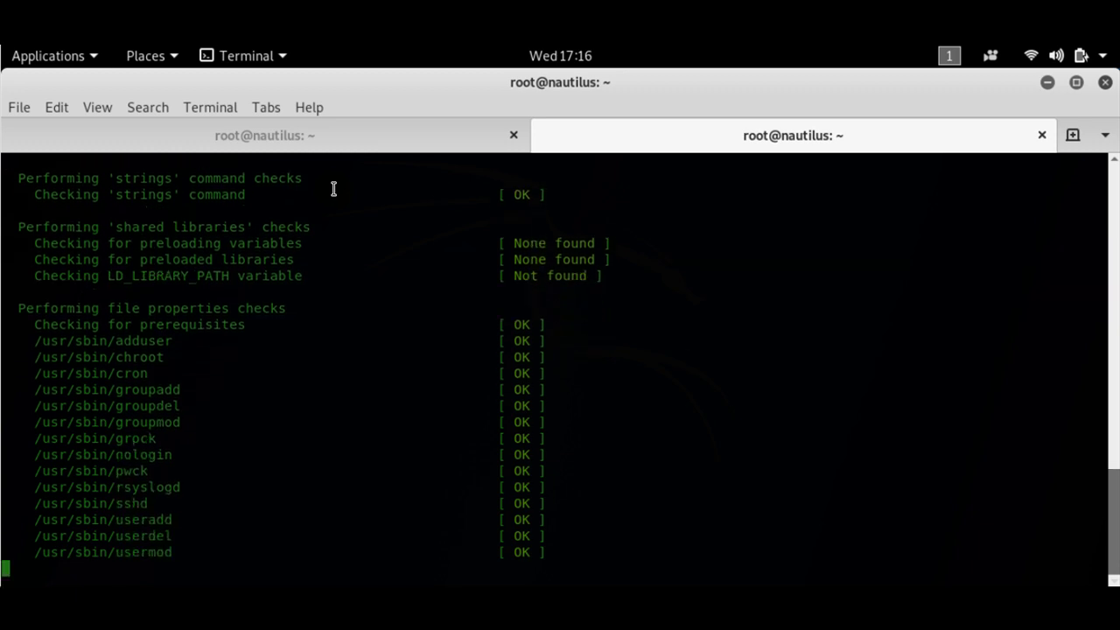
scroll("down", 3)
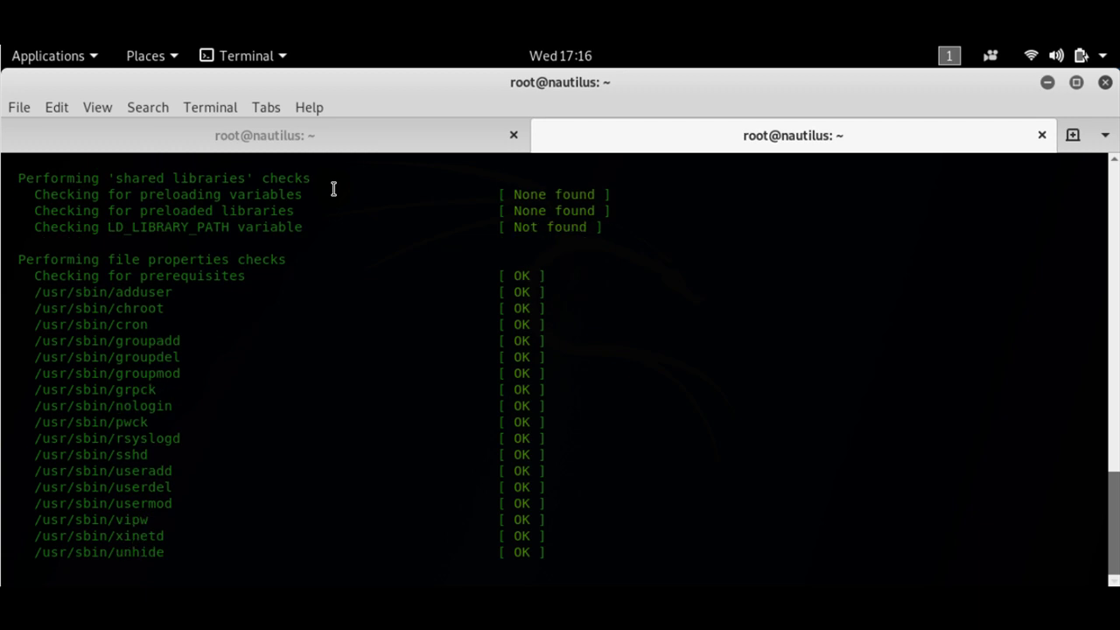
scroll("down", 3)
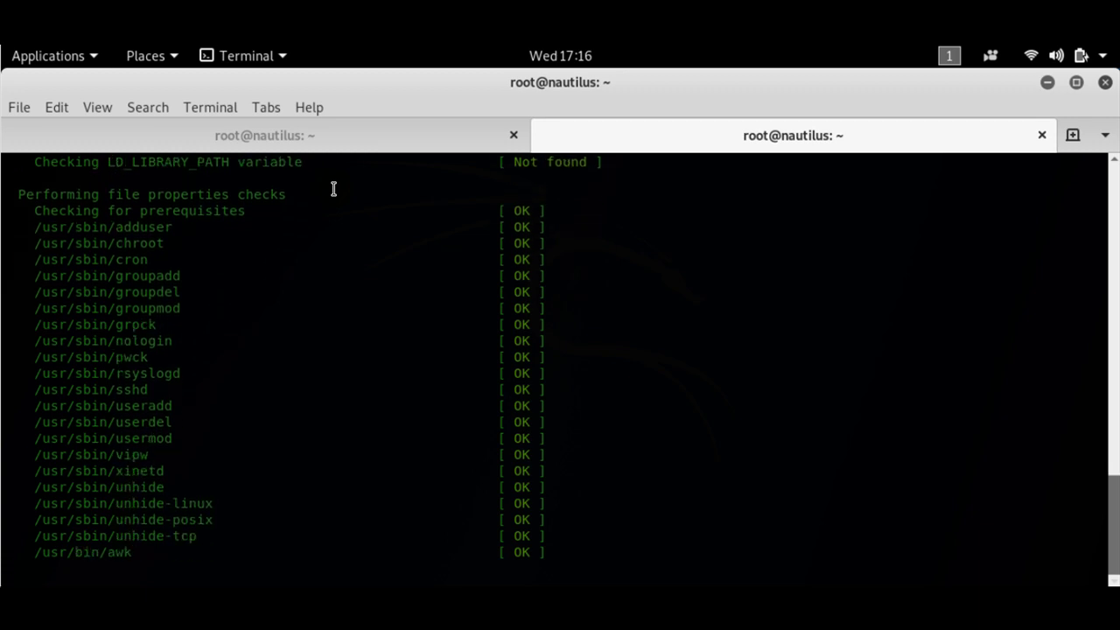
scroll("down", 3)
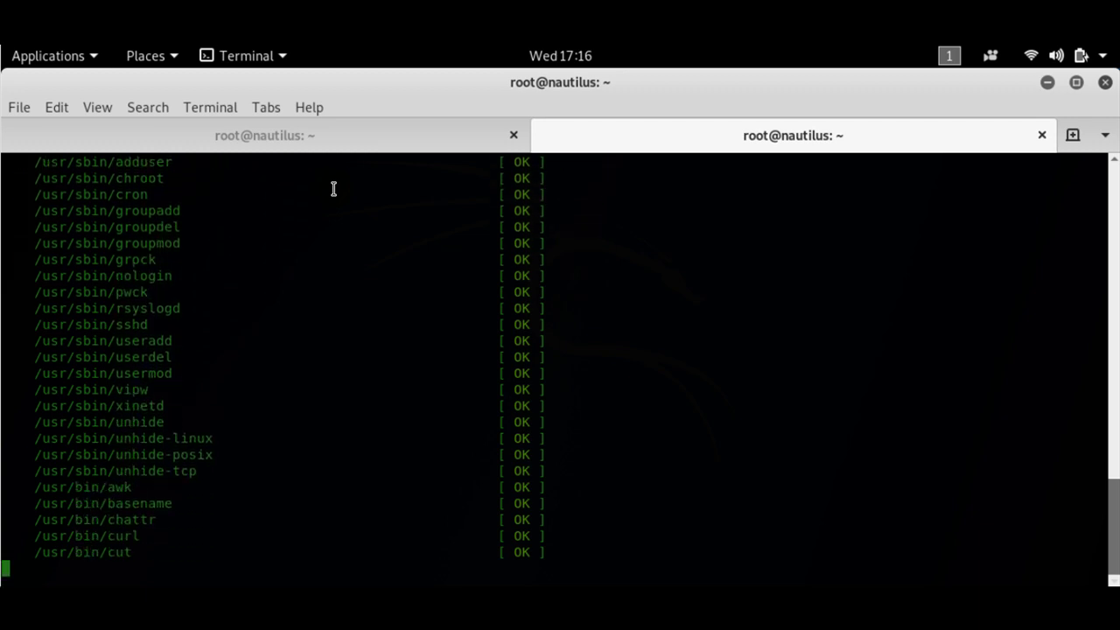
scroll("down", 3)
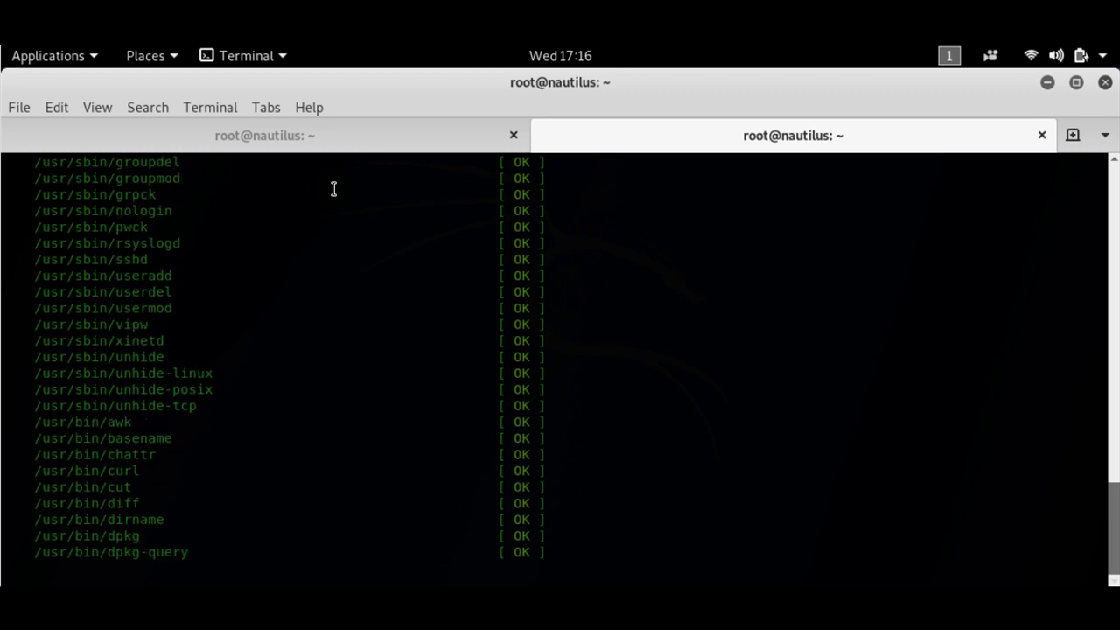
scroll("down", 3)
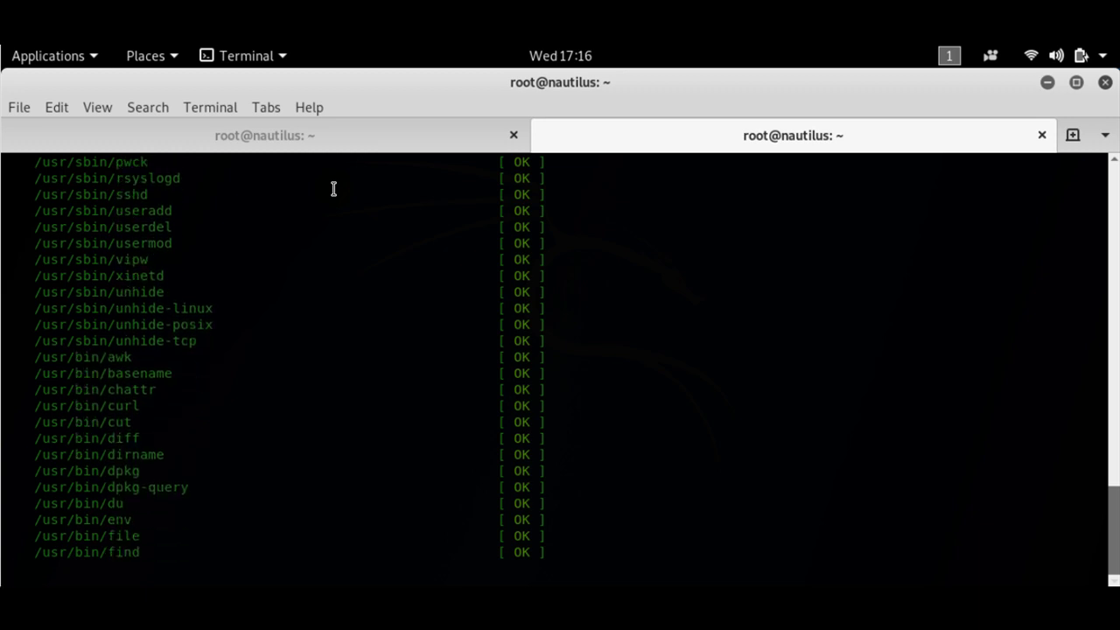
scroll("down", 3)
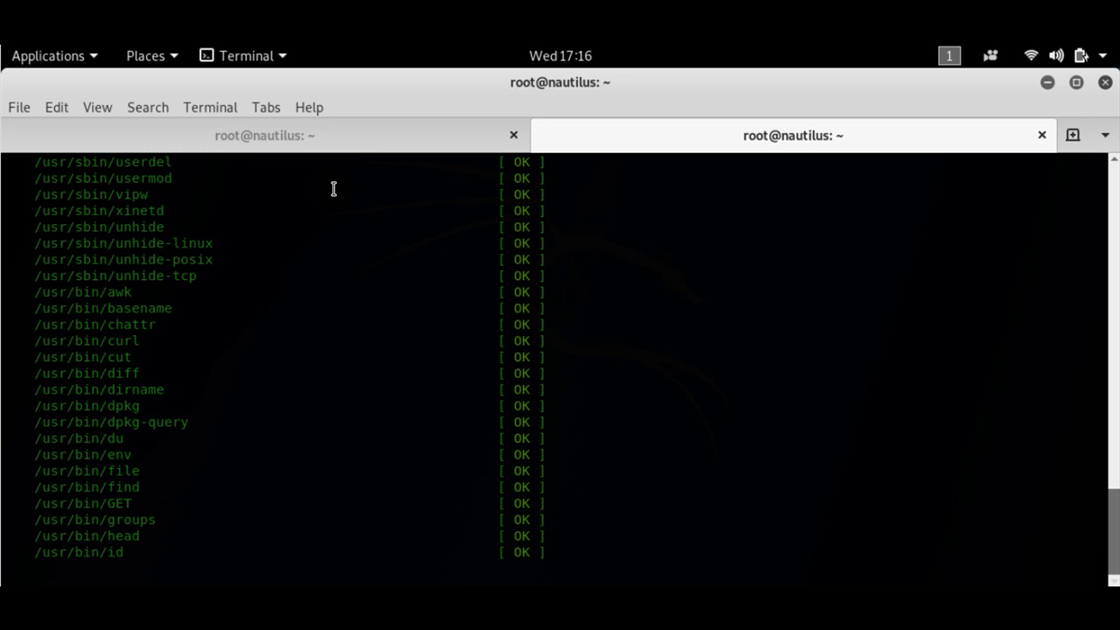
scroll("down", 3)
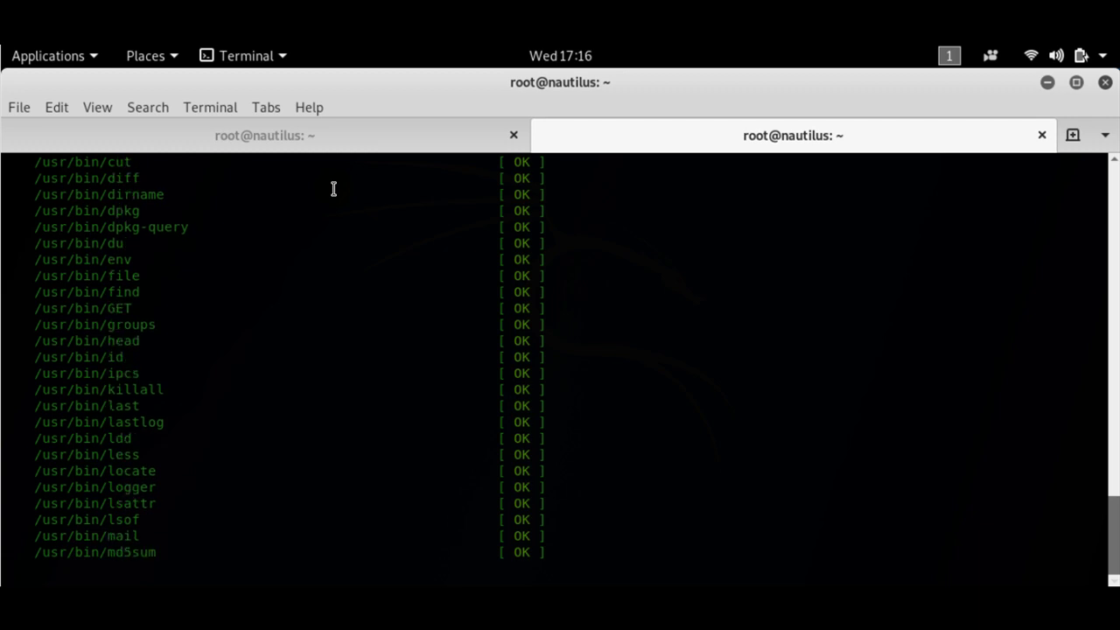
scroll("down", 3)
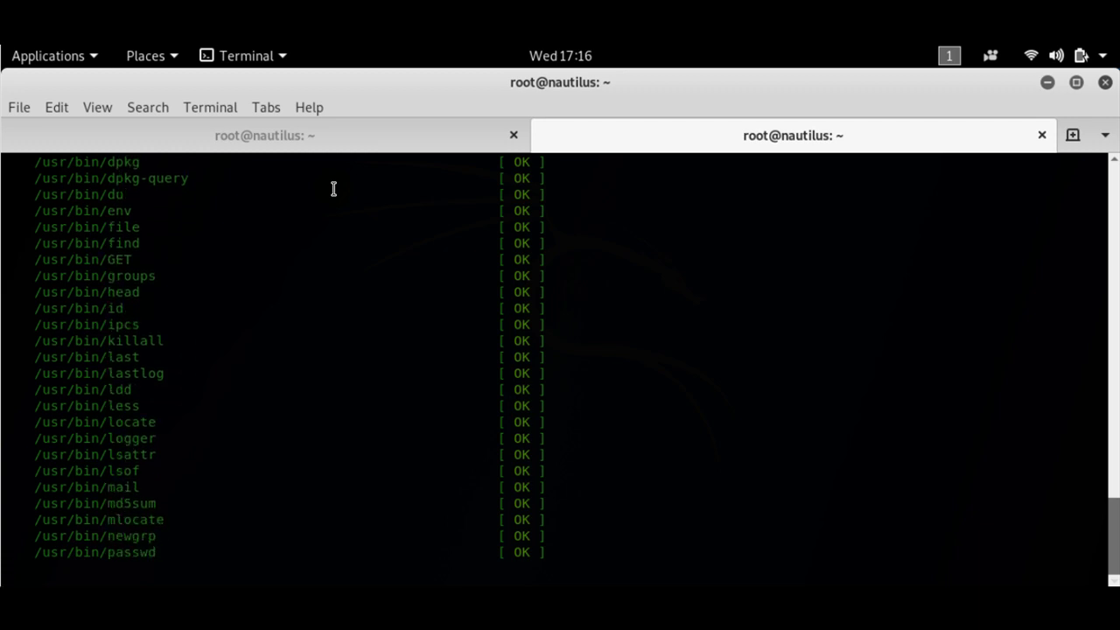
scroll("down", 3)
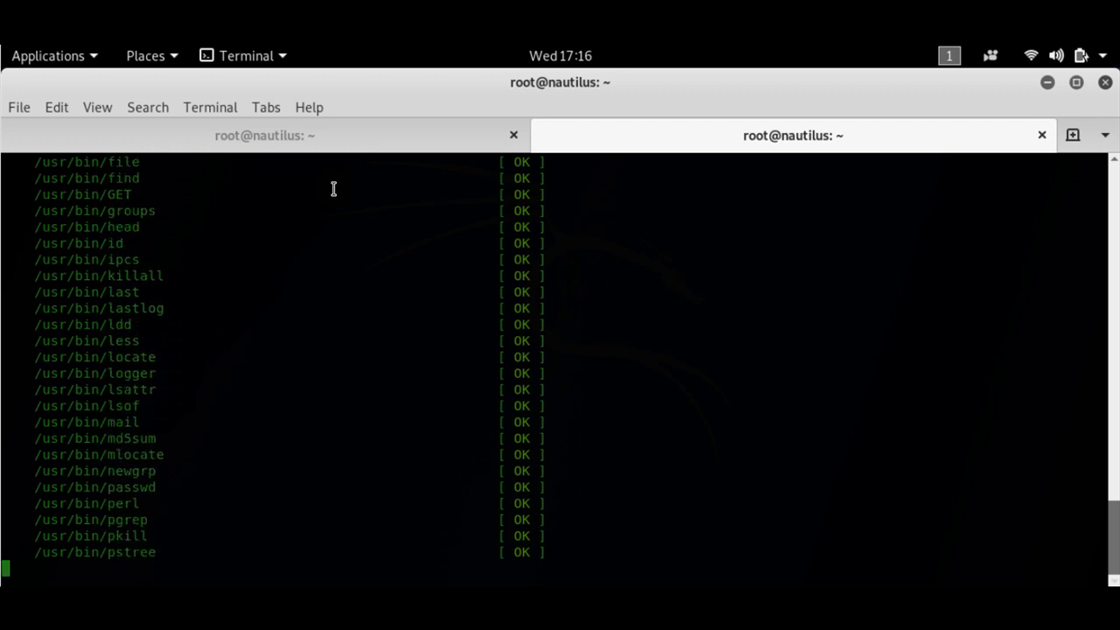
scroll("down", 3)
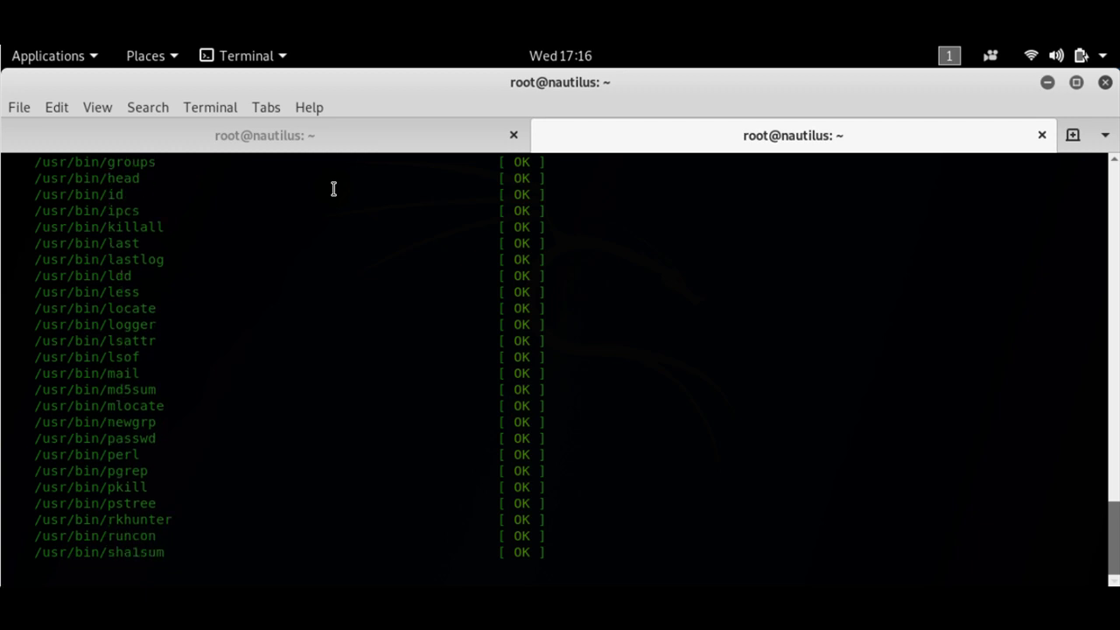
scroll("down", 3)
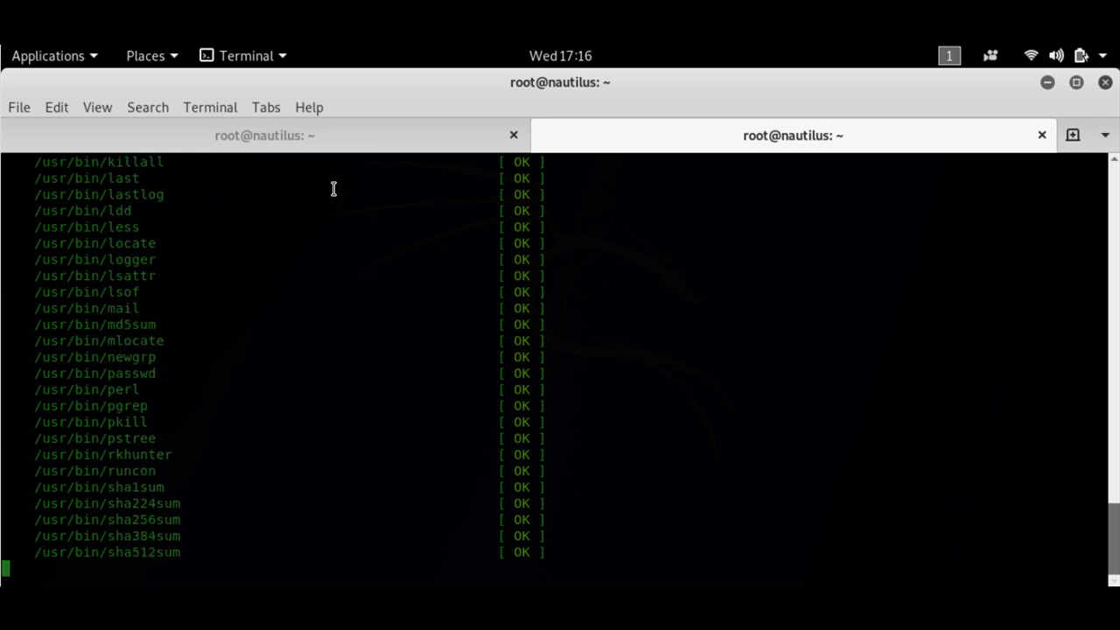
scroll("down", 3)
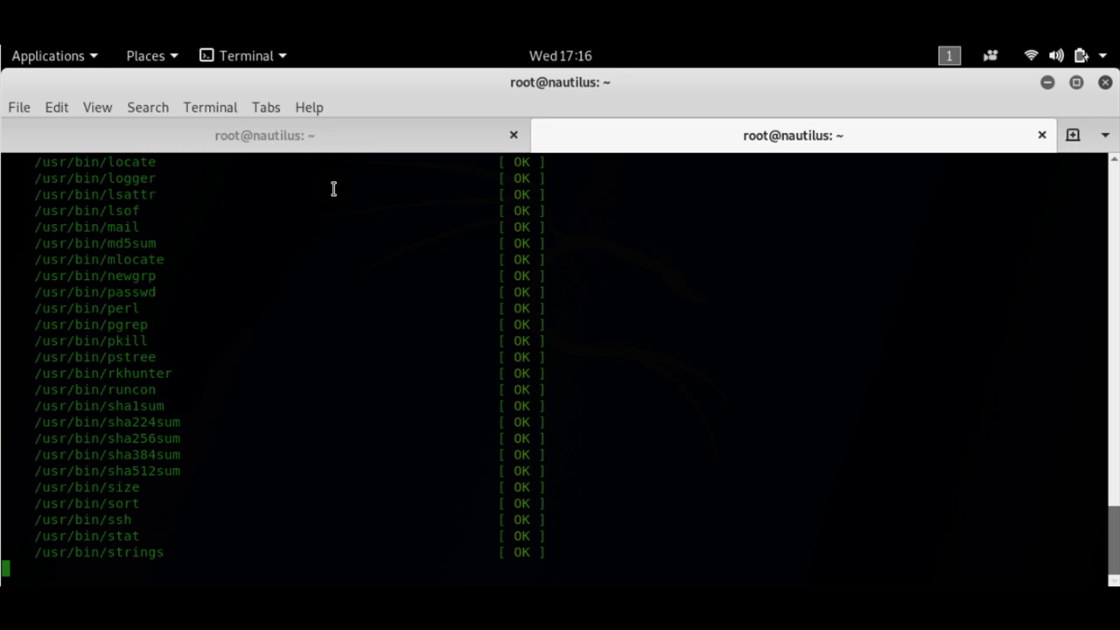
scroll("down", 3)
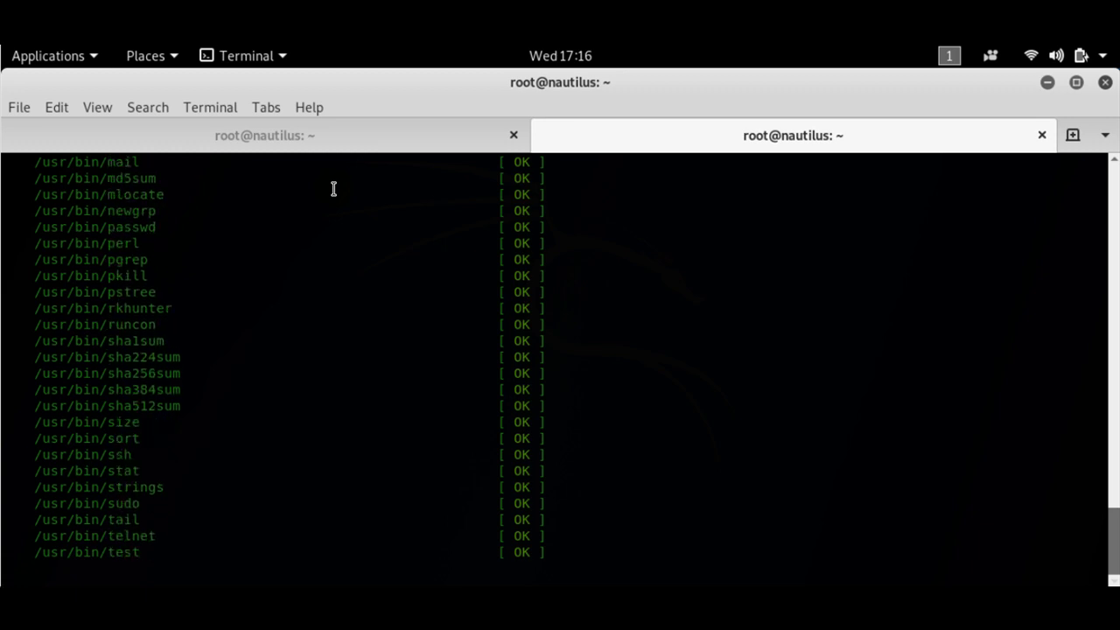
scroll("down", 3)
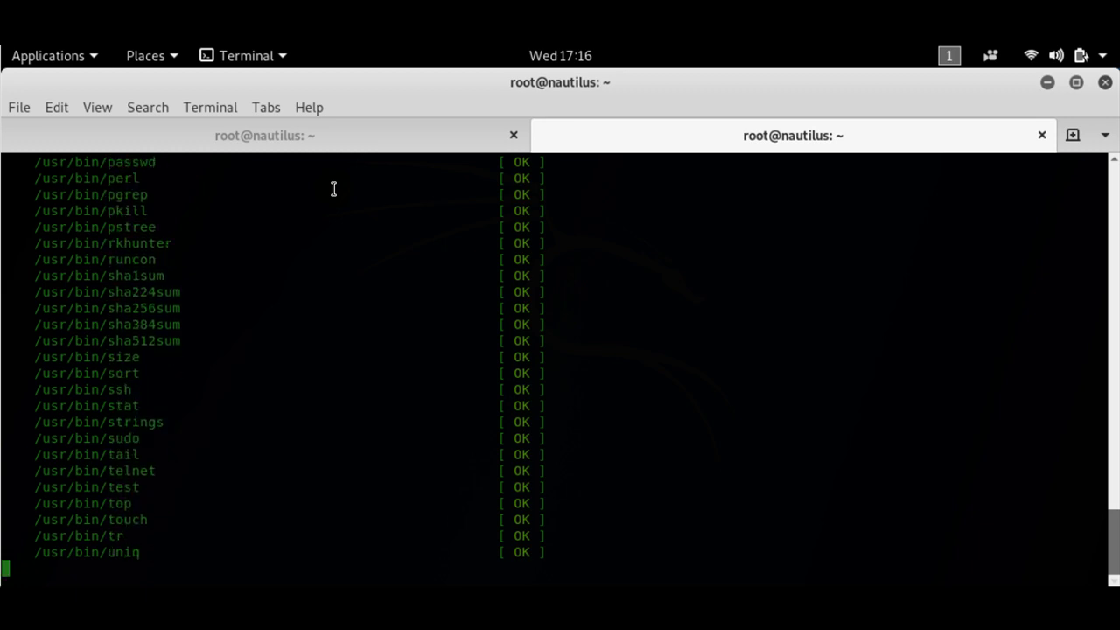
scroll("down", 3)
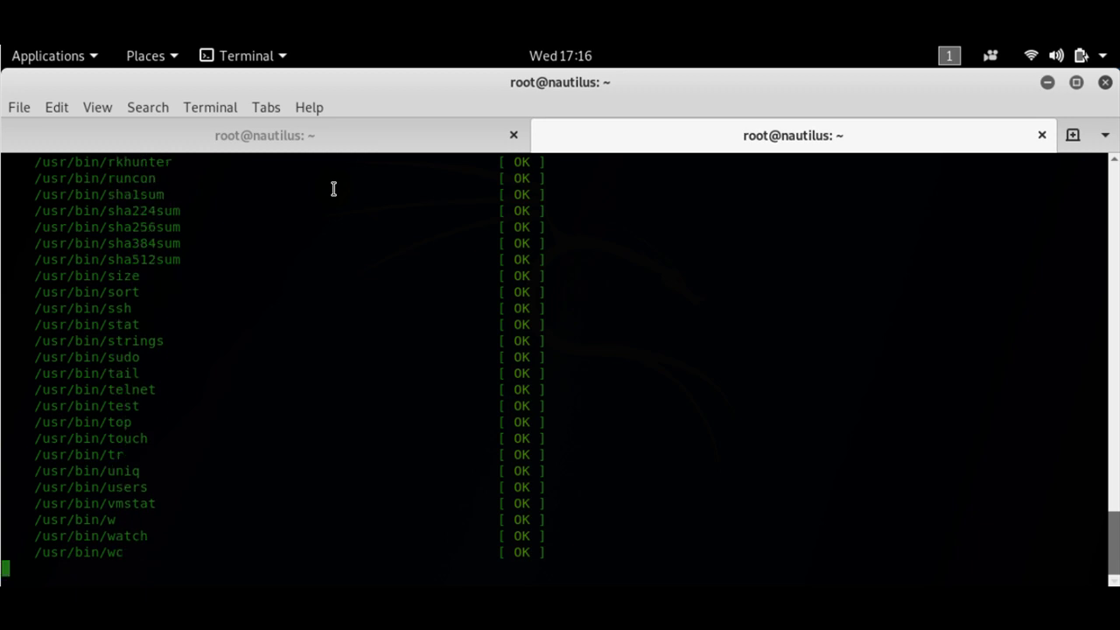
scroll("down", 3)
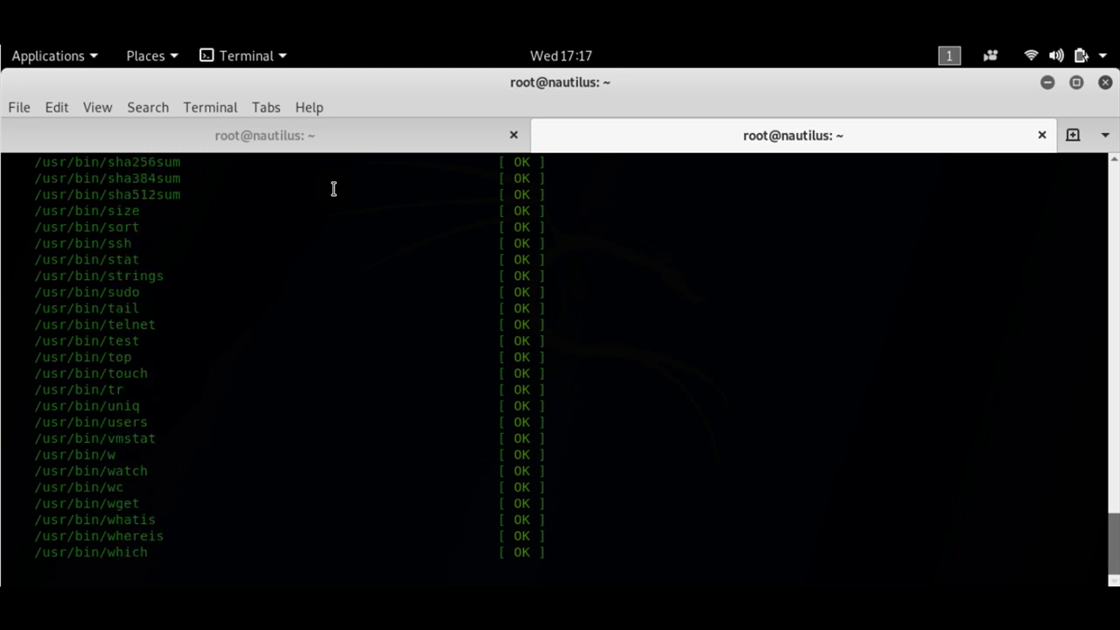
scroll("down", 3)
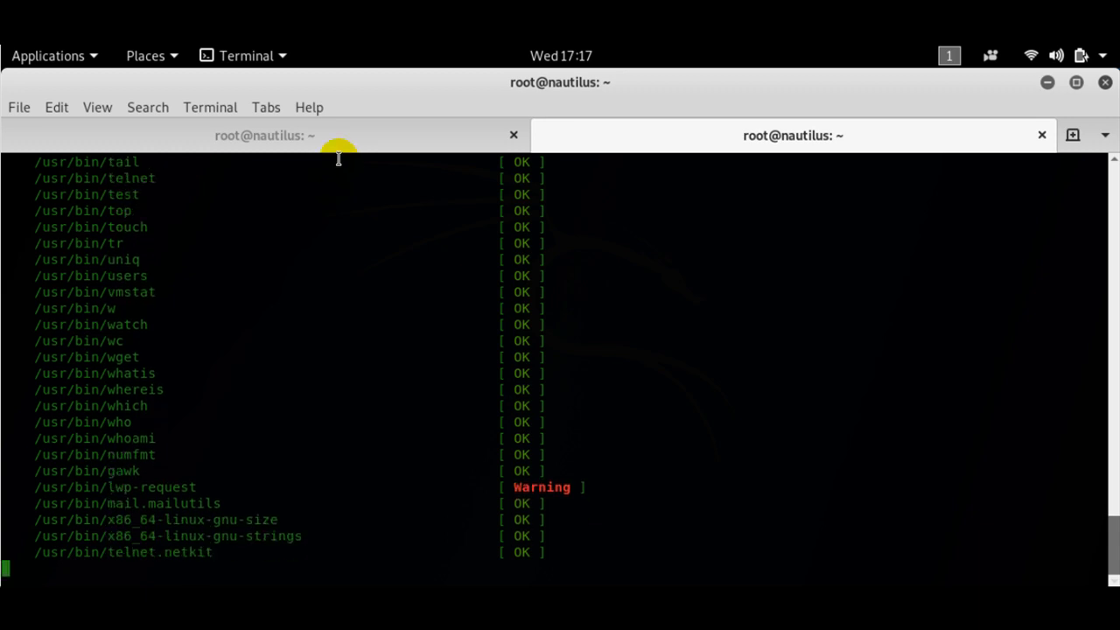
Step: Highlight the lwp-request warning line, then follow checks into /sbin and /bin
scroll("down", 3)
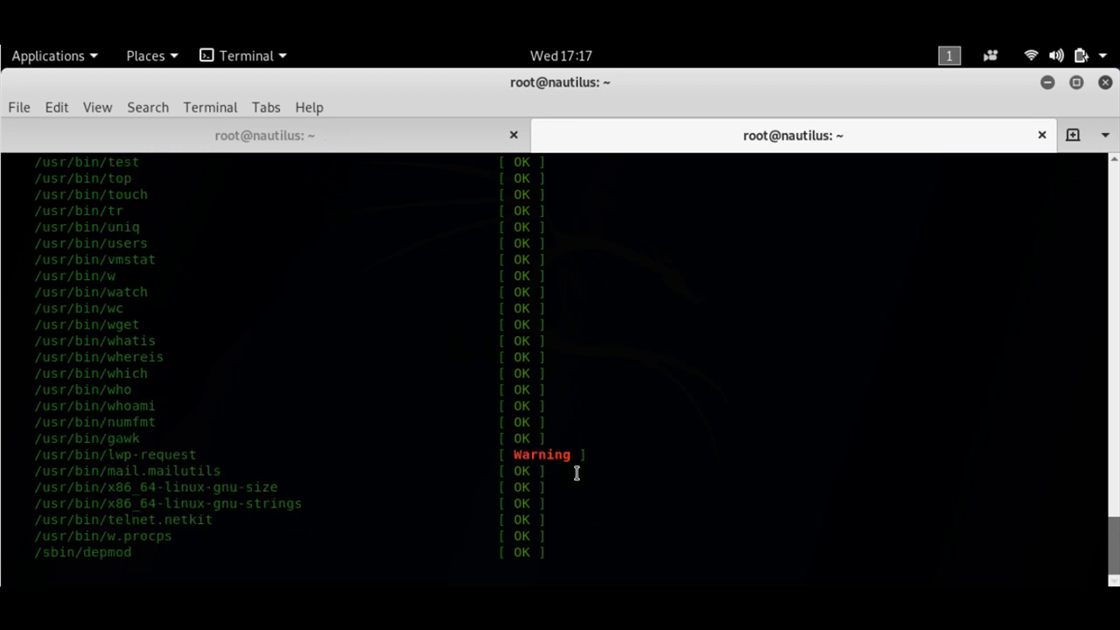
double_click(114, 454)
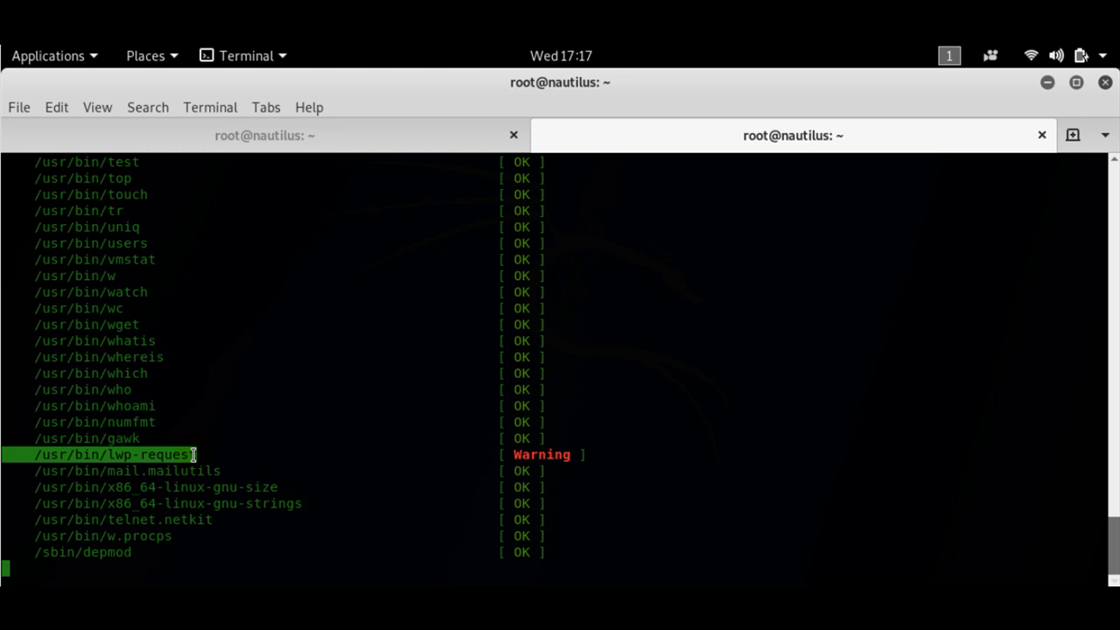
scroll("down", 3)
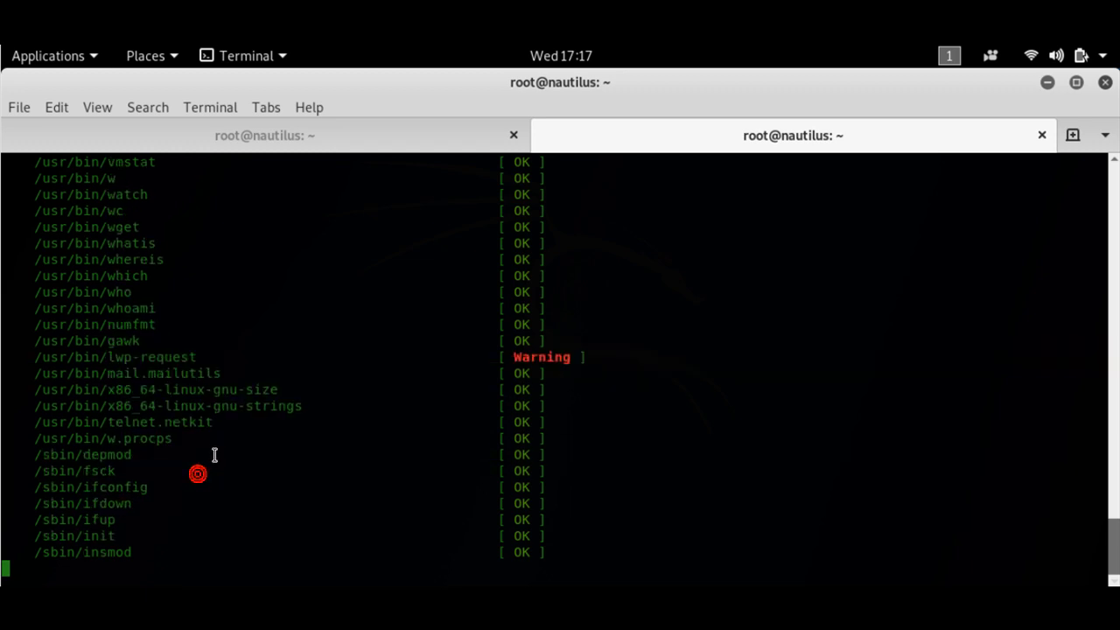
scroll("down", 3)
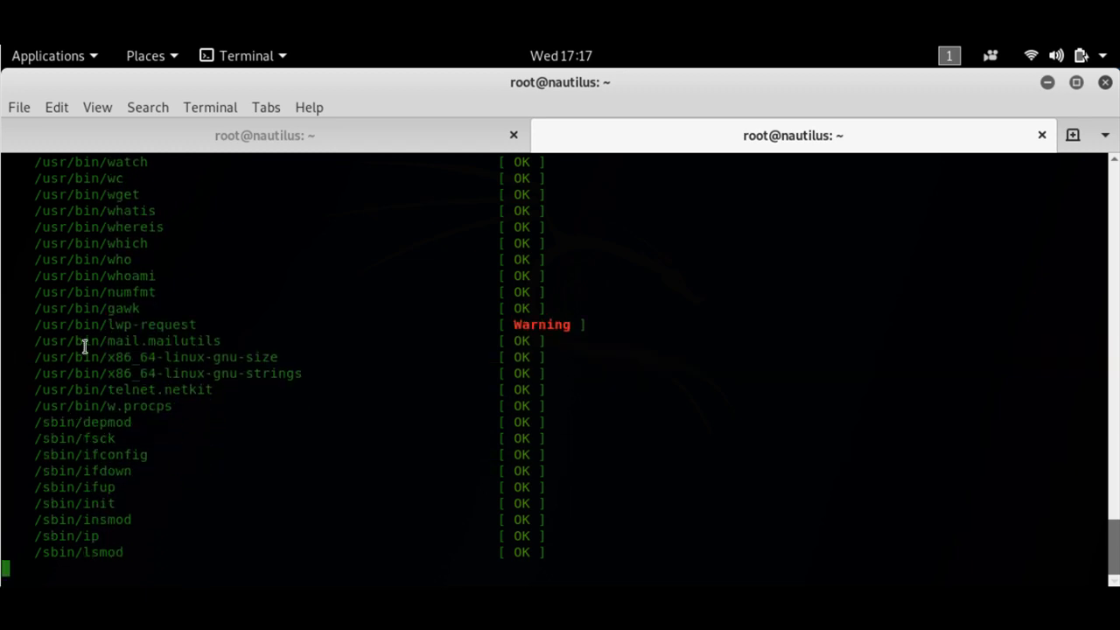
scroll("down", 3)
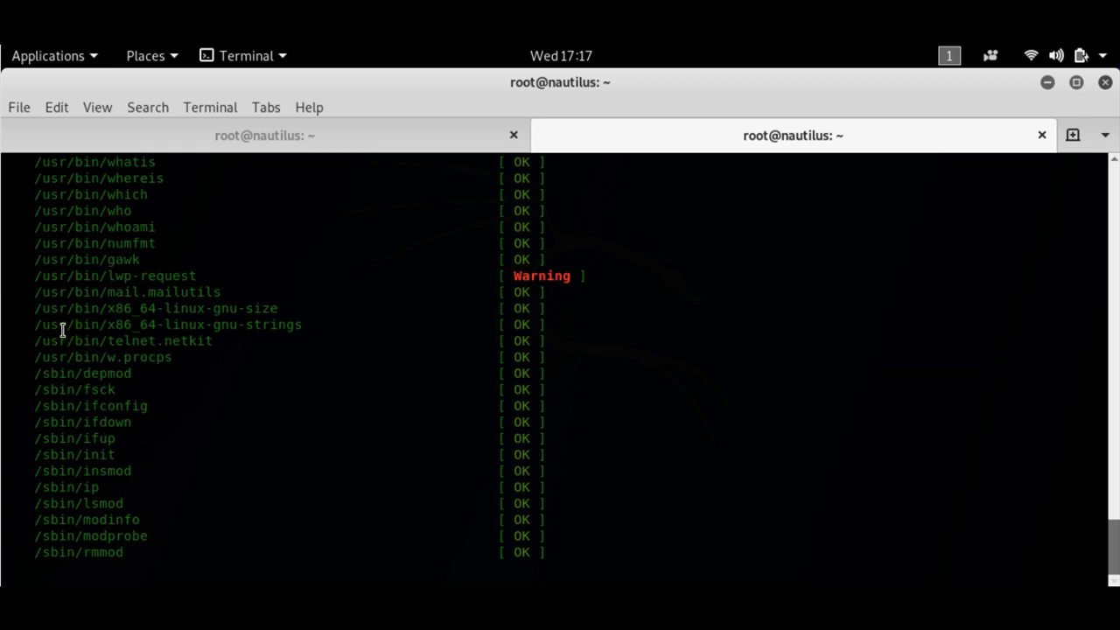
scroll("down", 3)
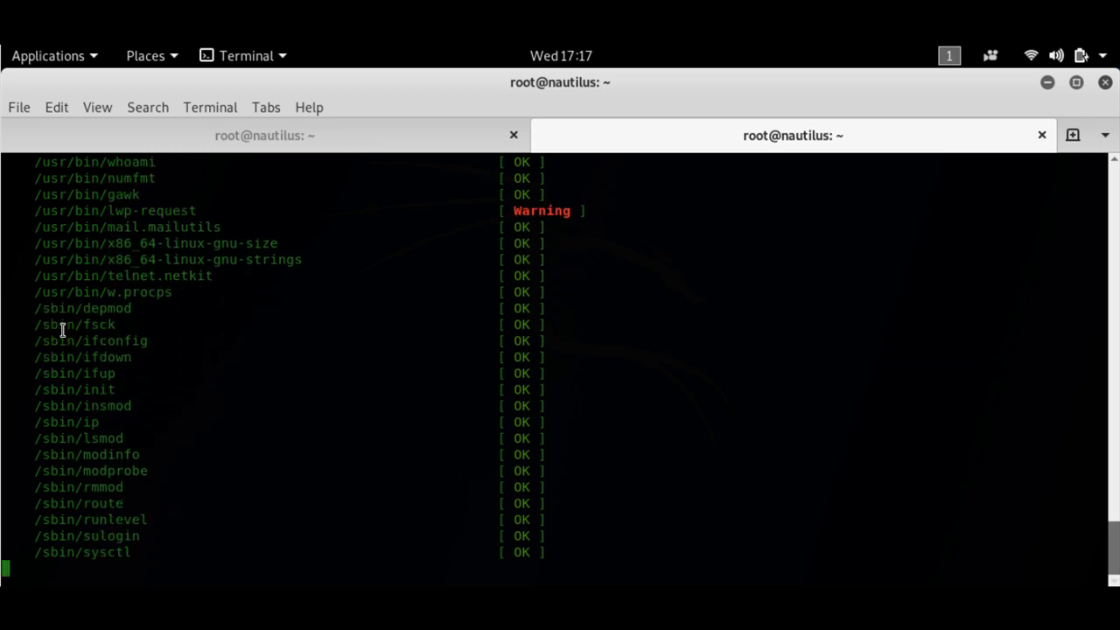
scroll("down", 3)
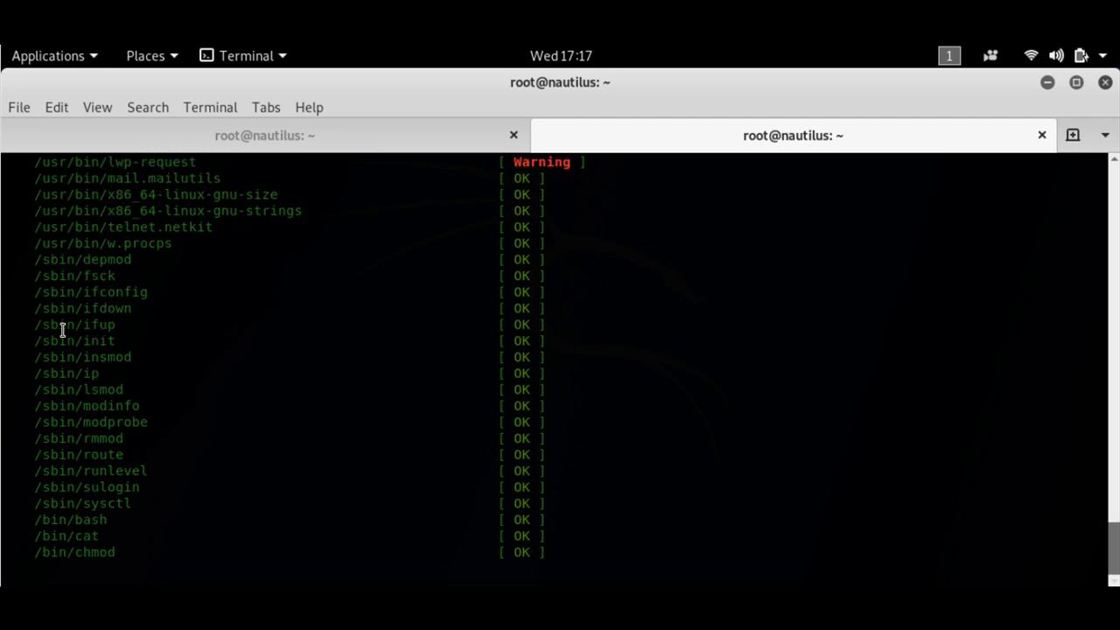
scroll("down", 3)
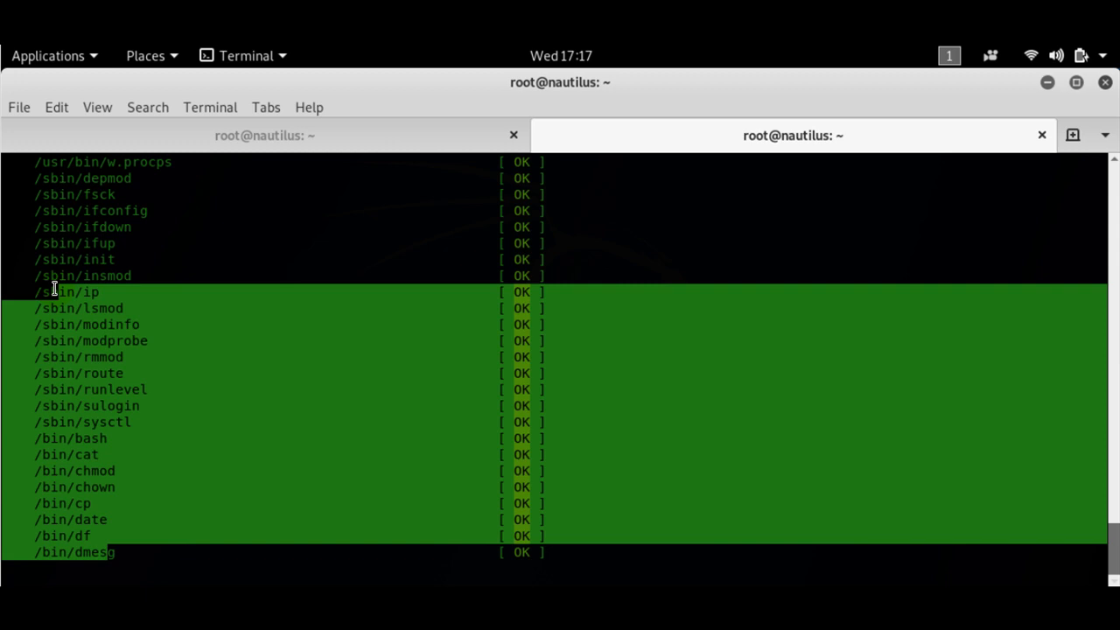
Step: Follow the remaining checks to /lib/systemd/systemd and continue past the pause prompt
scroll("down", 3)
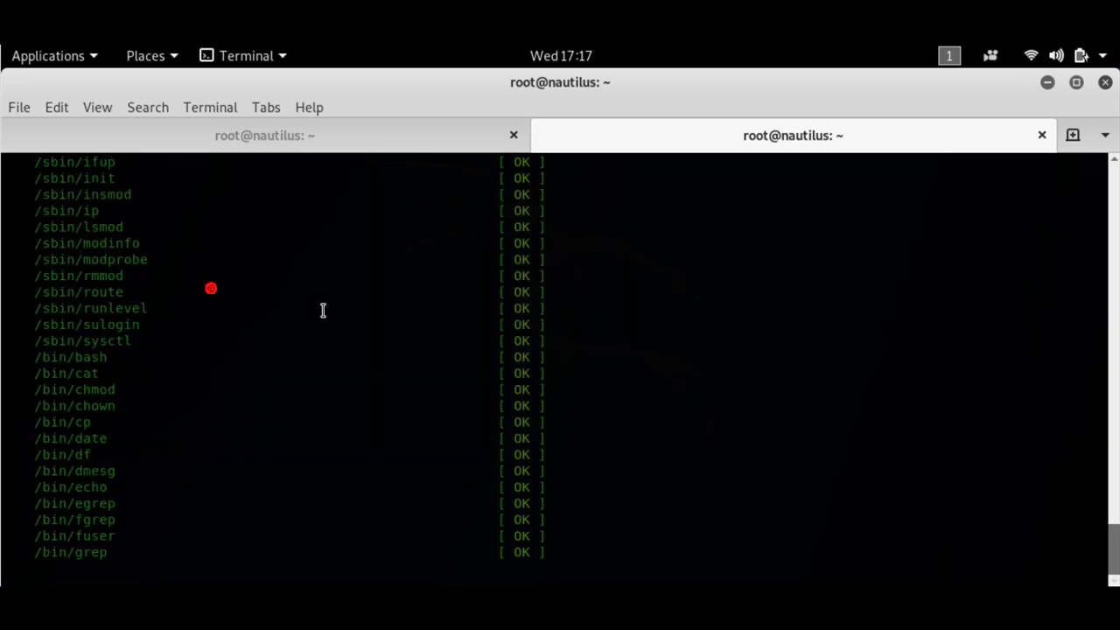
scroll("down", 3)
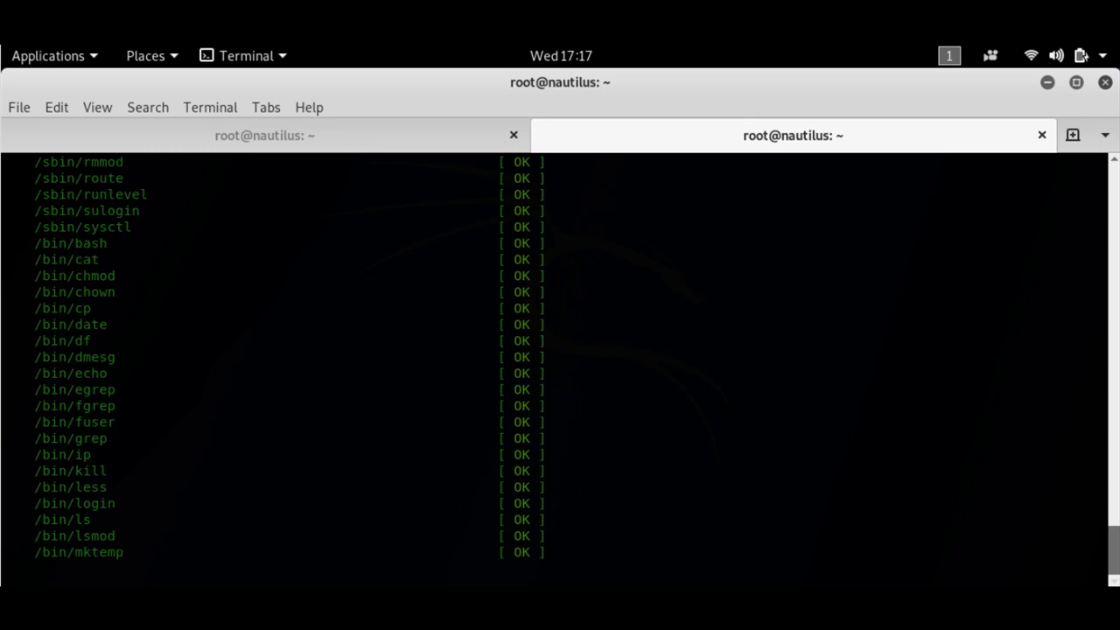
scroll("down", 3)
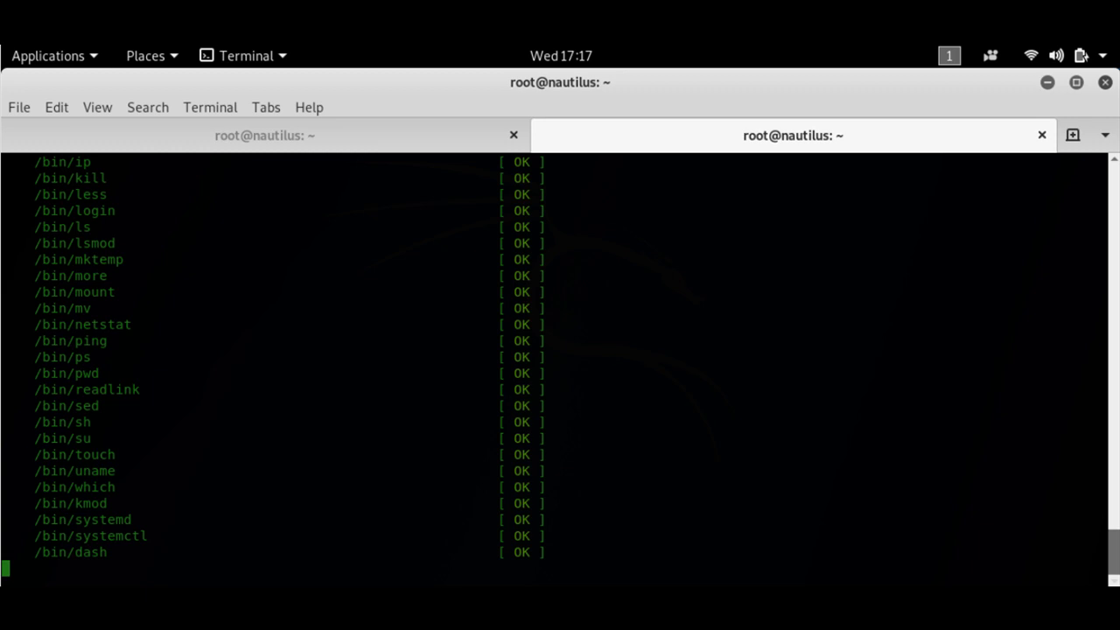
scroll("down", 3)
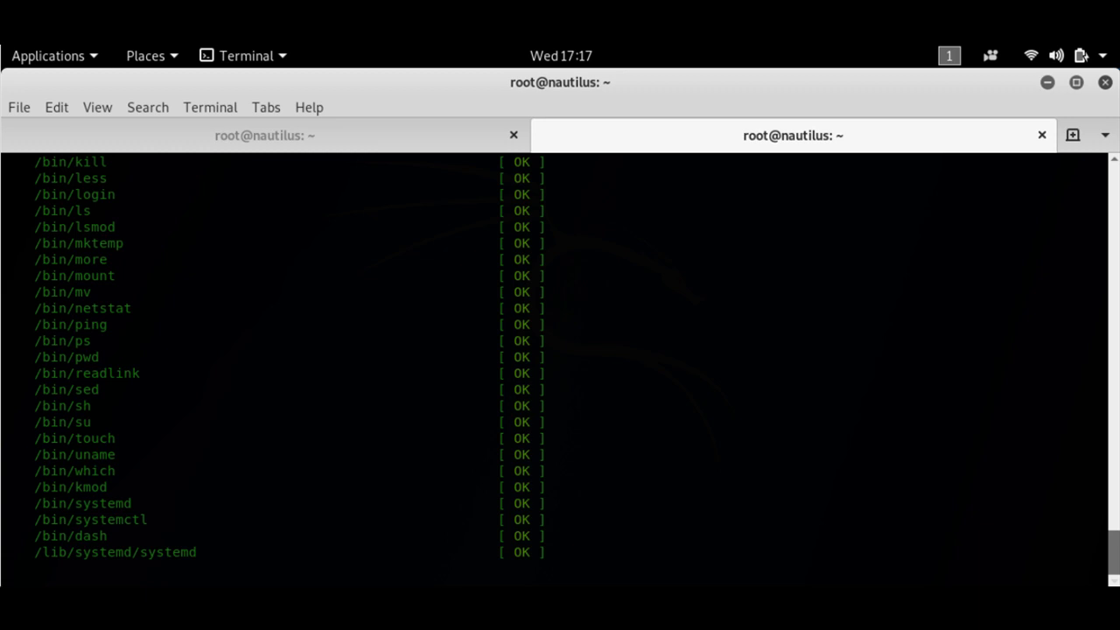
scroll("down", 3)
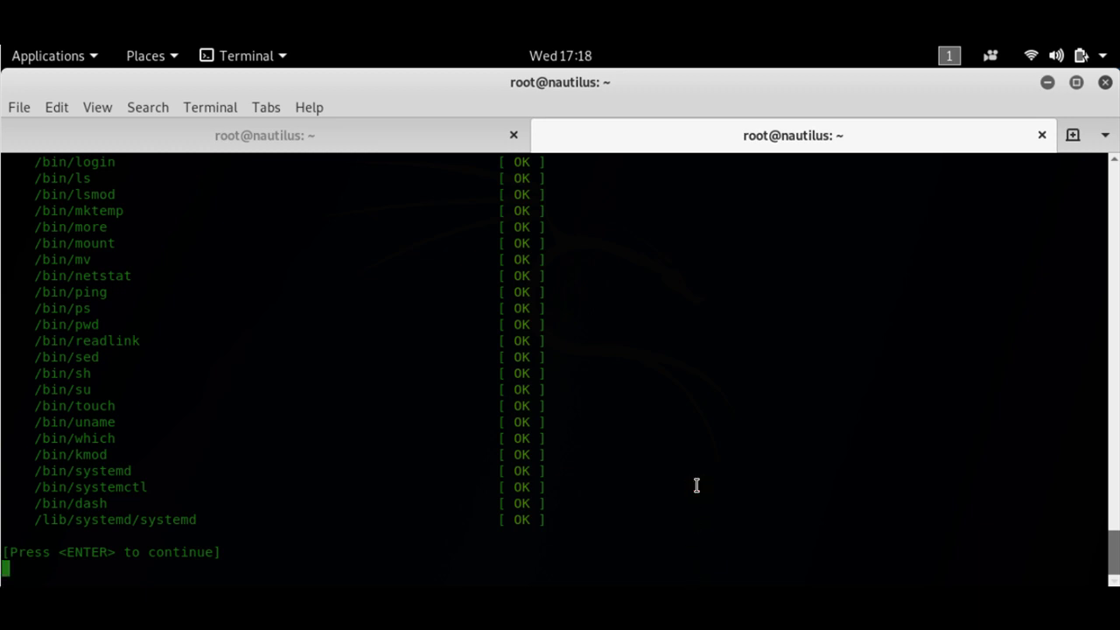
key("Return")
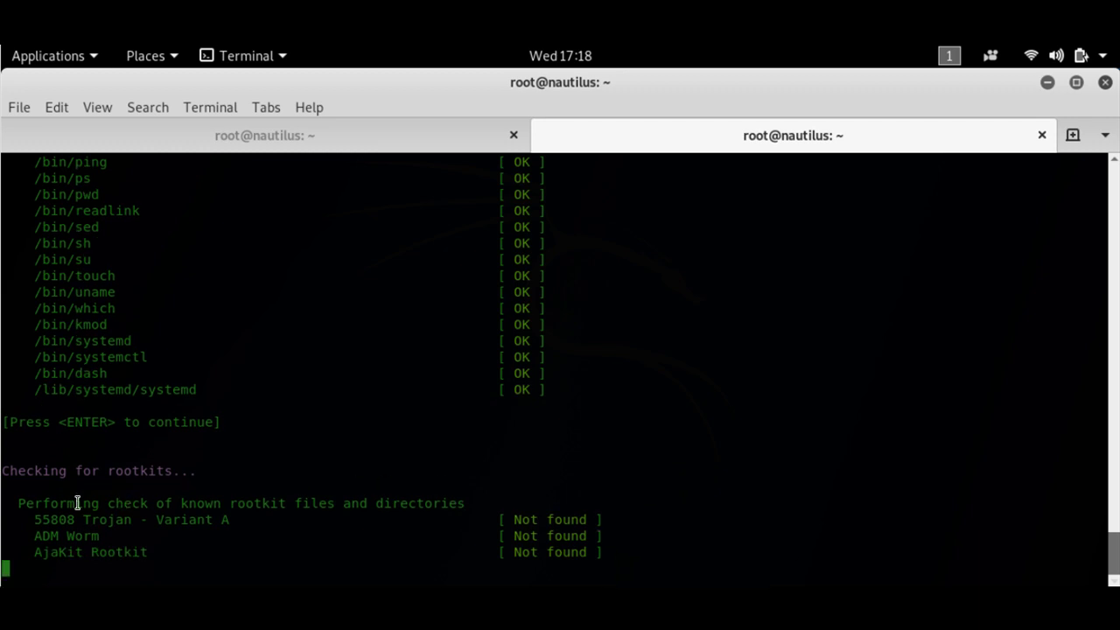
Step: Follow the rootkit list, all Not found, down to ZK Rootkit and the continue prompt
scroll("down", 3)
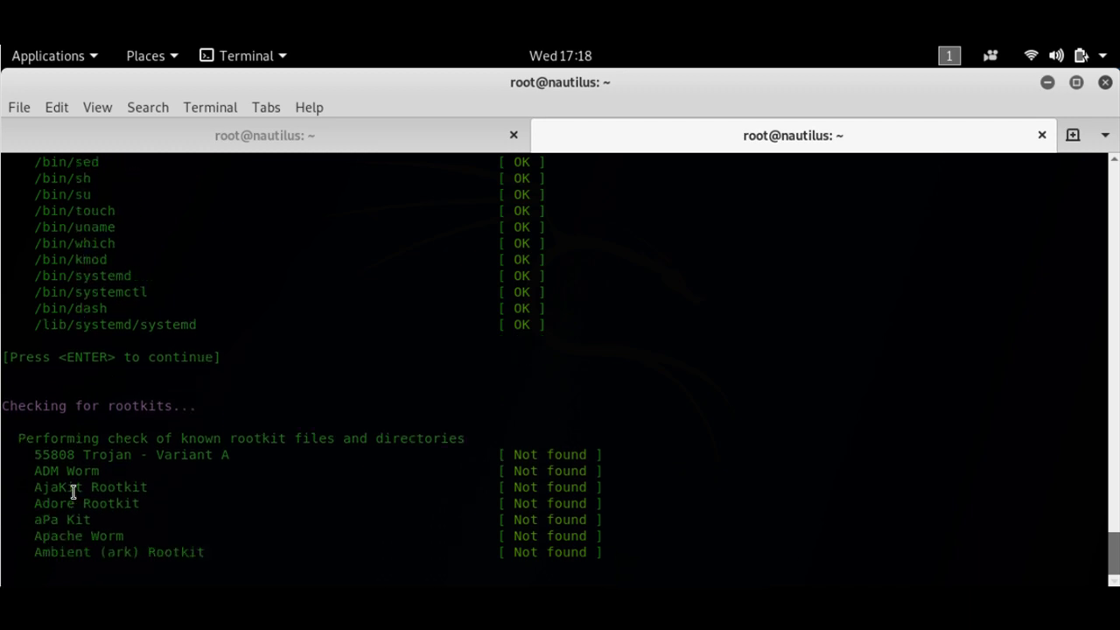
scroll("down", 3)
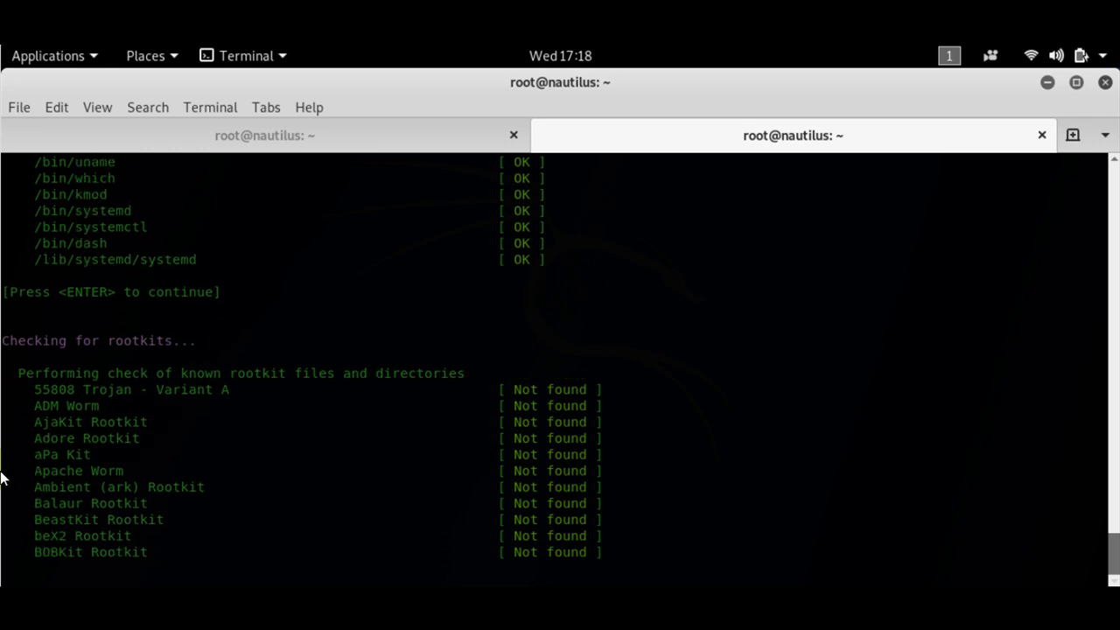
key("Return")
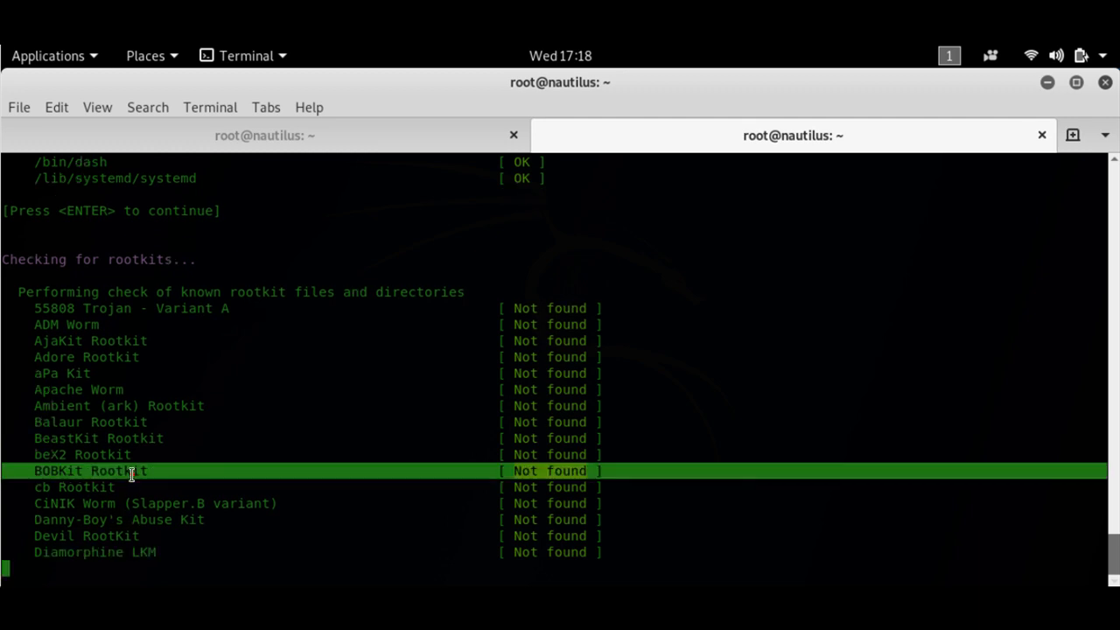
scroll("down", 3)
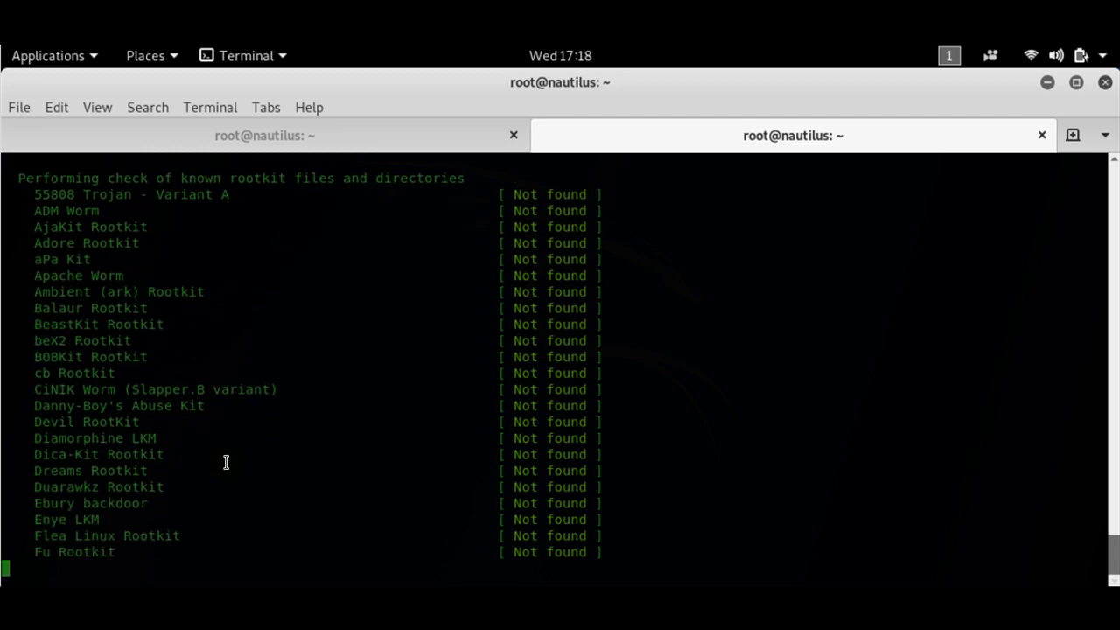
scroll("down", 3)
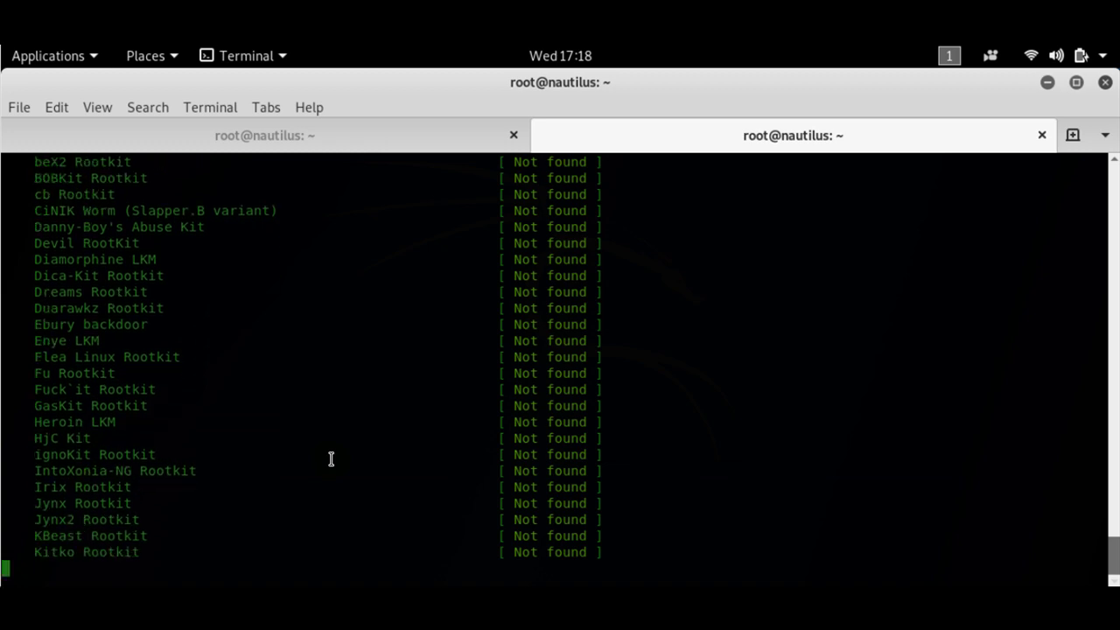
scroll("down", 3)
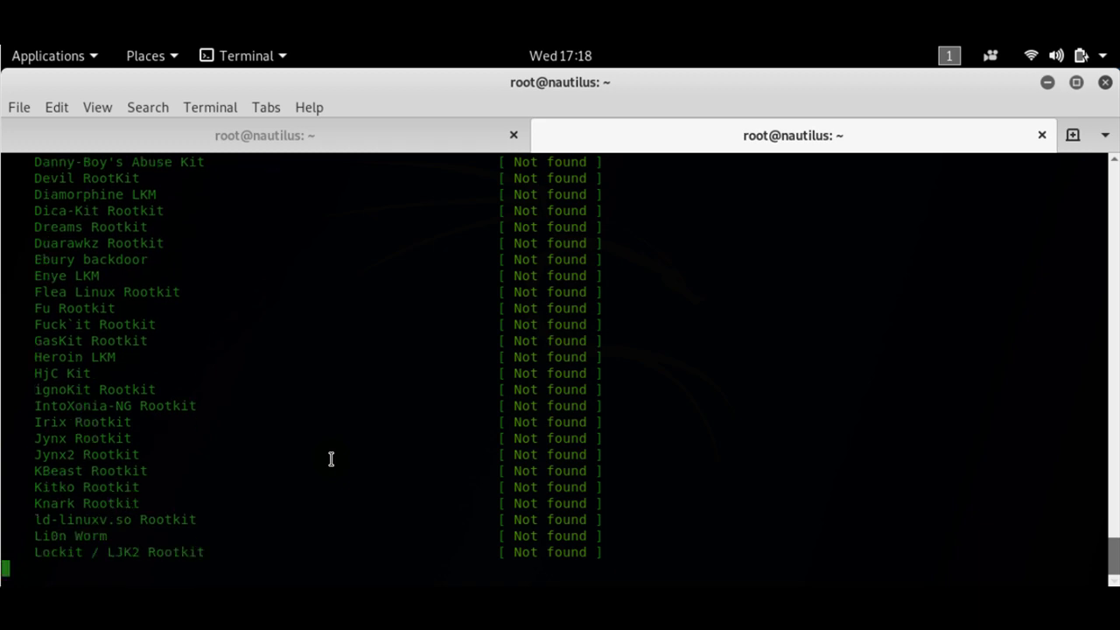
scroll("down", 3)
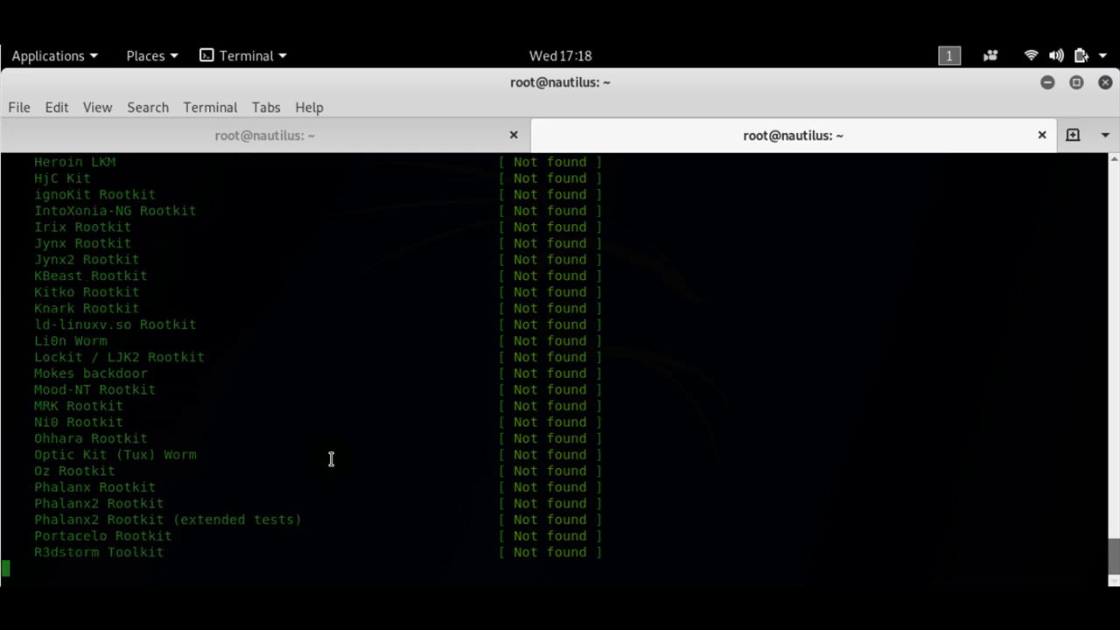
scroll("down", 3)
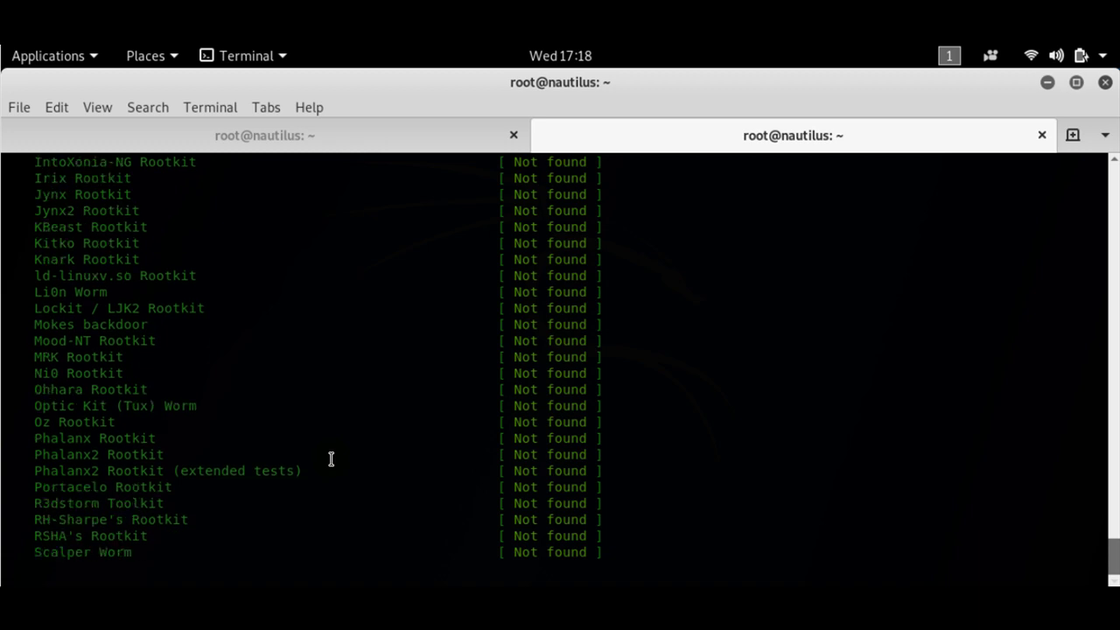
scroll("down", 3)
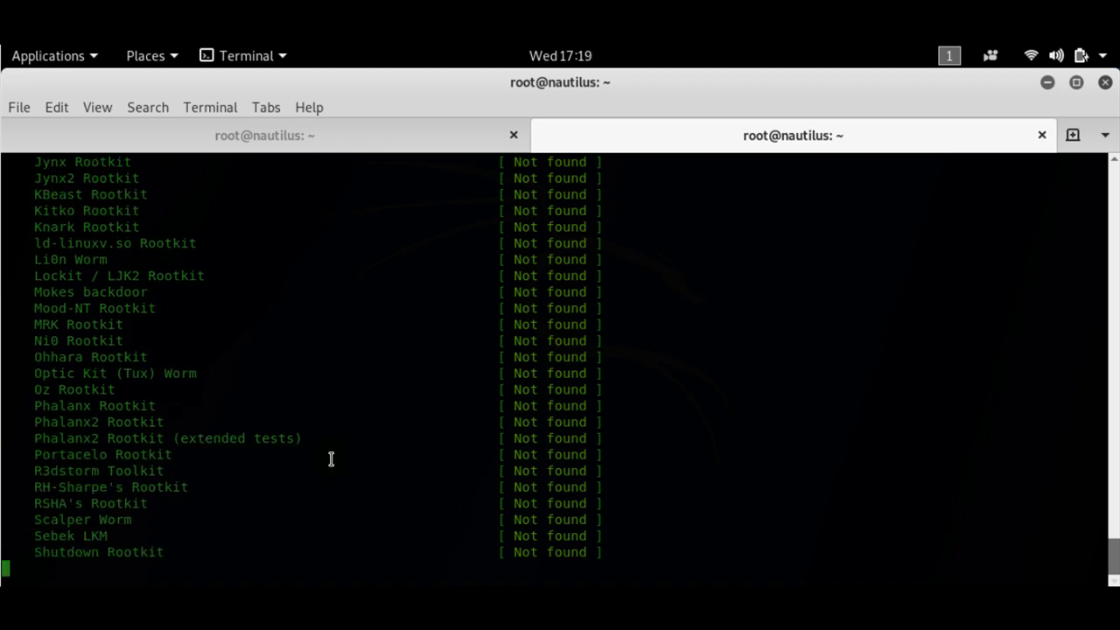
scroll("down", 3)
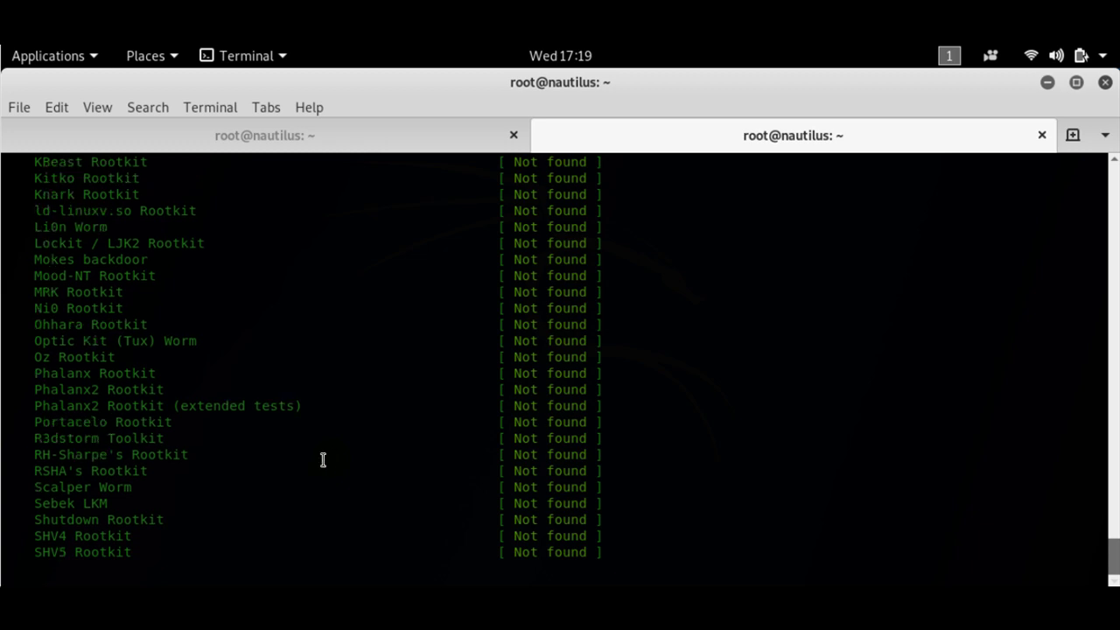
scroll("down", 3)
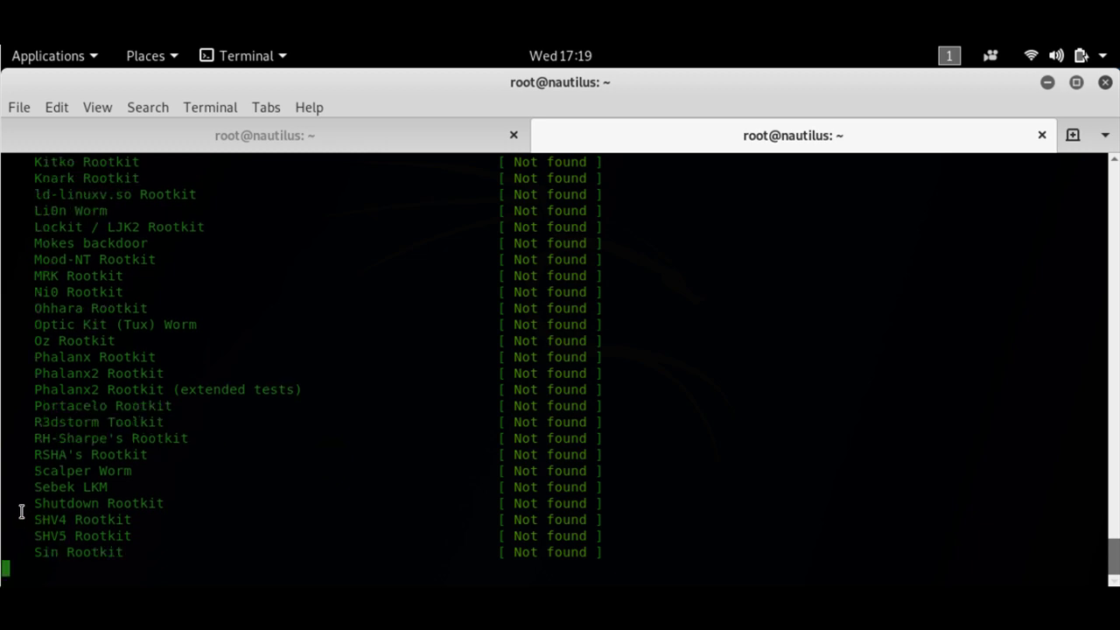
scroll("down", 3)
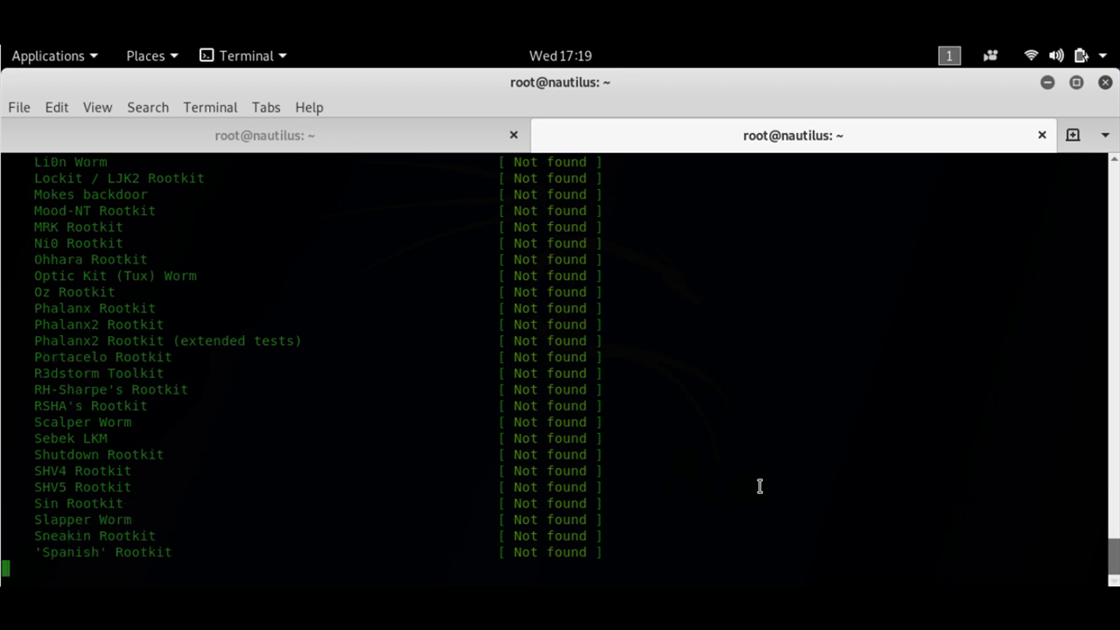
scroll("down", 3)
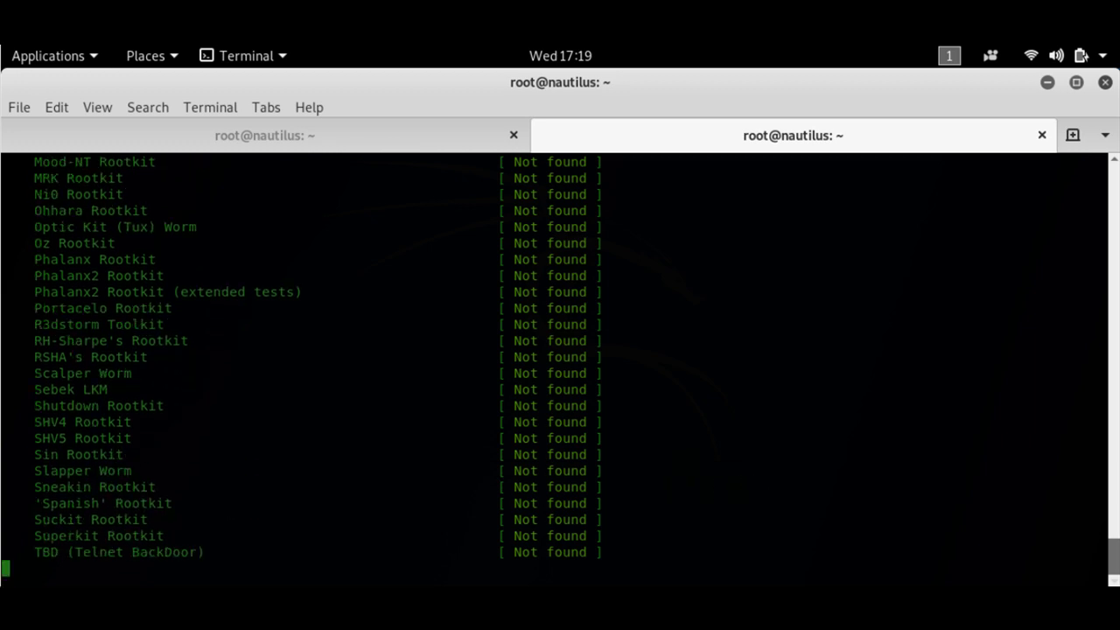
scroll("down", 3)
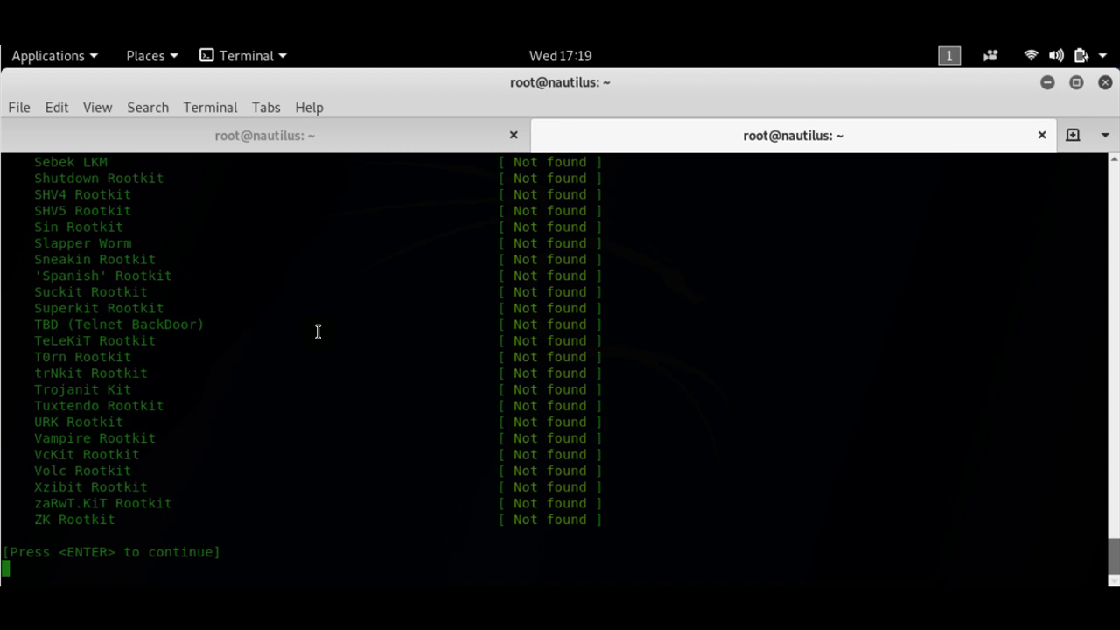
Step: Continue rkhunter past the pause so the additional rootkit, malware and trojan checks run clean
key("Return")
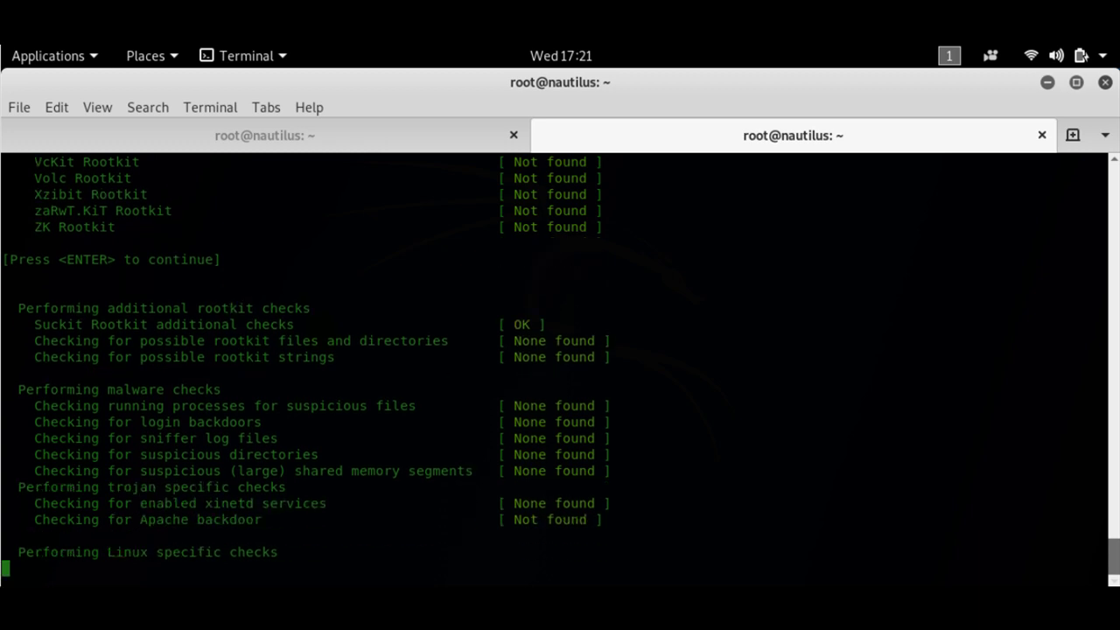
Step: Let rkhunter finish its host checks, then scroll through the SSH root access and hidden-file warnings
key("Return")
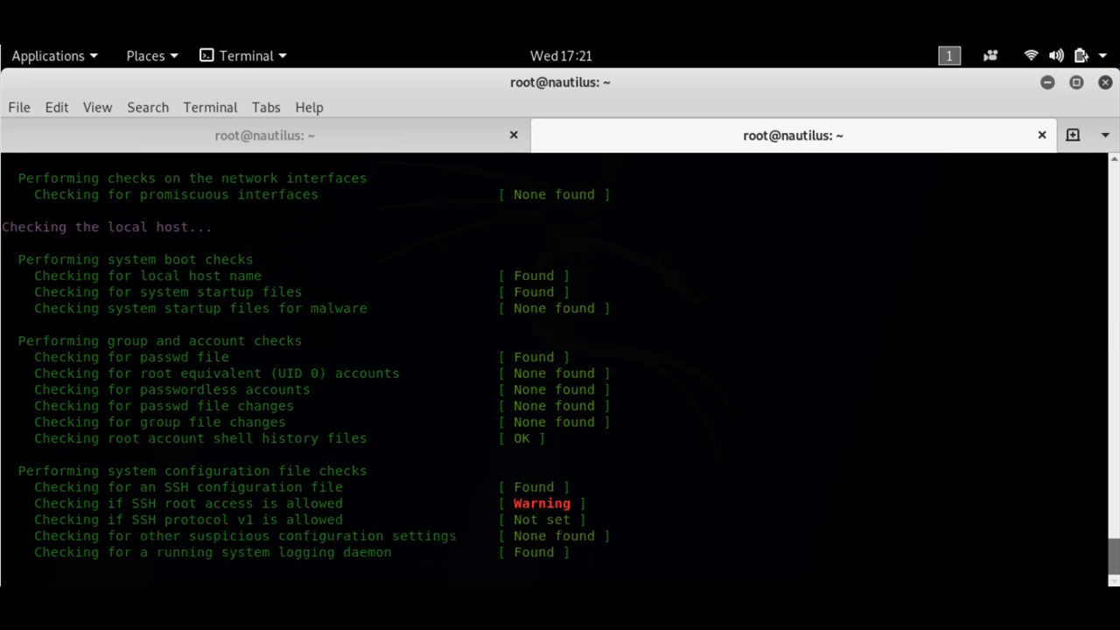
scroll("down", 3)
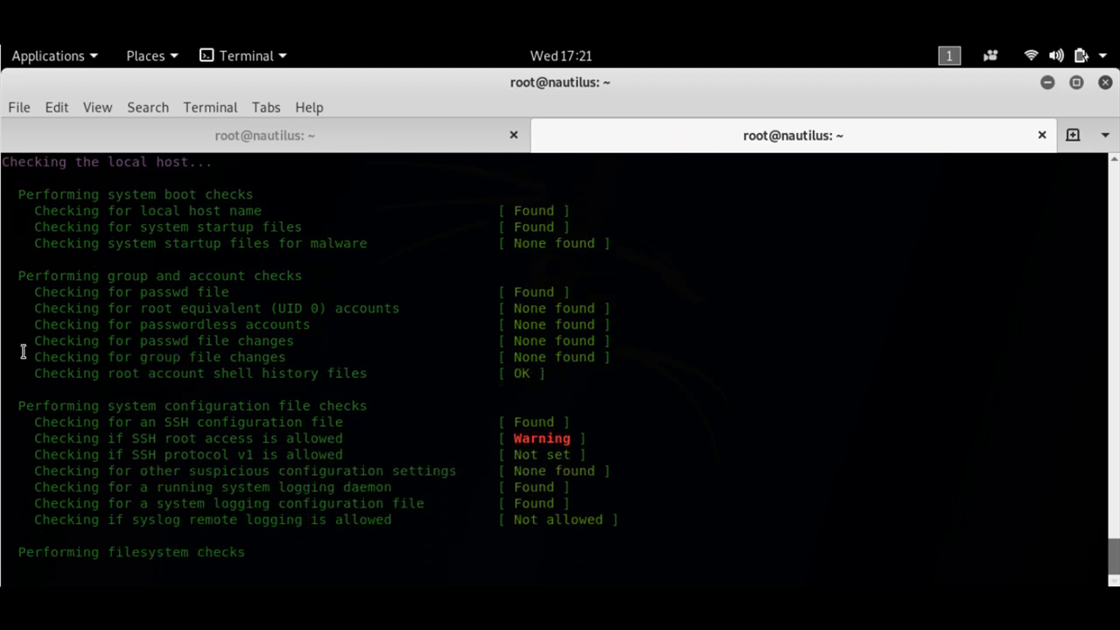
mouse_move(551, 441)
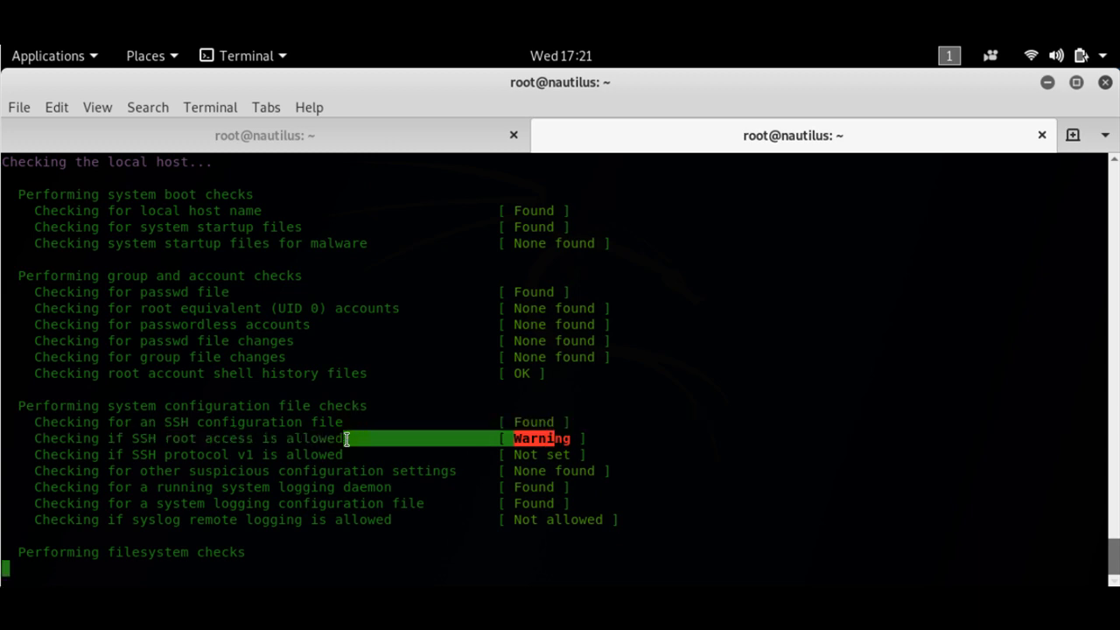
scroll("down", 3)
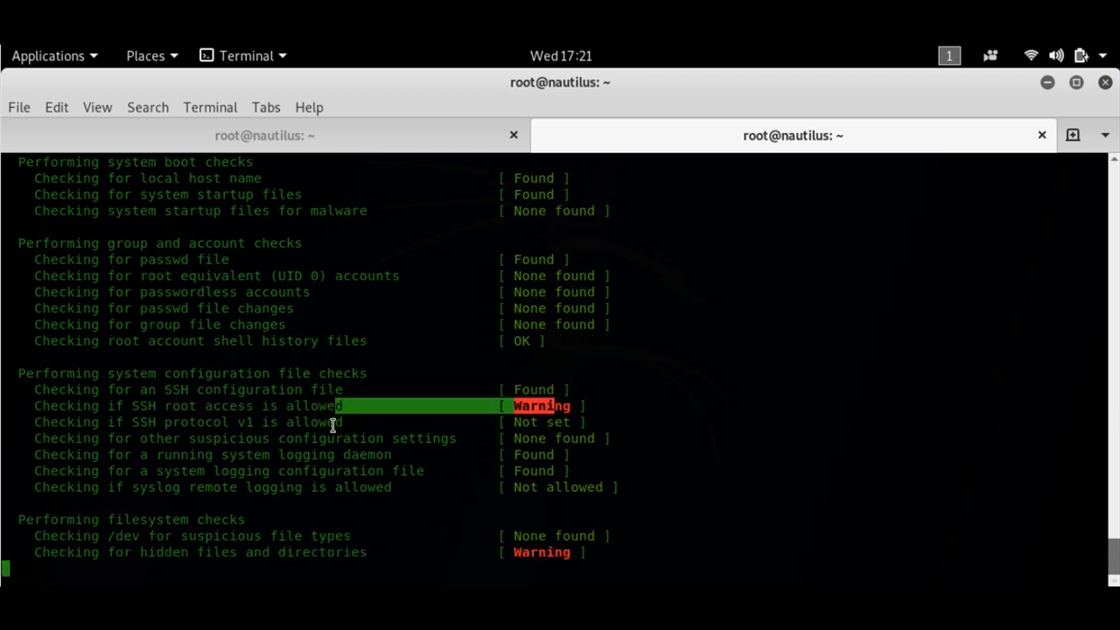
scroll("down", 3)
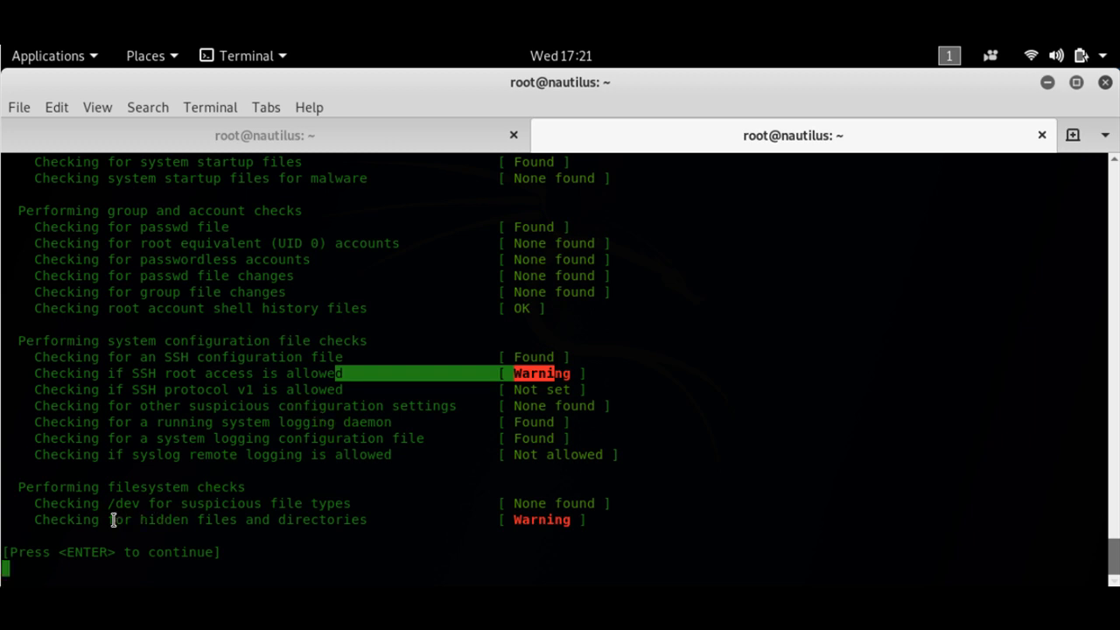
mouse_move(555, 520)
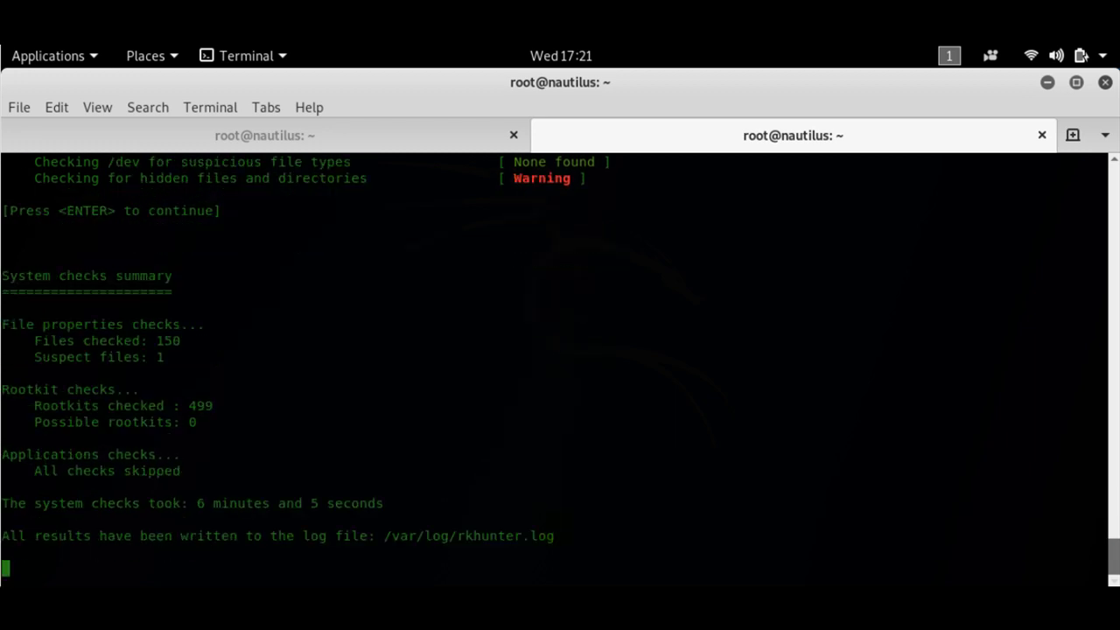
Step: End the rkhunter run, leaving the summary of 150 files checked, 1 suspect and 0 possible rootkits
key("Return")
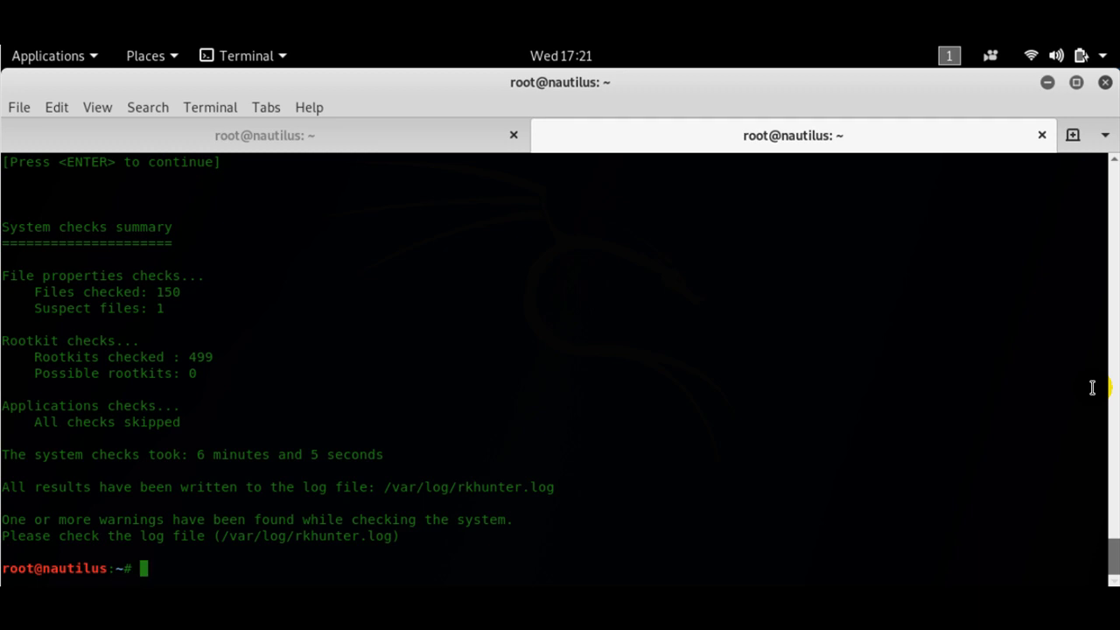
mouse_move(1085, 510)
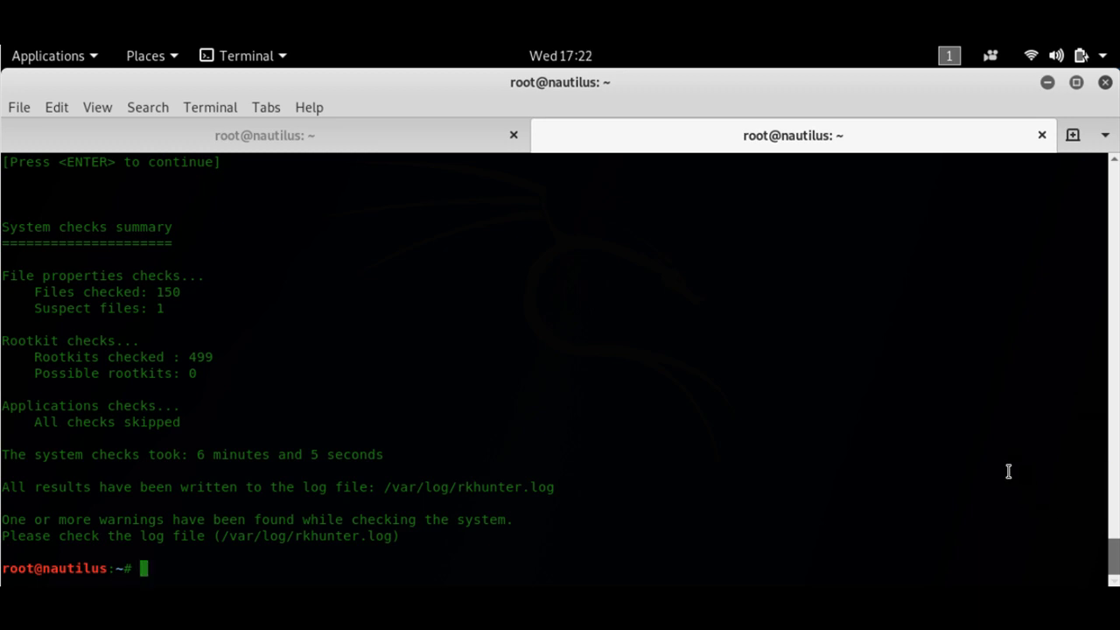
mouse_move(261, 390)
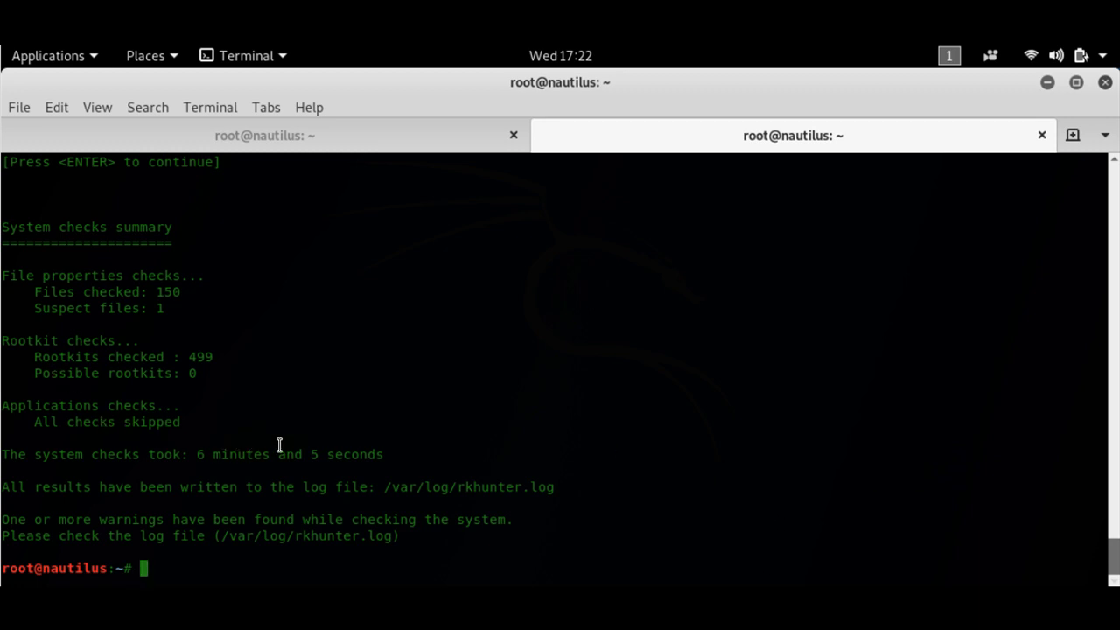
mouse_move(318, 461)
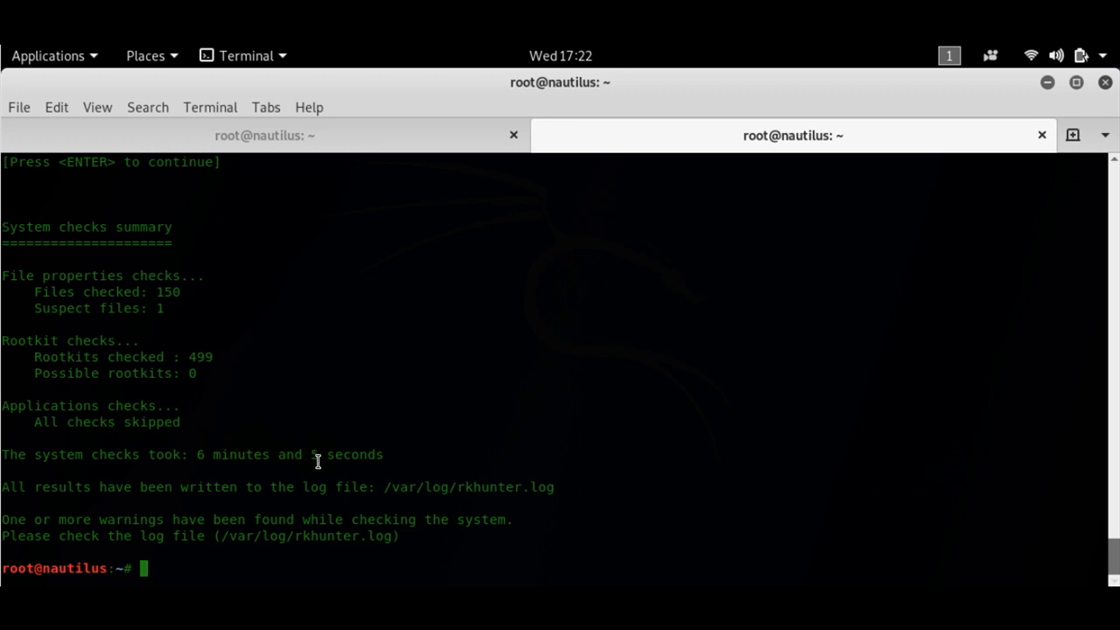
mouse_move(383, 487)
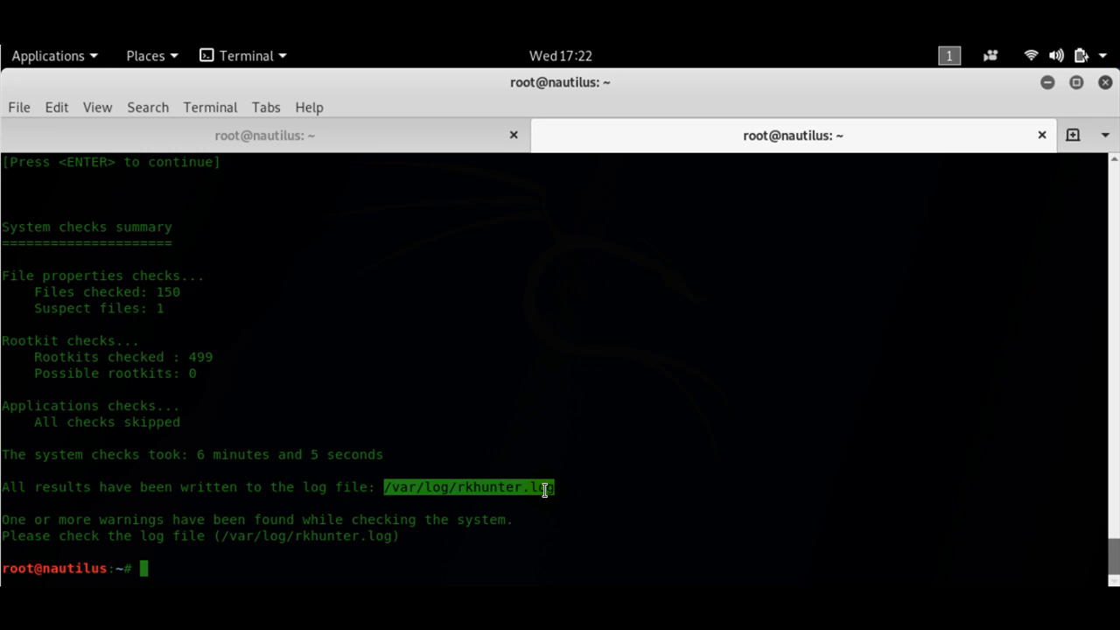
Step: Print /var/log/rkhunter.log with cat and scroll through its rootkit and backdoor port entries
type("cat")
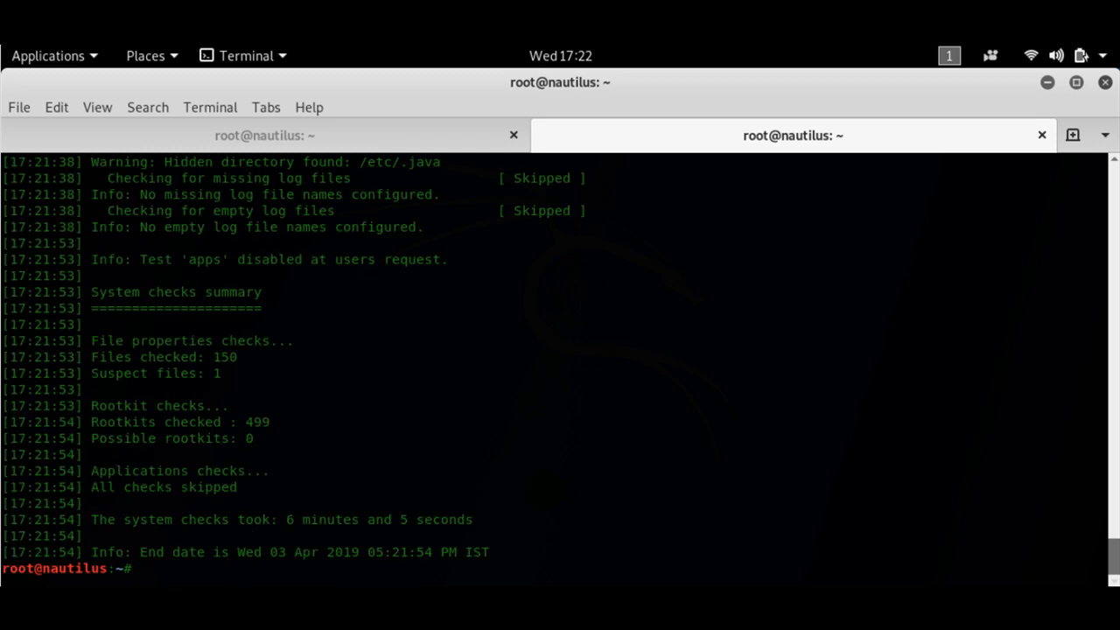
mouse_move(1071, 472)
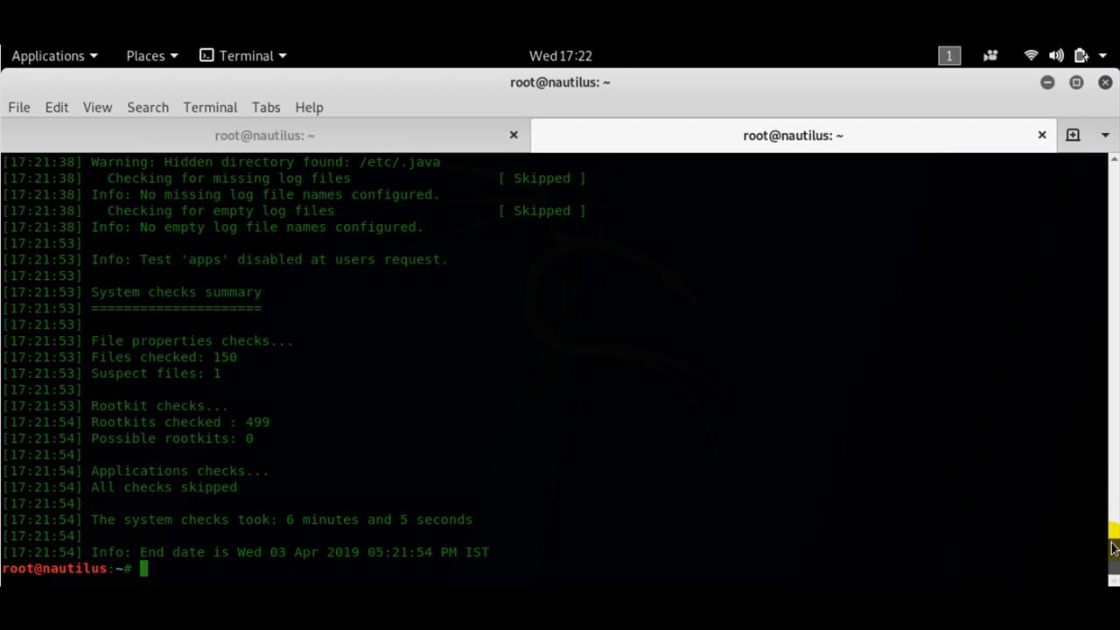
scroll("up", 3)
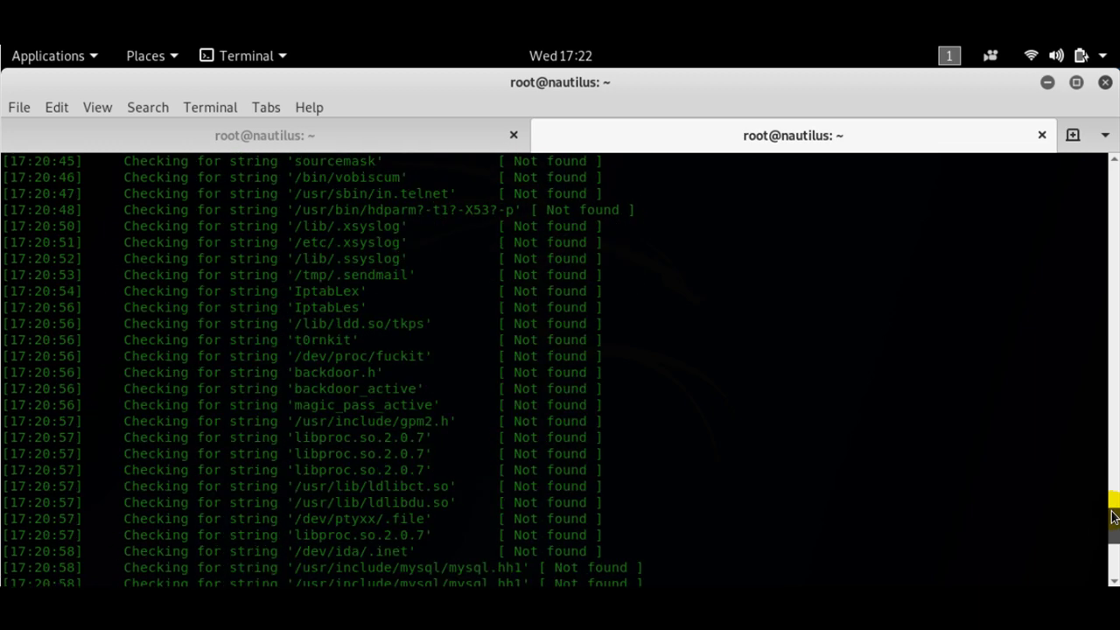
scroll("up", 3)
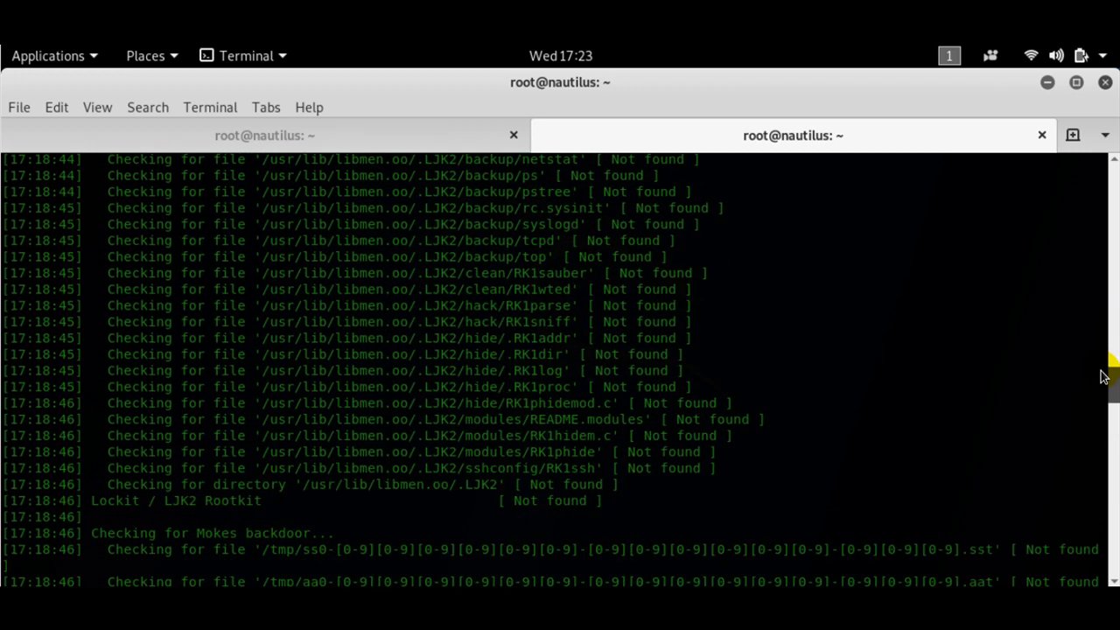
scroll("down", 3)
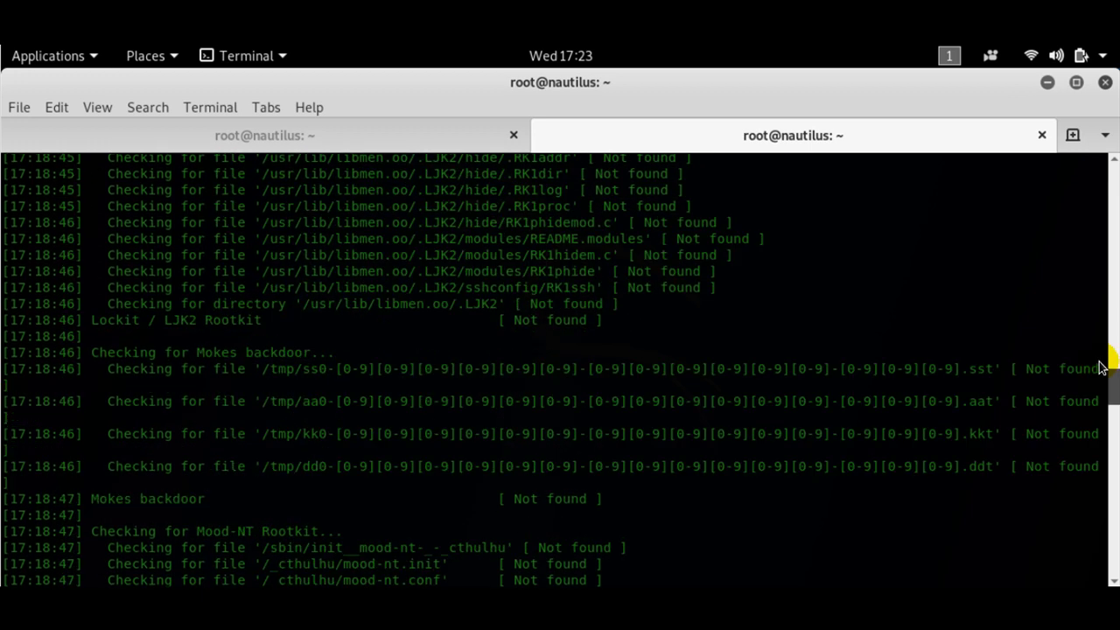
scroll("up", 3)
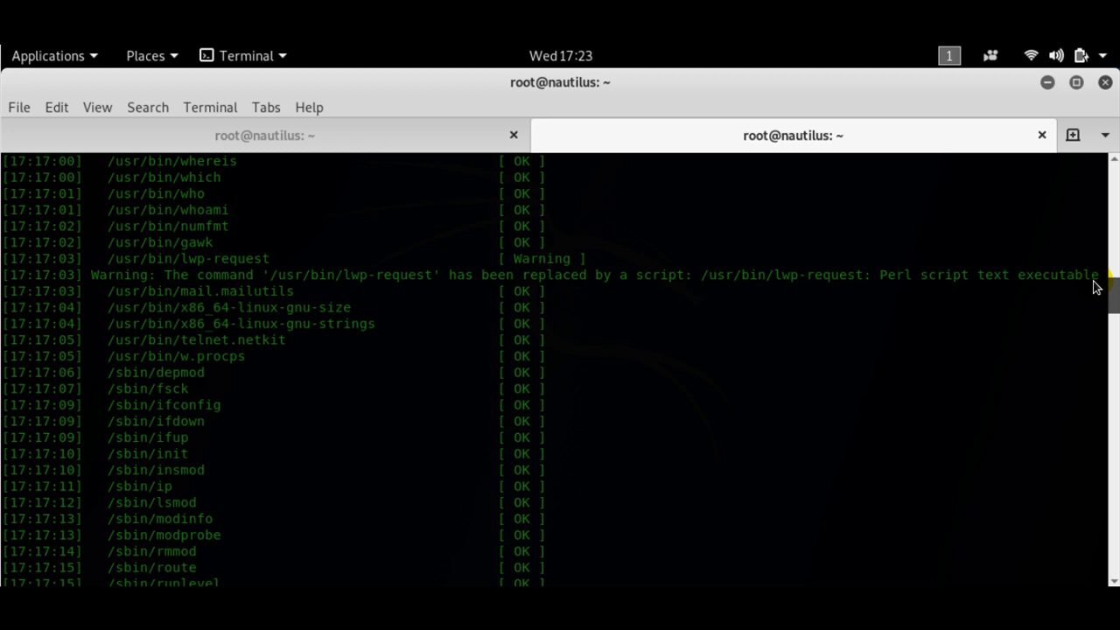
scroll("down", 3)
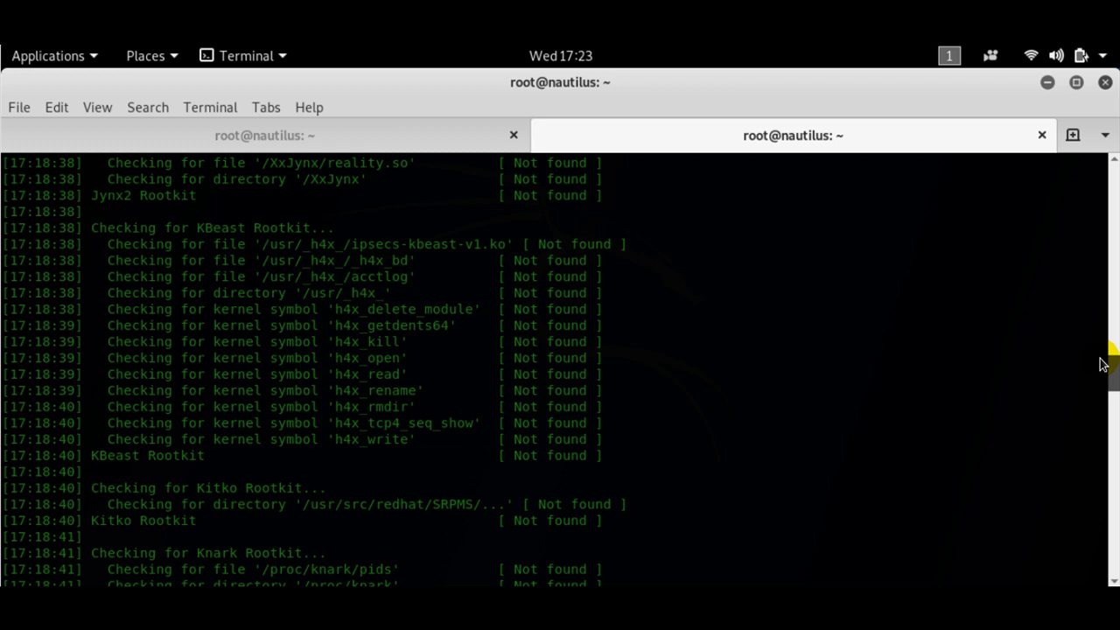
mouse_move(1062, 355)
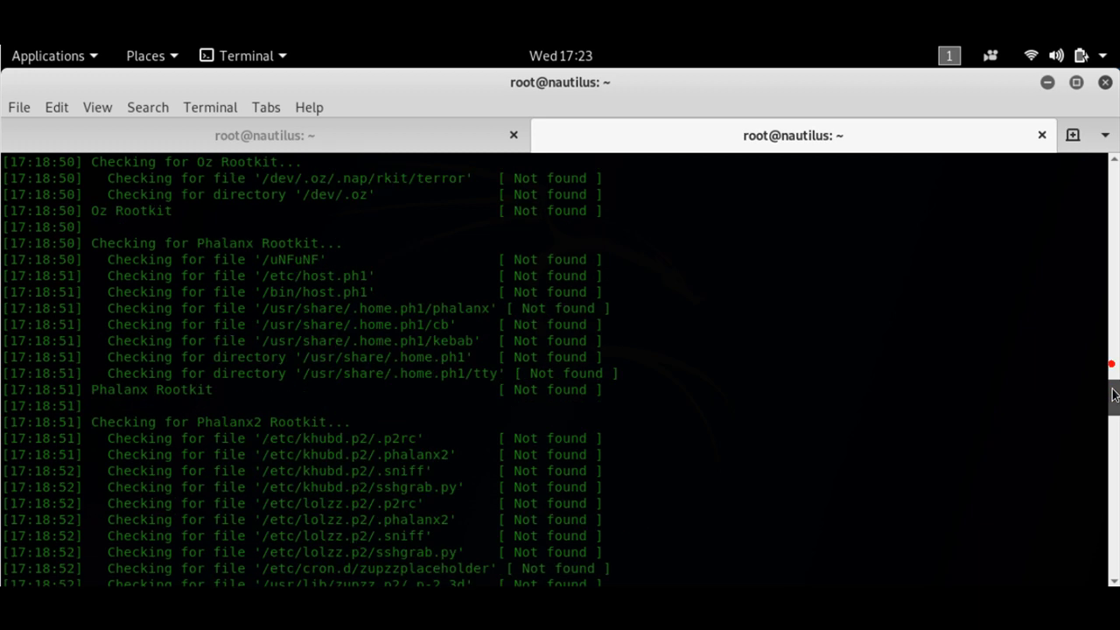
scroll("down", 3)
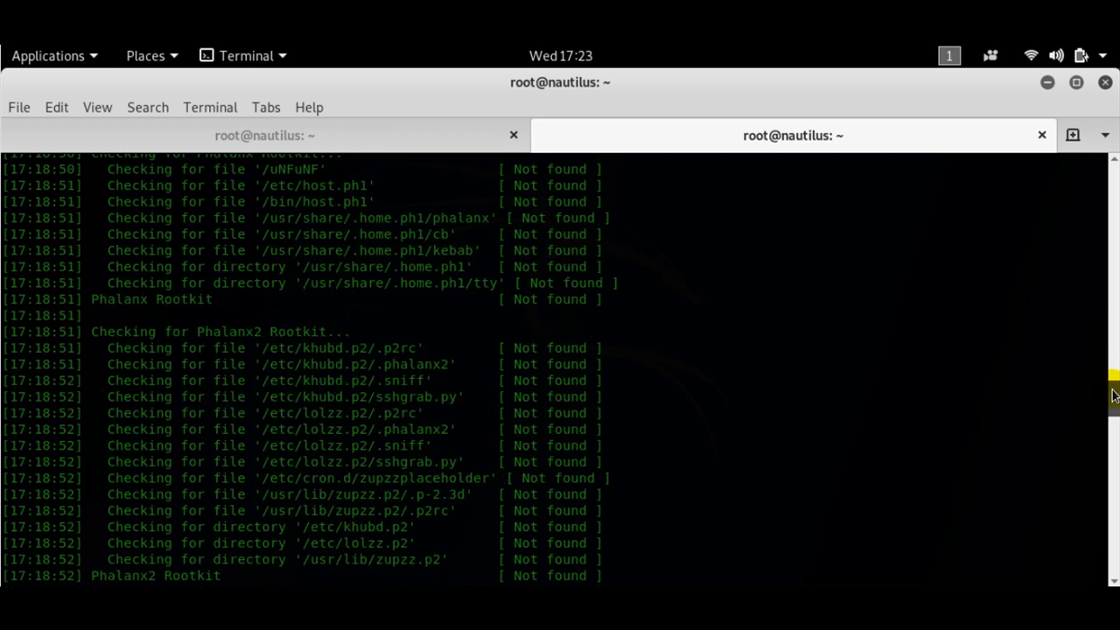
scroll("up", 3)
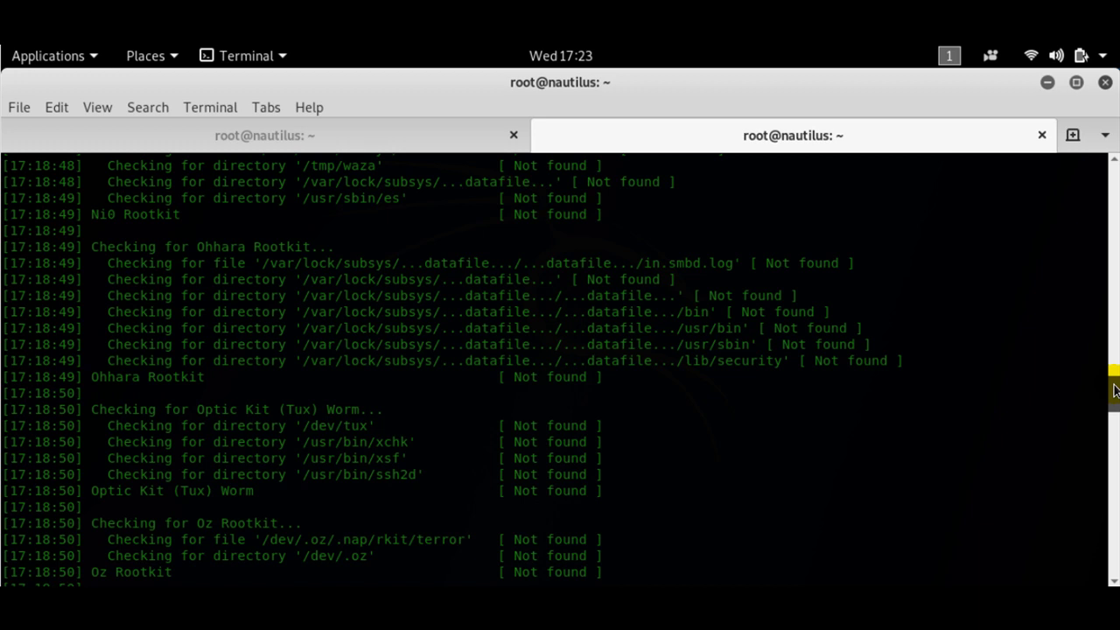
scroll("down", 3)
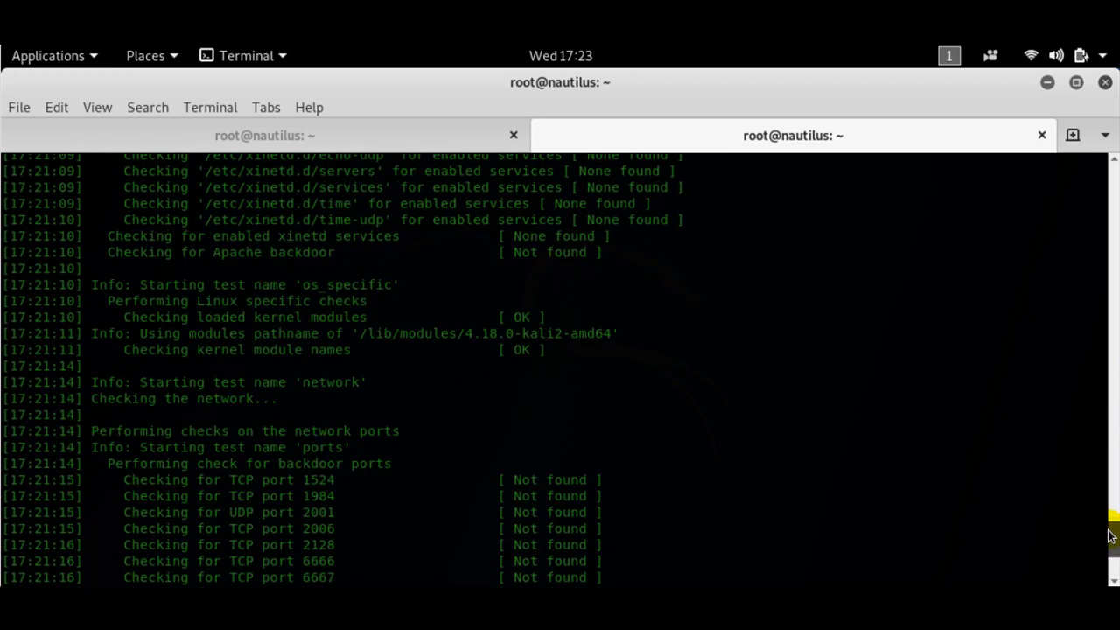